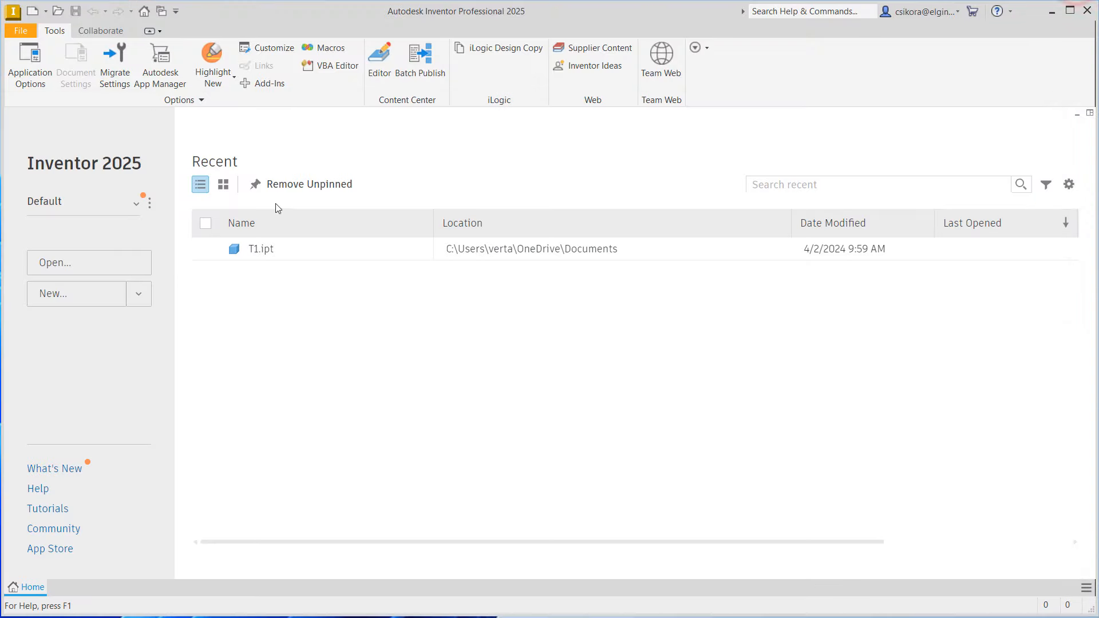
pyautogui.moveTo(33, 11)
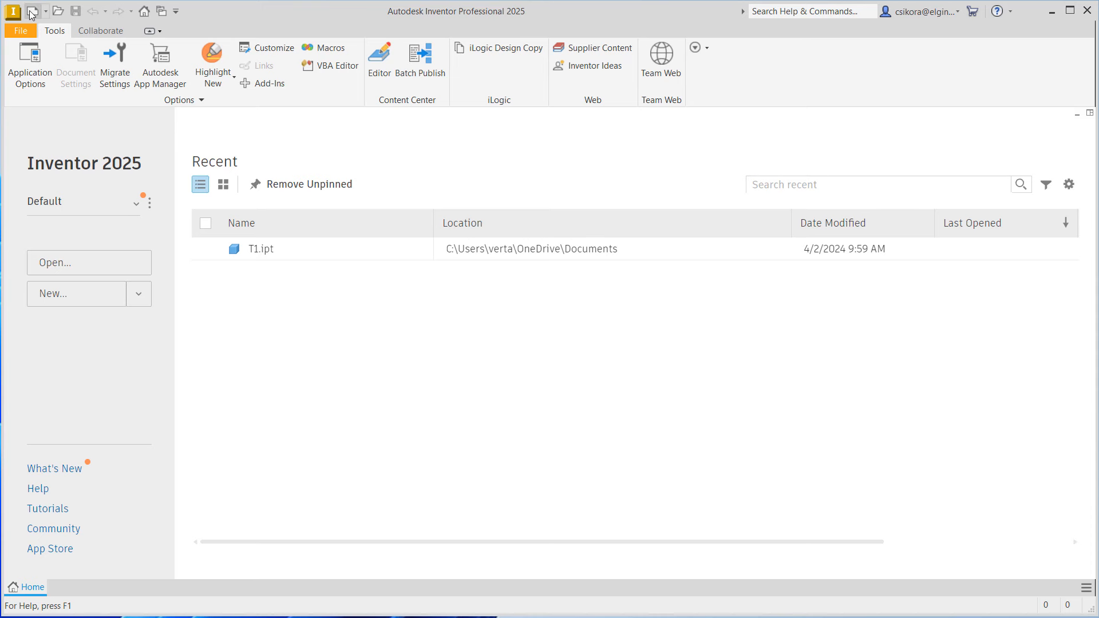
pyautogui.moveTo(32, 10)
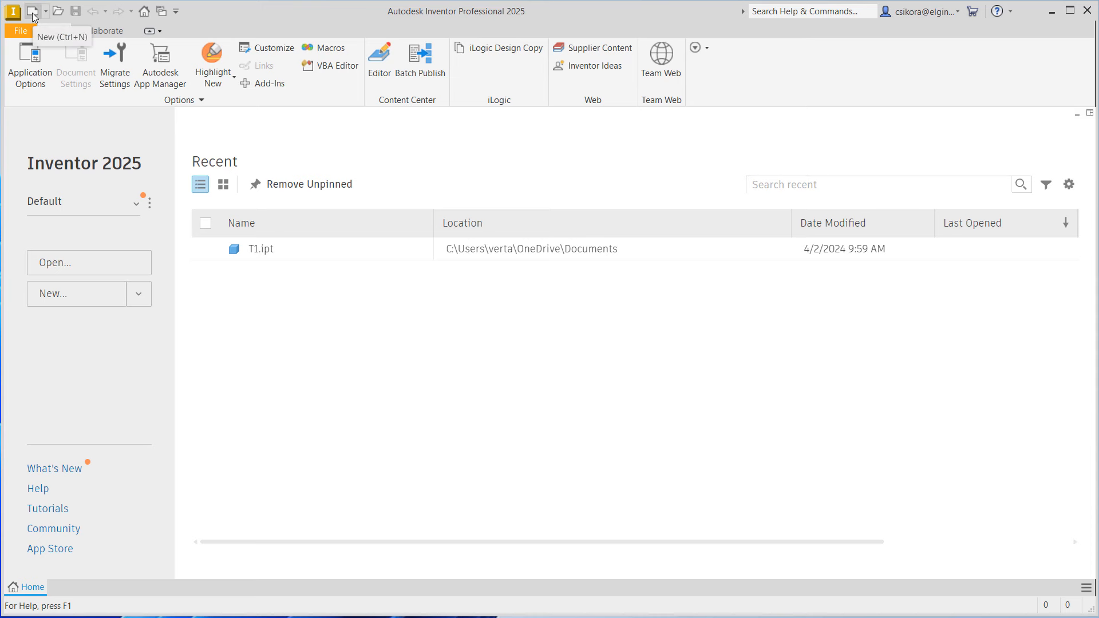
# Create a new empty part from the Standard.ipt template.
pyautogui.click(32, 11)
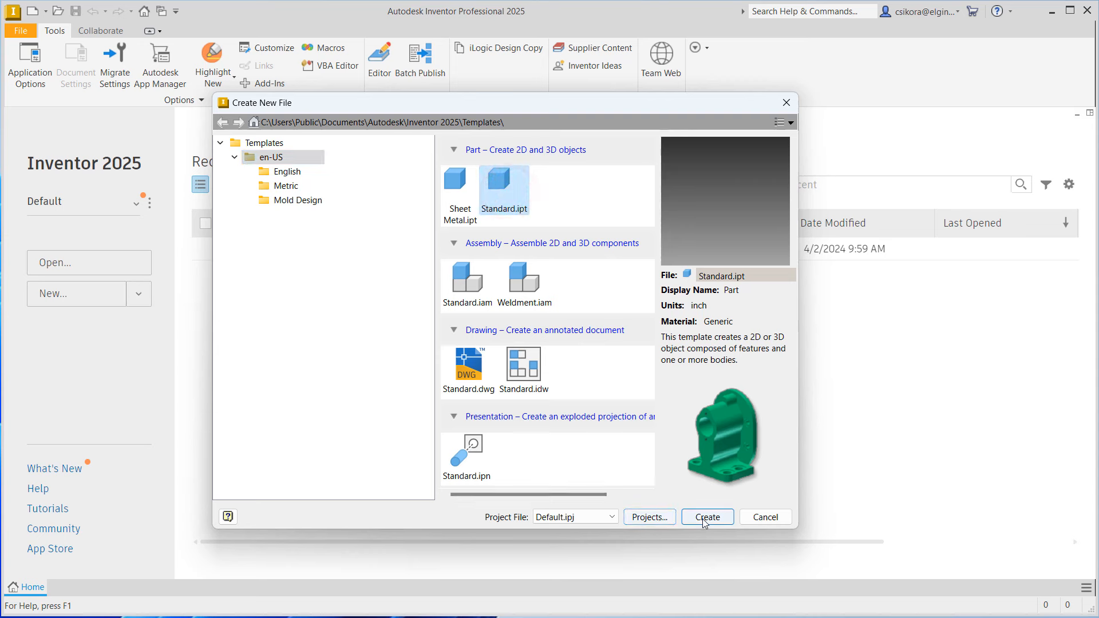
pyautogui.click(288, 185)
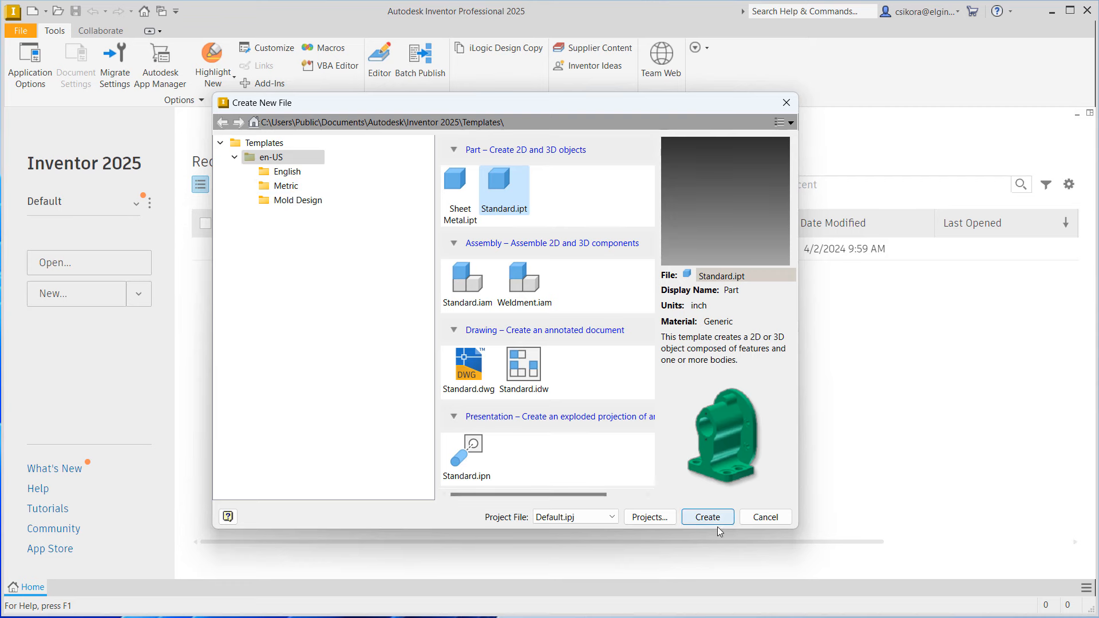
pyautogui.click(706, 516)
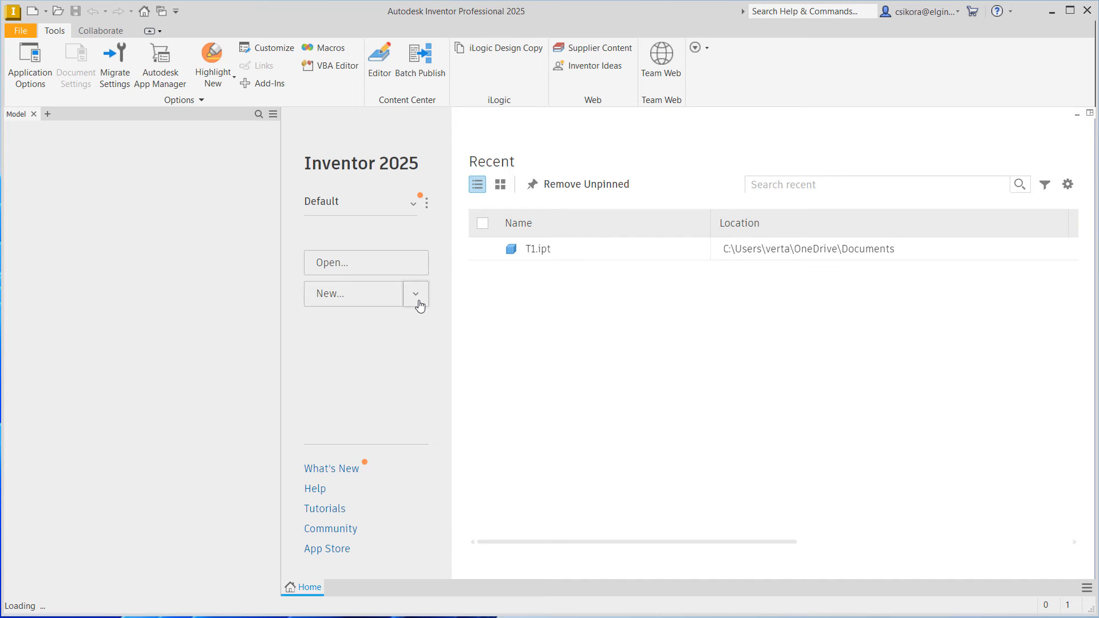
# Reach the Colors settings in the Application Options dialog.
pyautogui.click(354, 293)
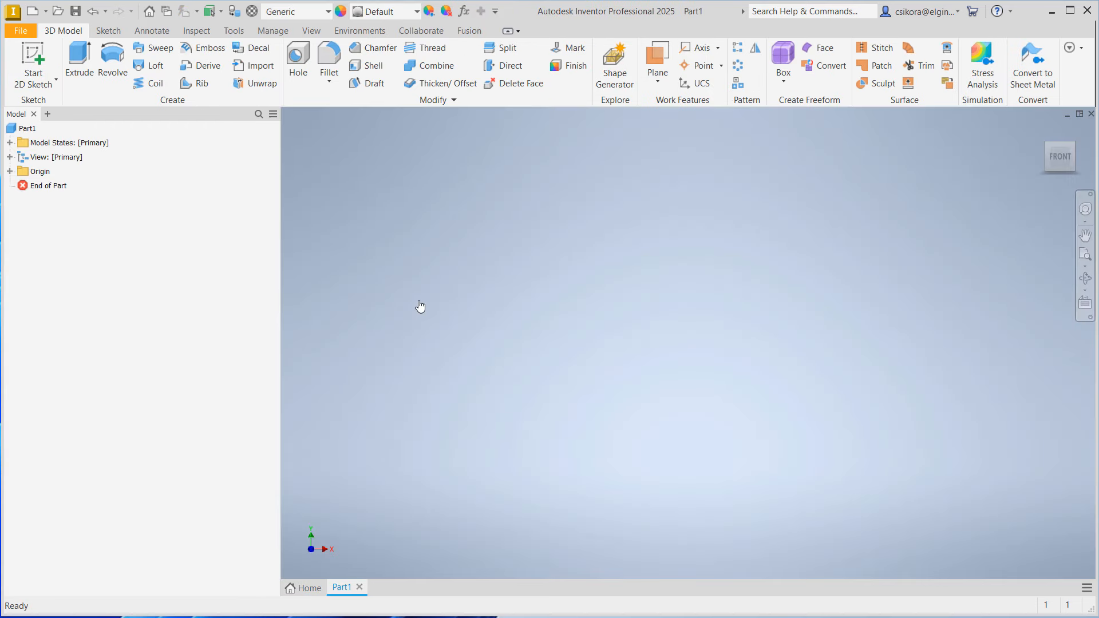
pyautogui.moveTo(333, 262)
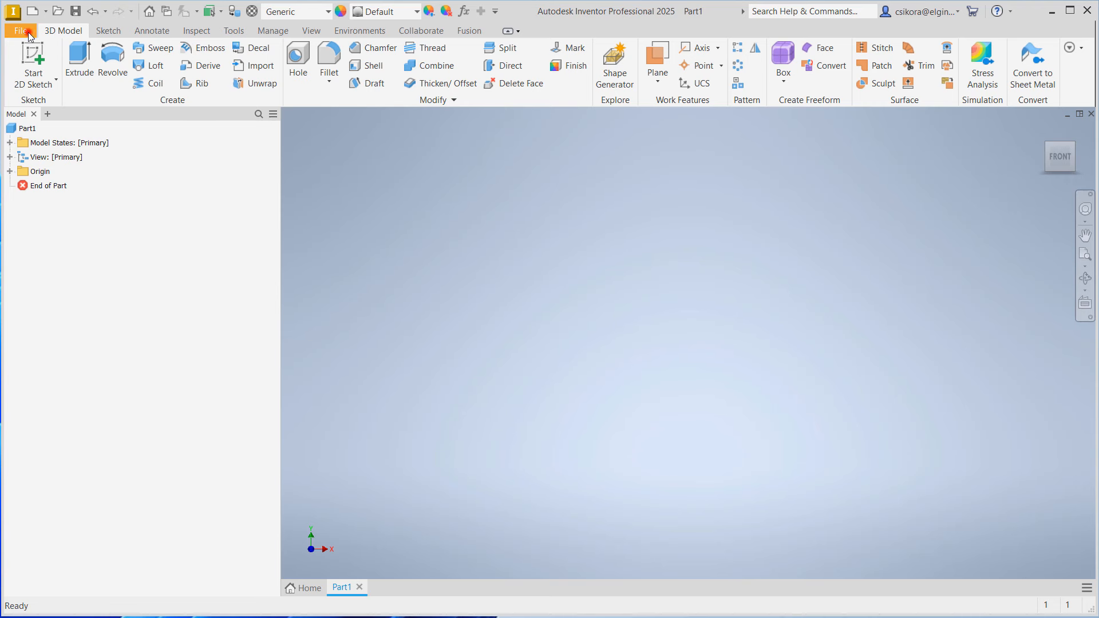
pyautogui.click(21, 30)
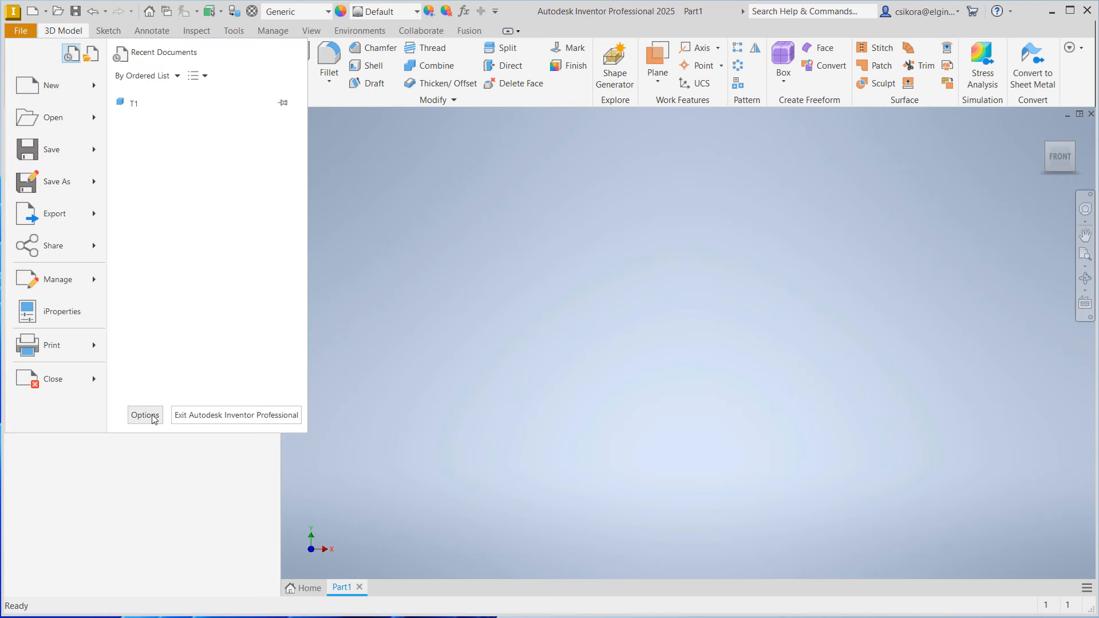
pyautogui.click(144, 414)
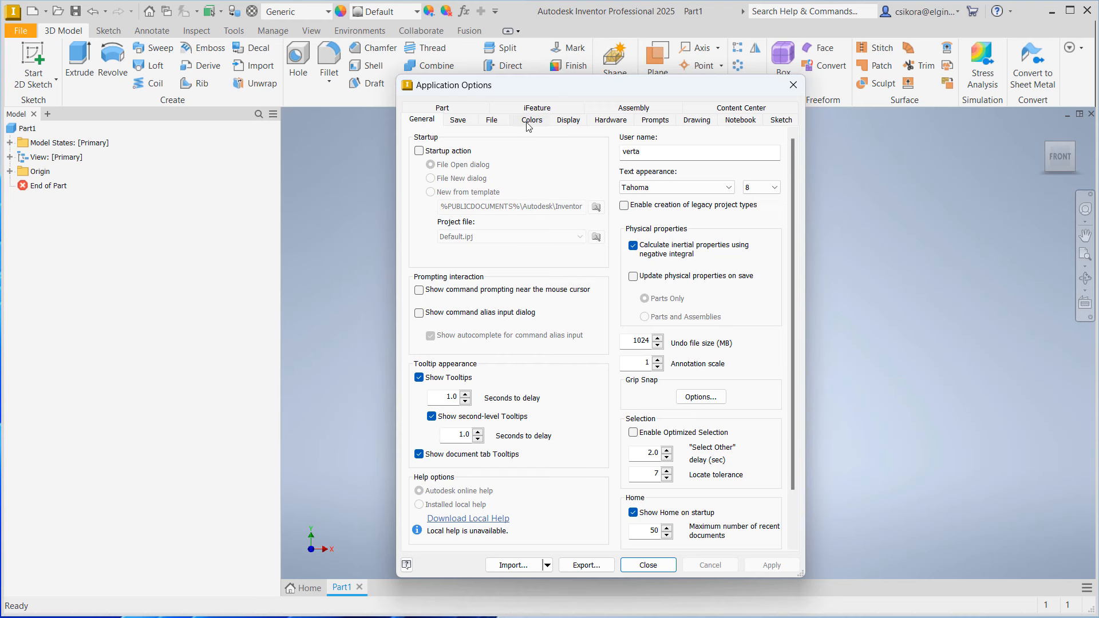
pyautogui.click(609, 120)
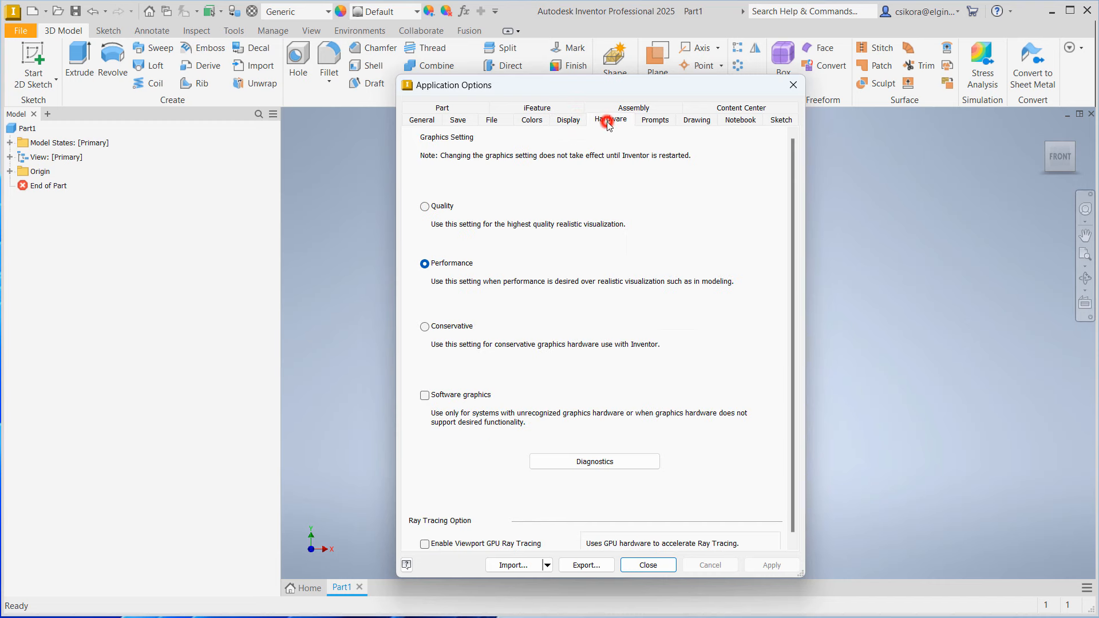
pyautogui.click(532, 120)
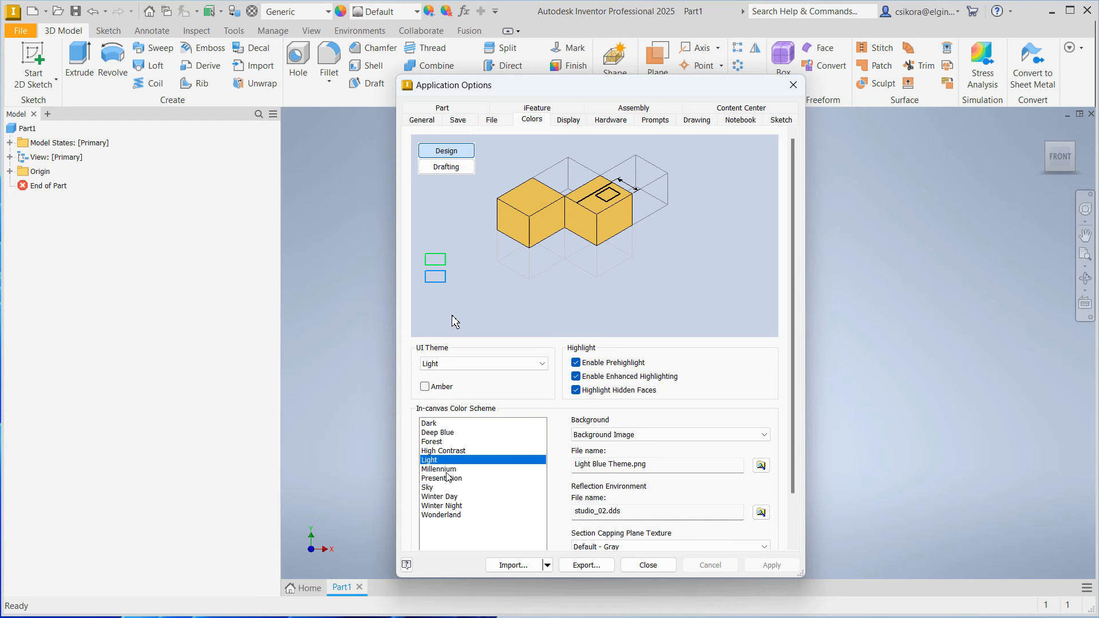
# Apply the Presentation colour scheme with a 1 Color background after previewing Forest and Millennium.
pyautogui.click(442, 479)
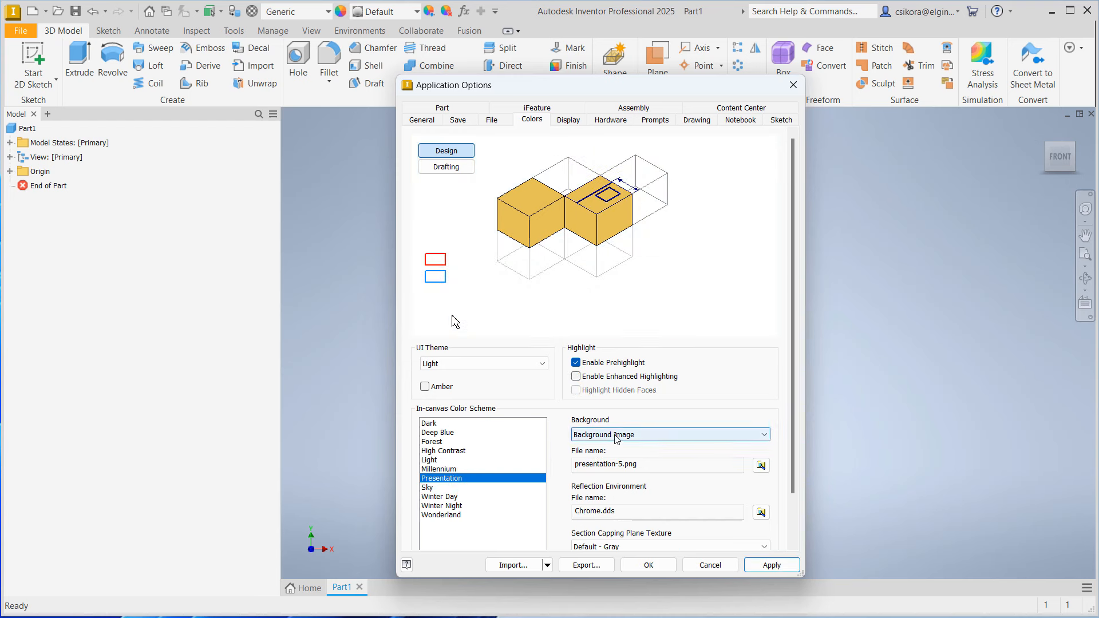
pyautogui.click(669, 435)
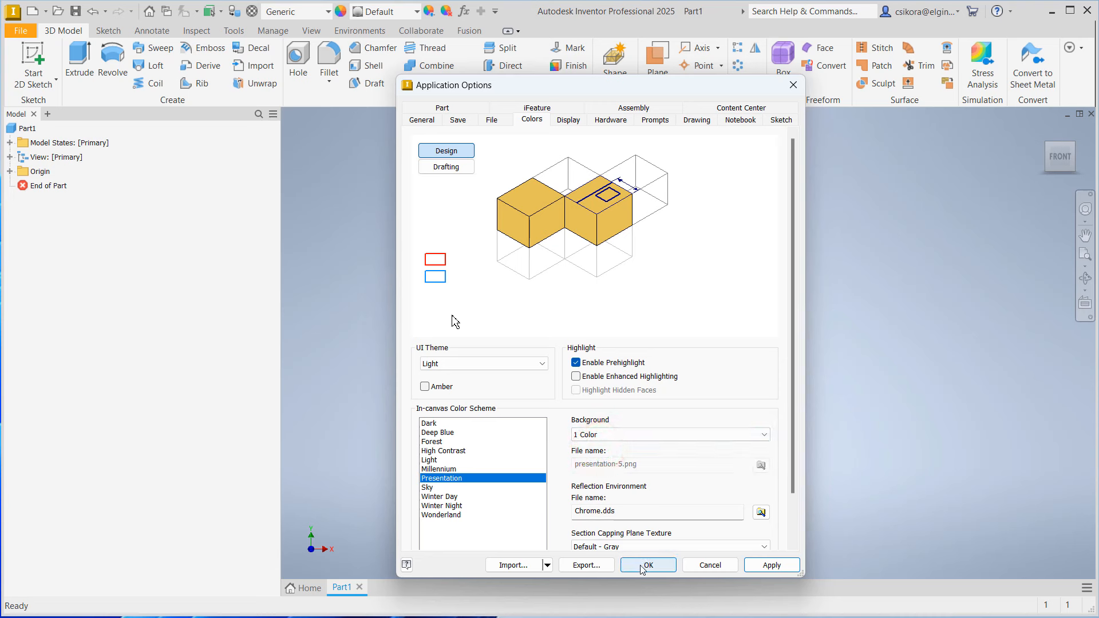
pyautogui.click(435, 442)
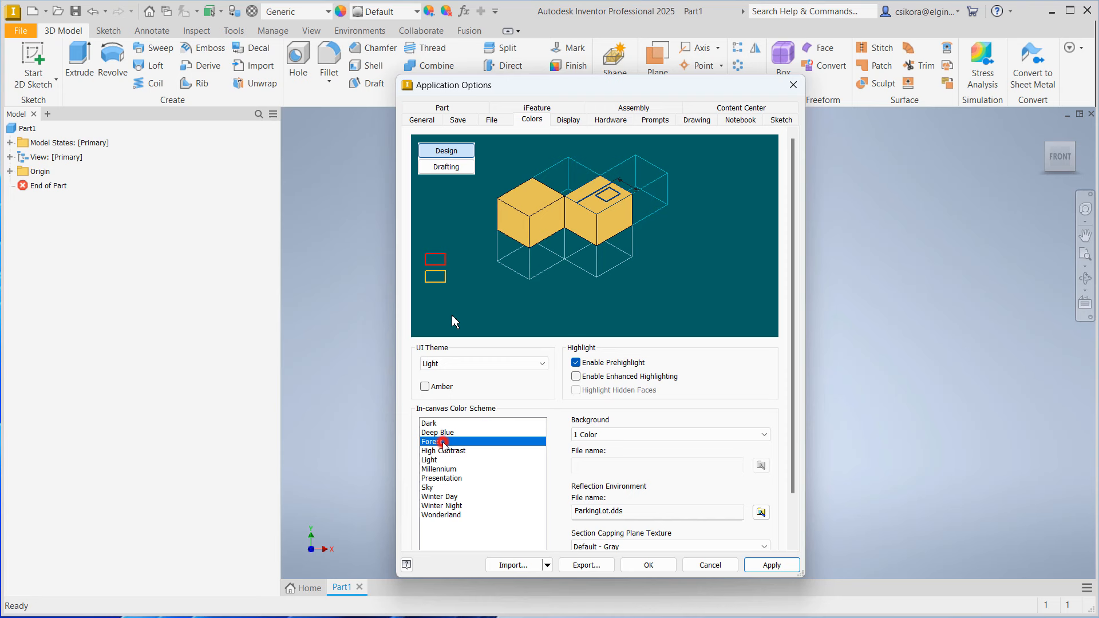
pyautogui.click(439, 468)
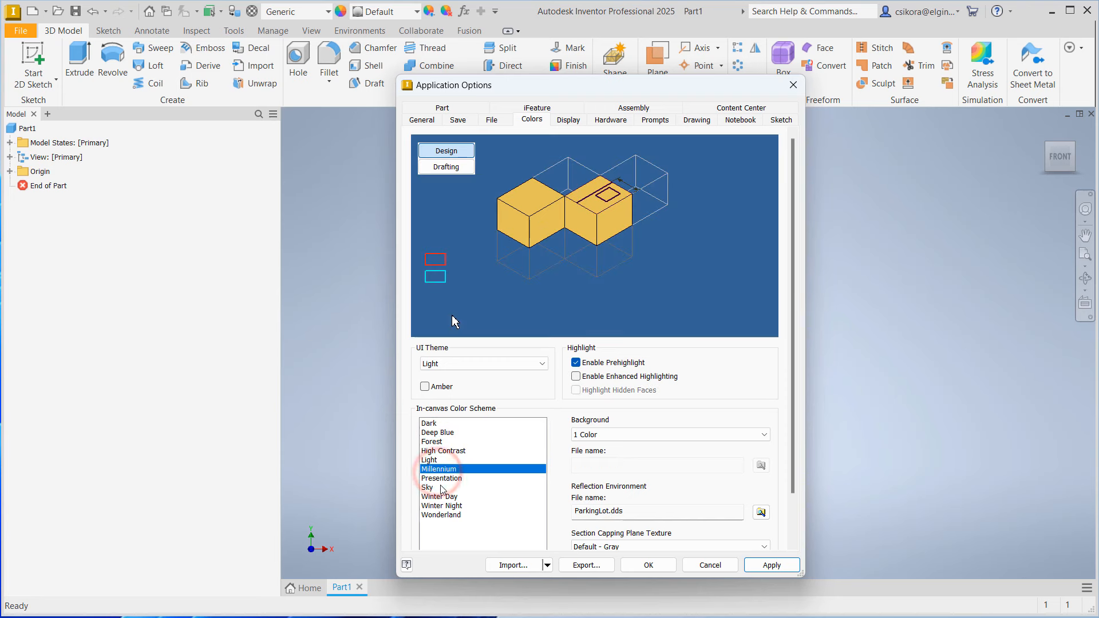
pyautogui.click(442, 478)
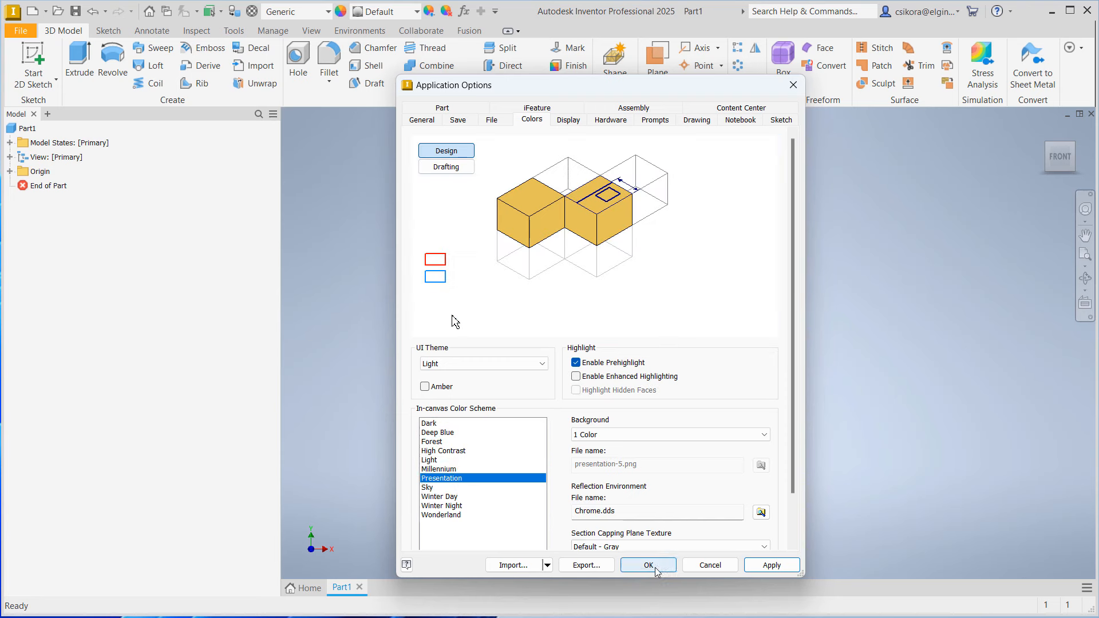
pyautogui.click(771, 565)
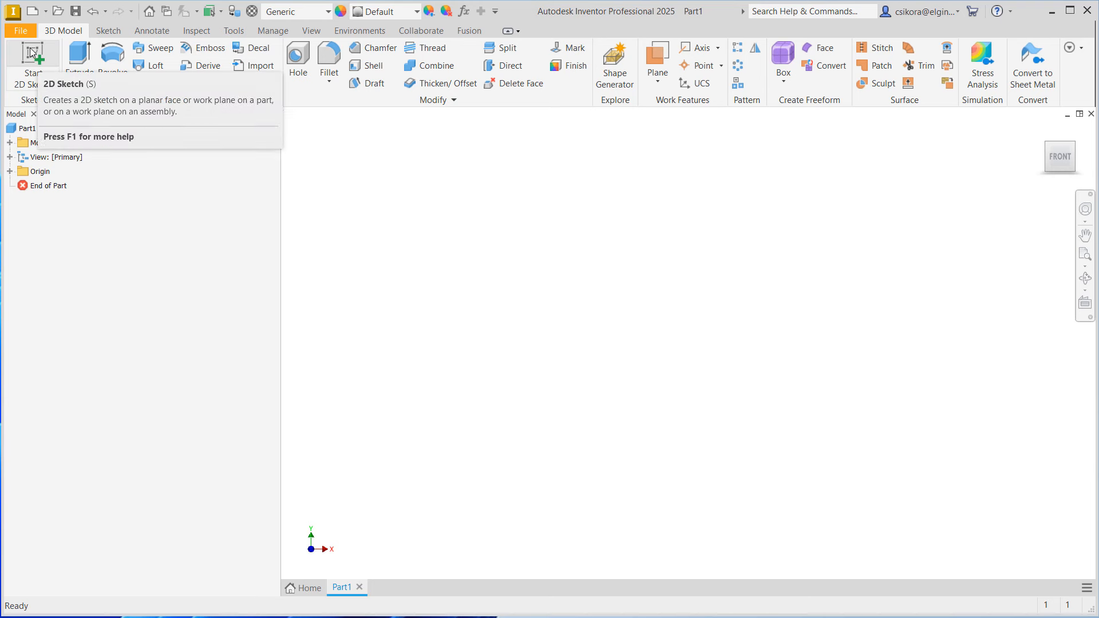
# Begin Sketch1 as a new 2D sketch on the XY Plane.
pyautogui.click(32, 65)
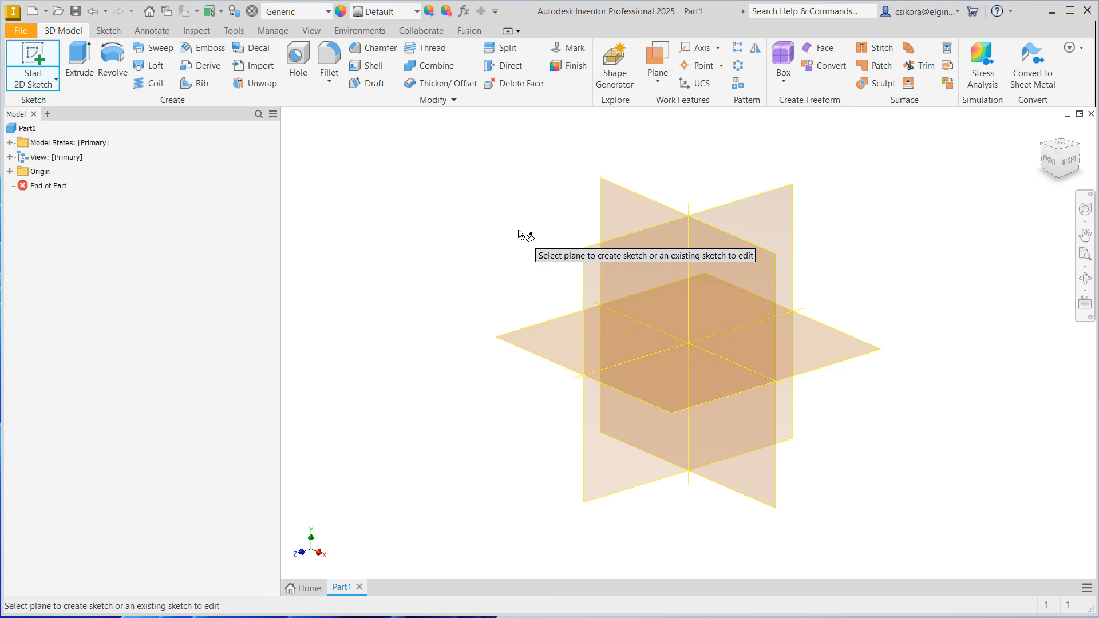
pyautogui.moveTo(619, 199)
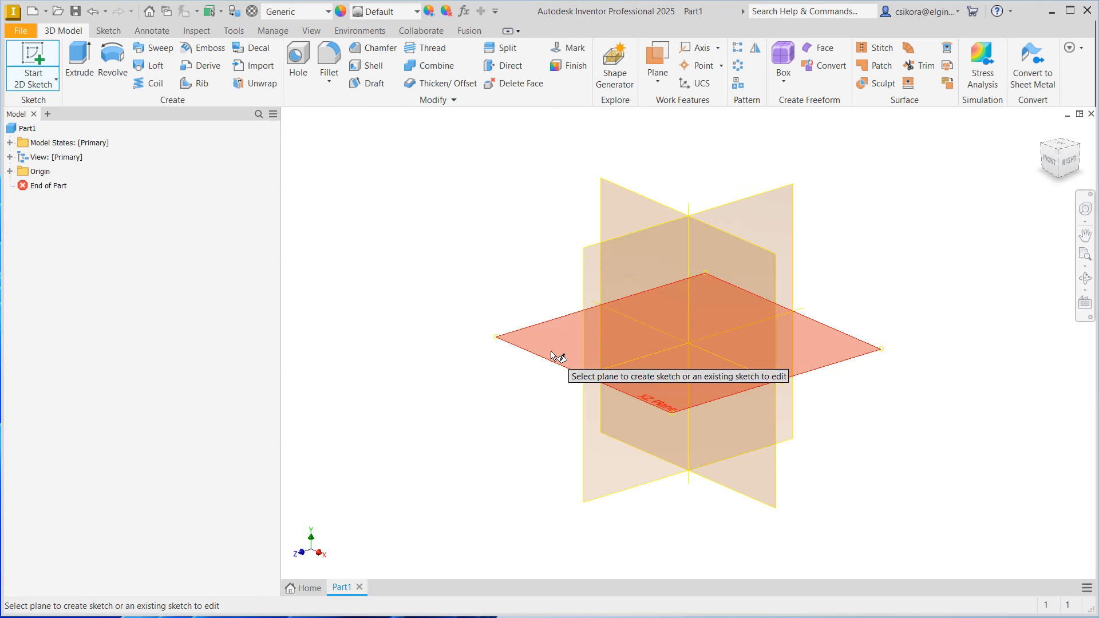
pyautogui.moveTo(614, 277)
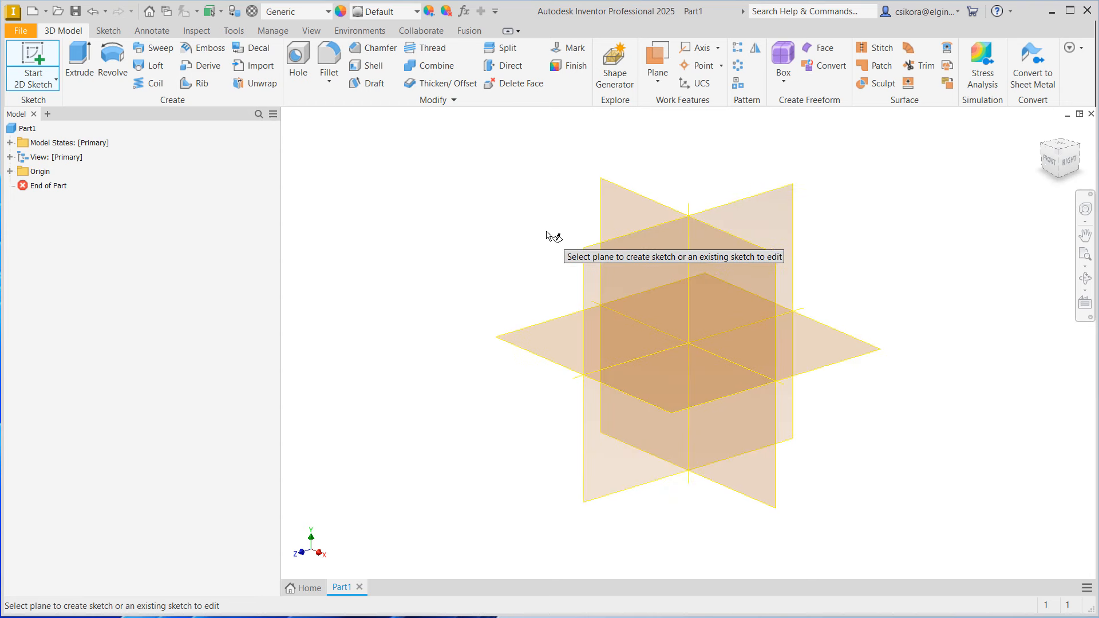
pyautogui.moveTo(596, 201)
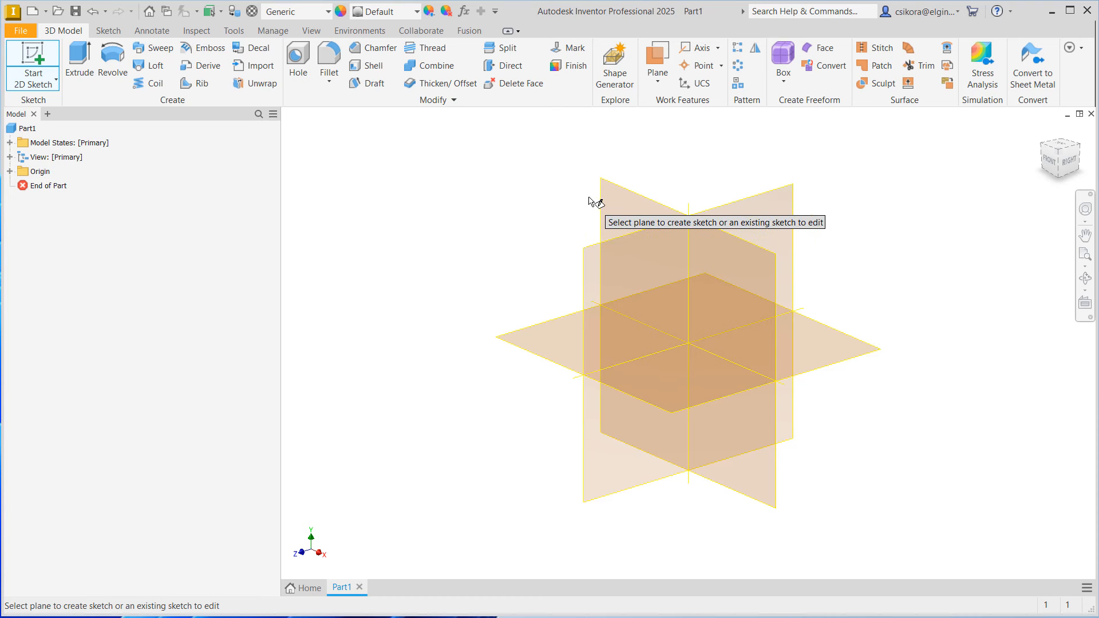
pyautogui.moveTo(599, 211)
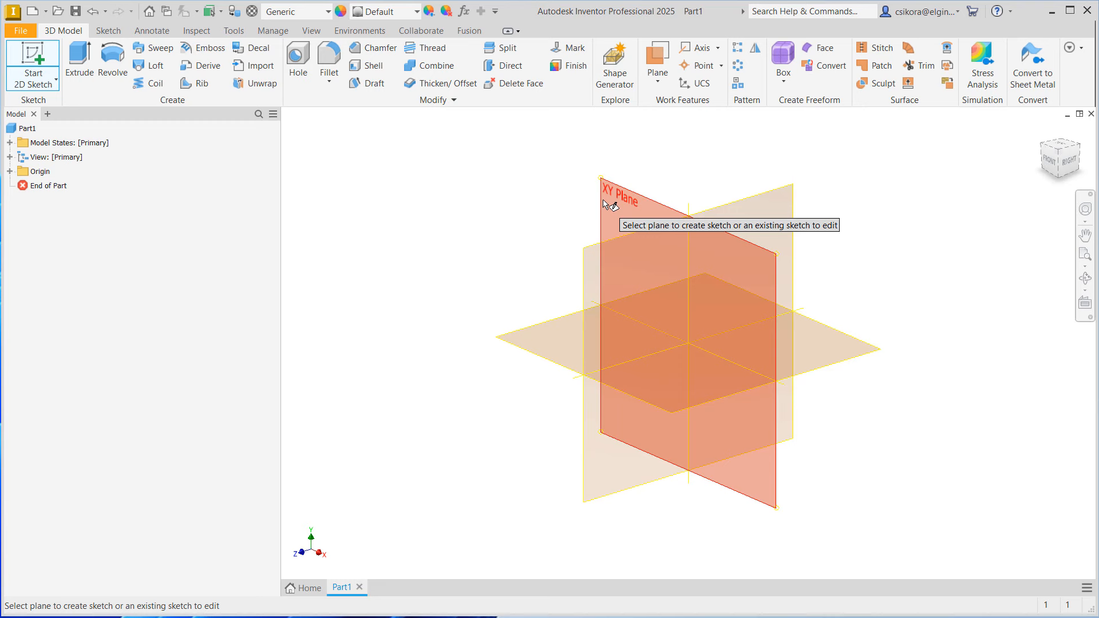
pyautogui.click(619, 196)
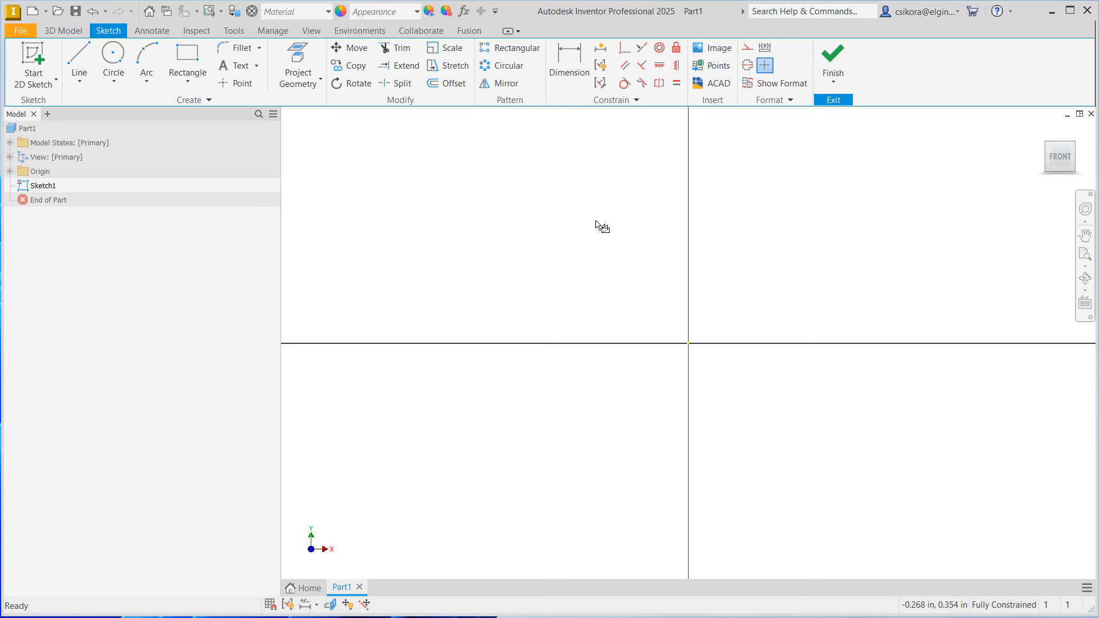
pyautogui.moveTo(617, 213)
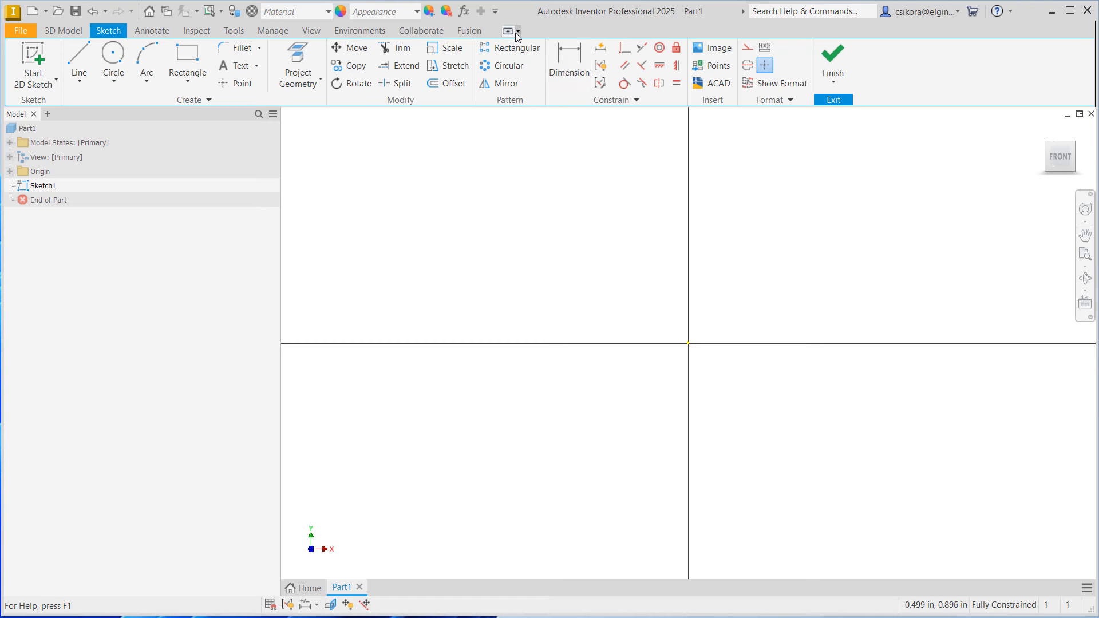
pyautogui.click(518, 31)
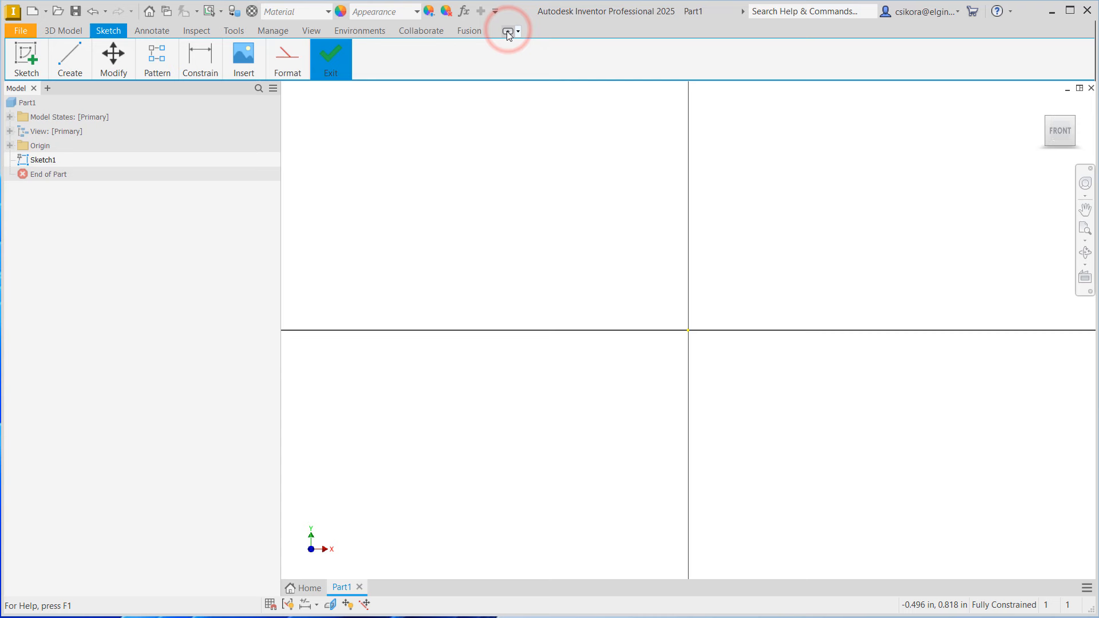
pyautogui.click(508, 30)
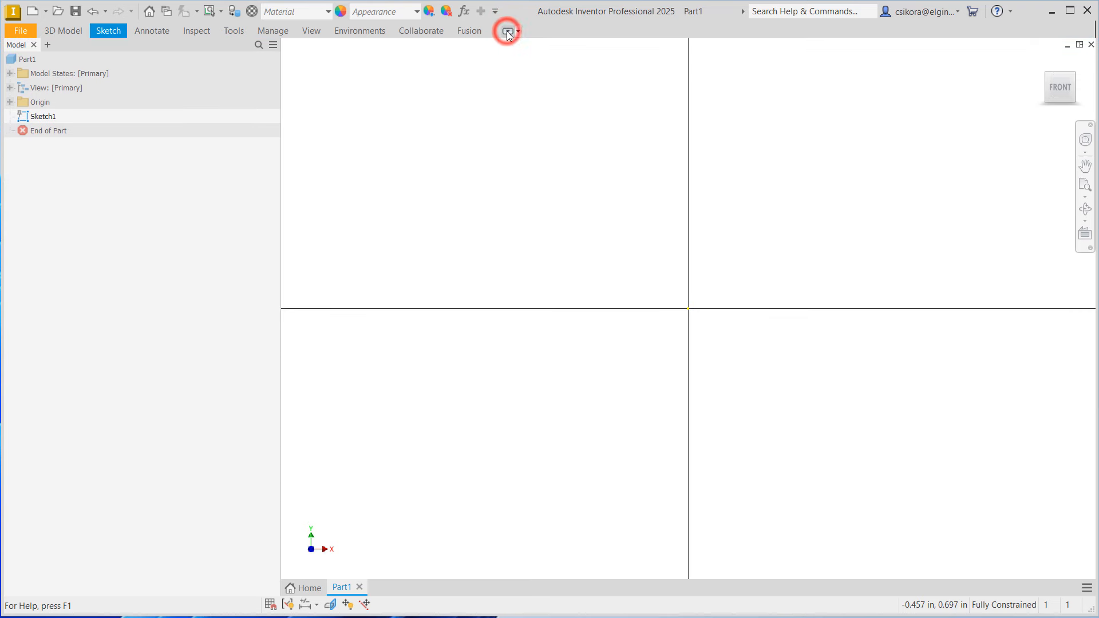
pyautogui.click(507, 31)
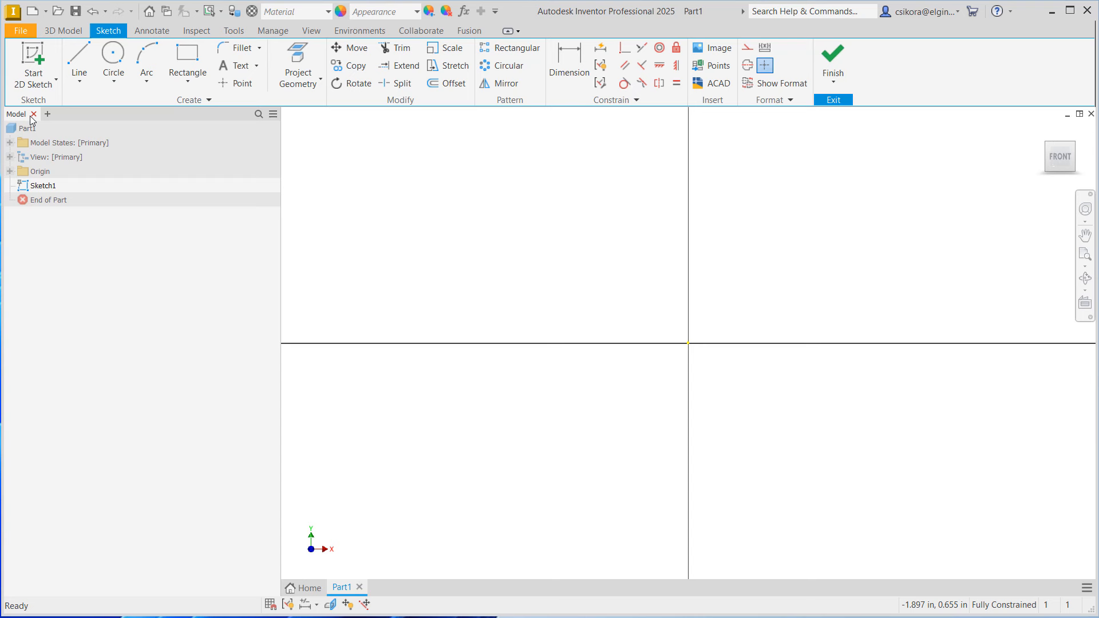
pyautogui.doubleClick(42, 186)
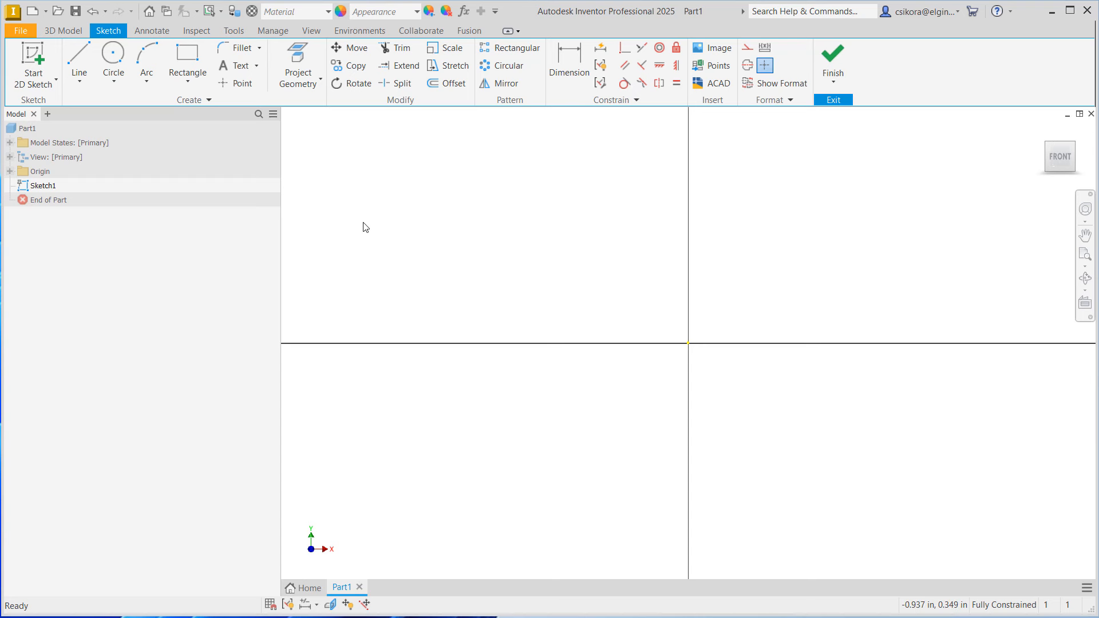
pyautogui.moveTo(187, 57)
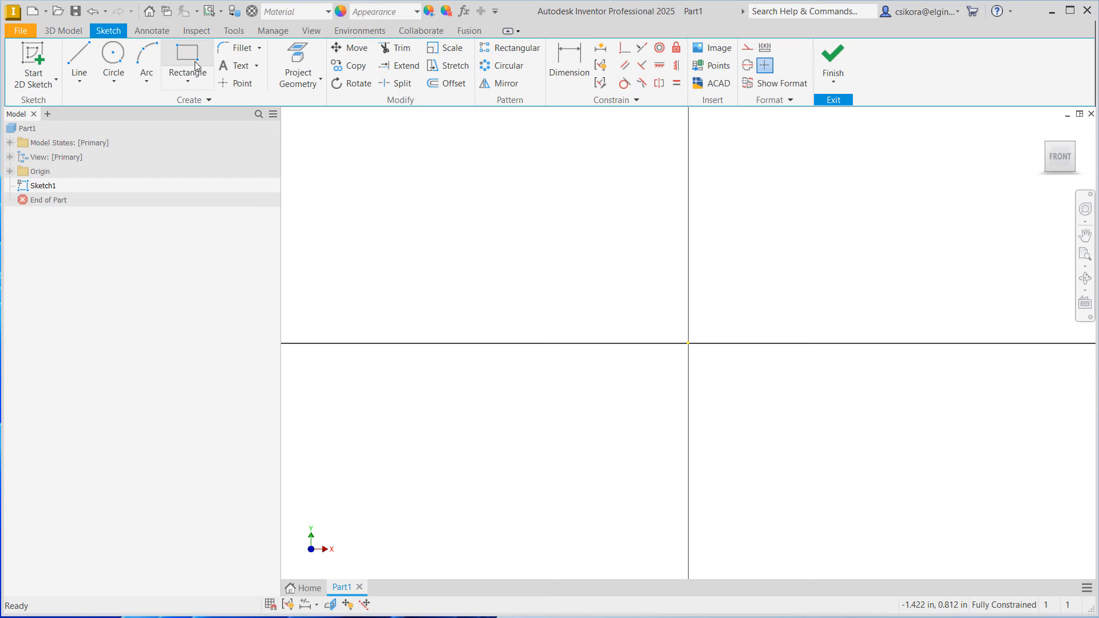
pyautogui.moveTo(186, 57)
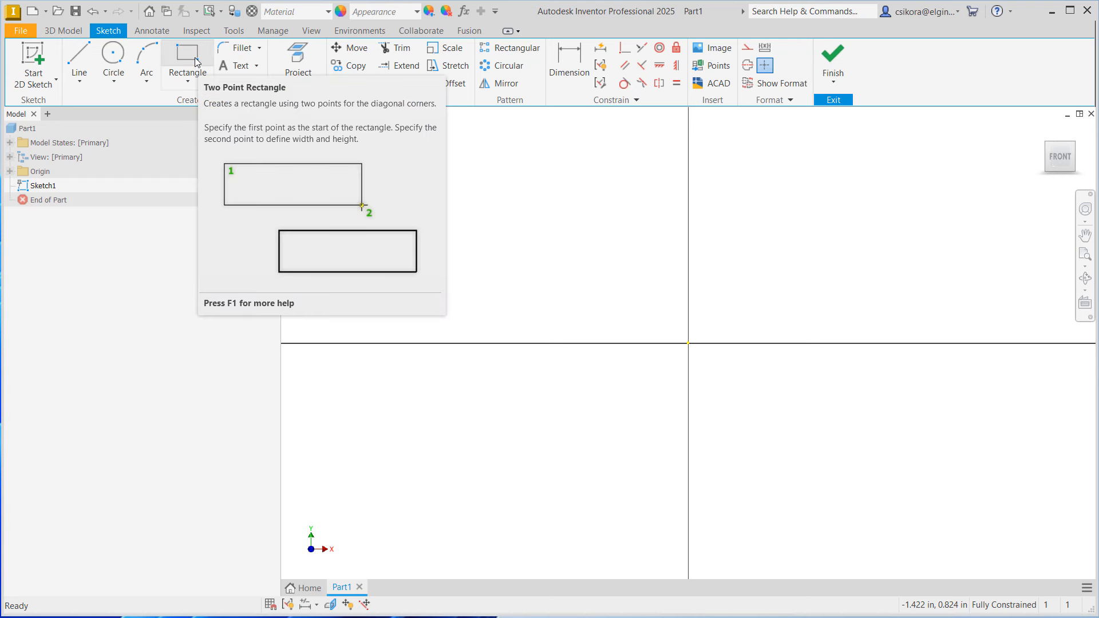
# Draw a two-point rectangle from the origin, 3 in wide by 5 in tall.
pyautogui.click(187, 83)
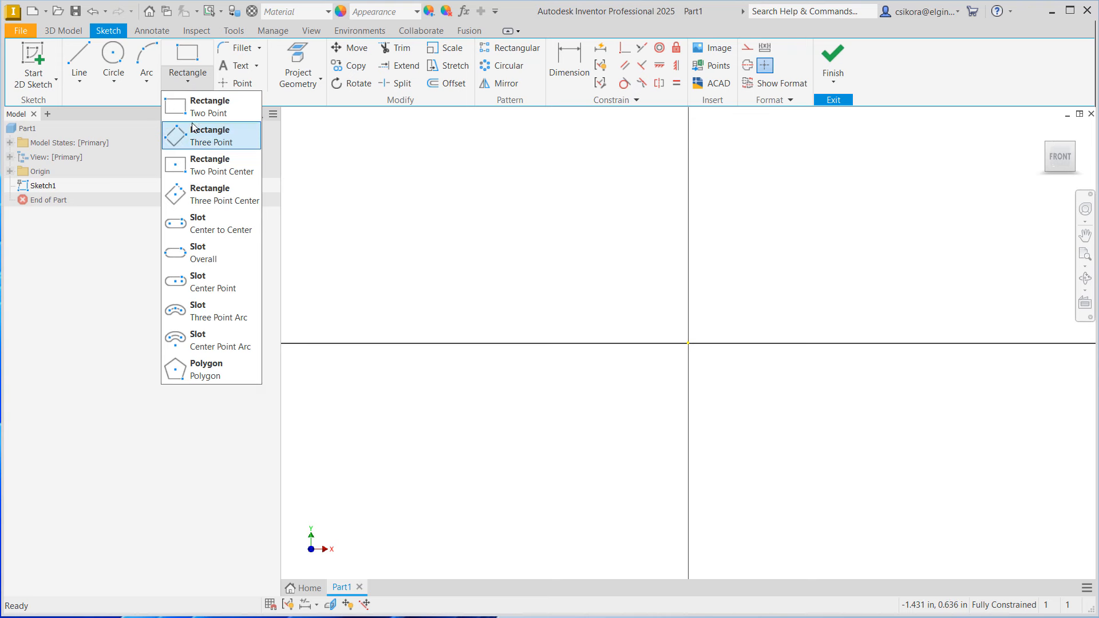
pyautogui.moveTo(205, 107)
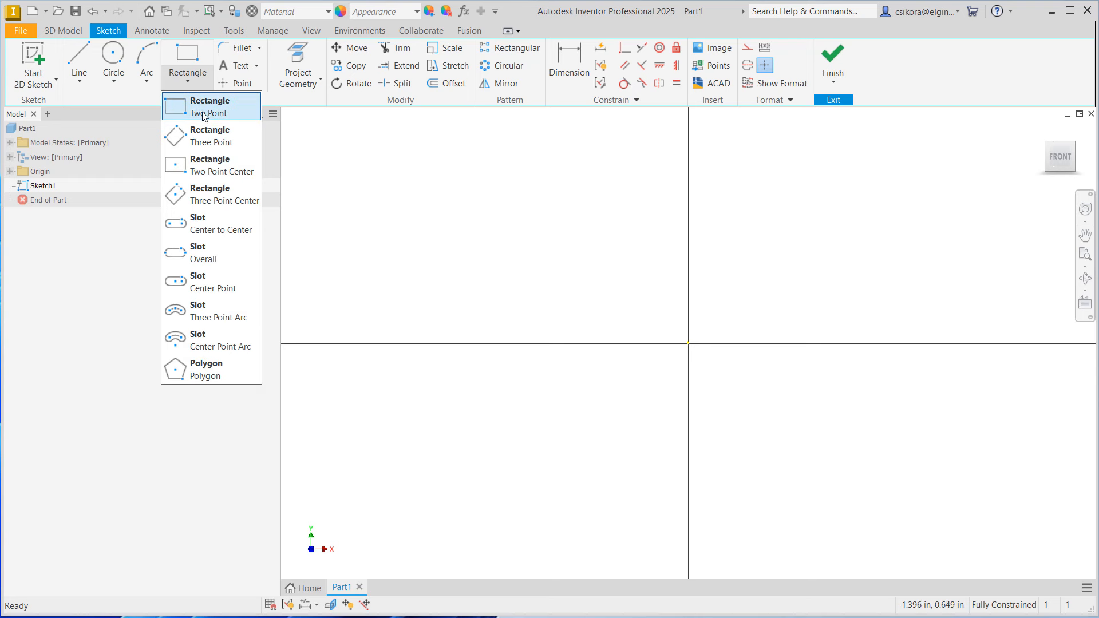
pyautogui.click(210, 105)
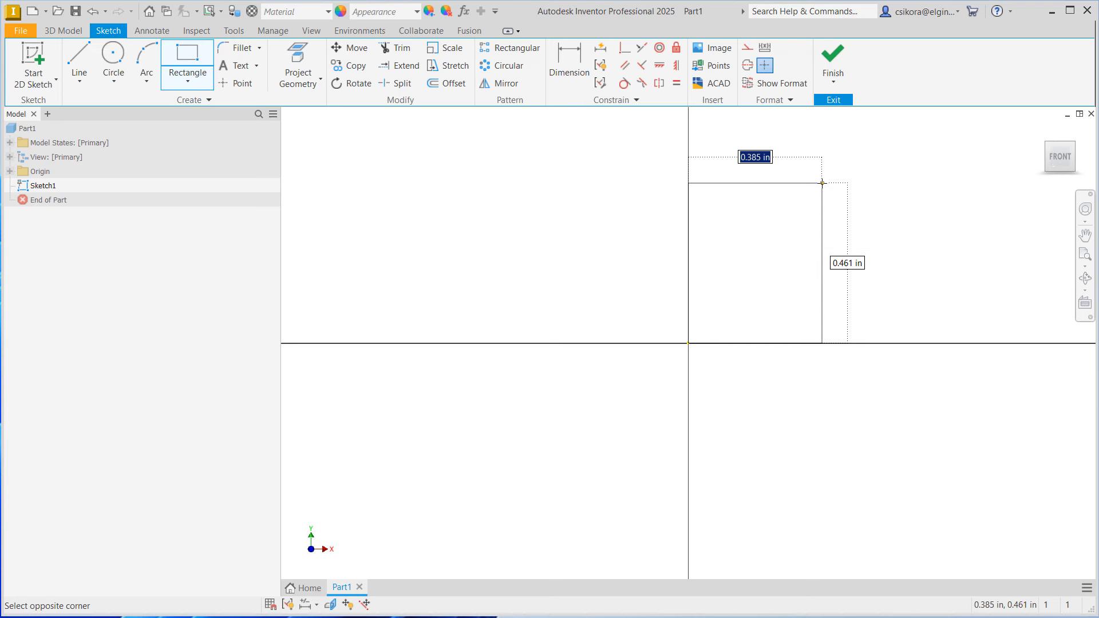
pyautogui.write('3.000')
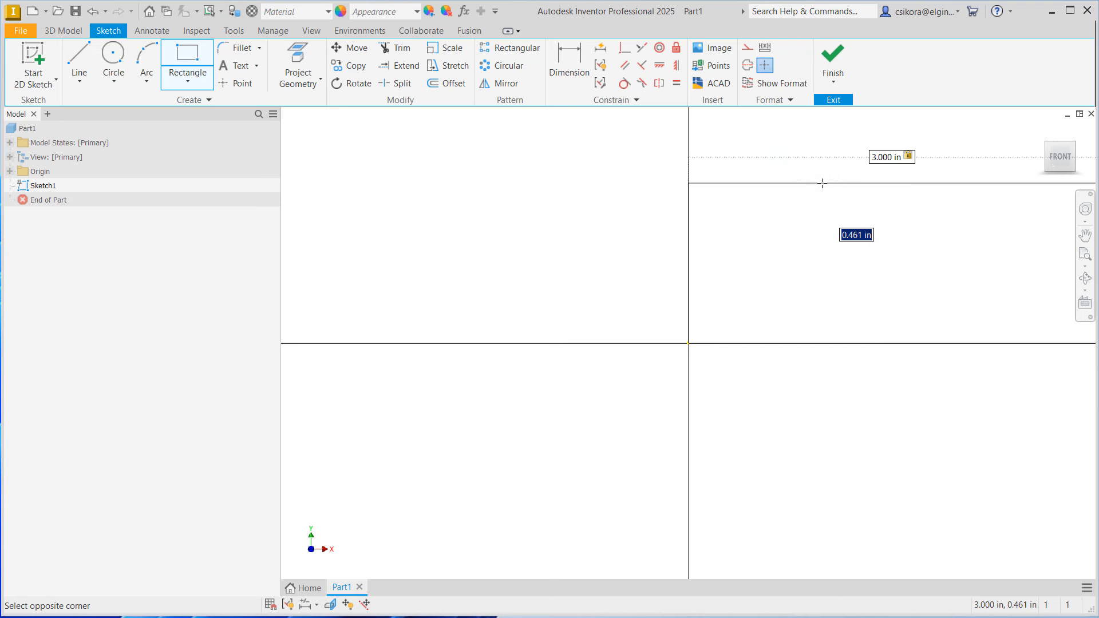
pyautogui.write('5')
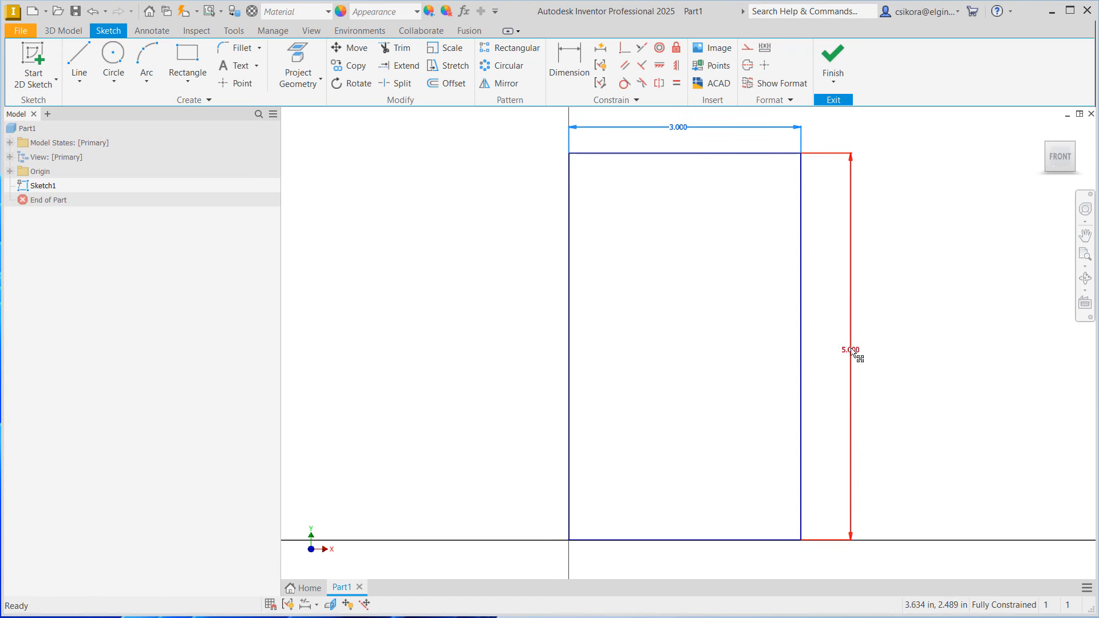
pyautogui.doubleClick(849, 350)
pyautogui.write('6')
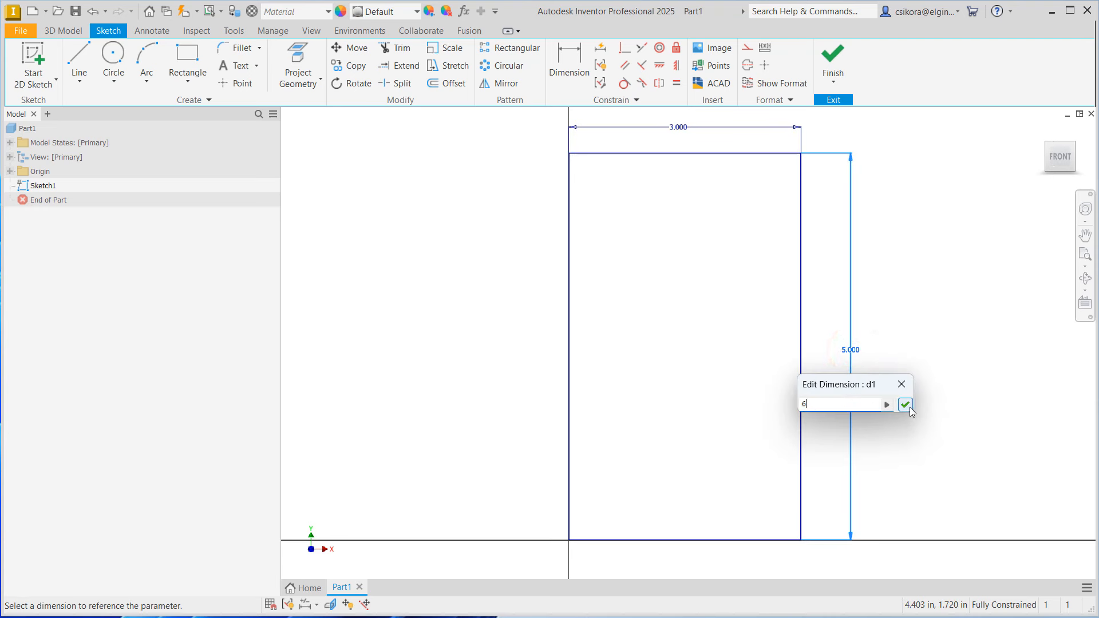
pyautogui.click(904, 404)
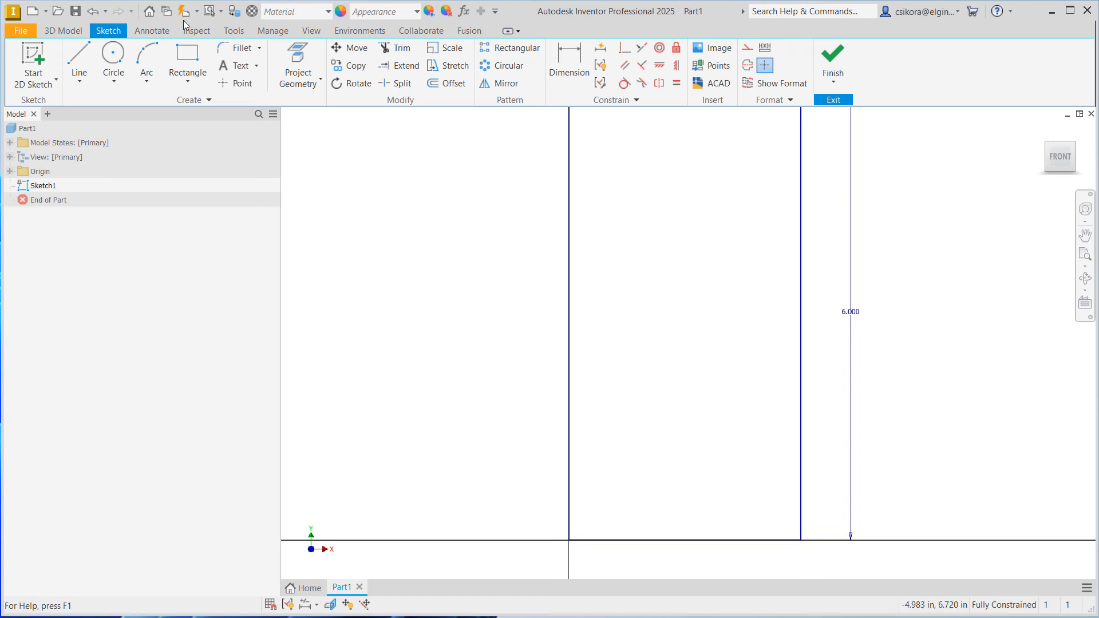
pyautogui.moveTo(91, 12)
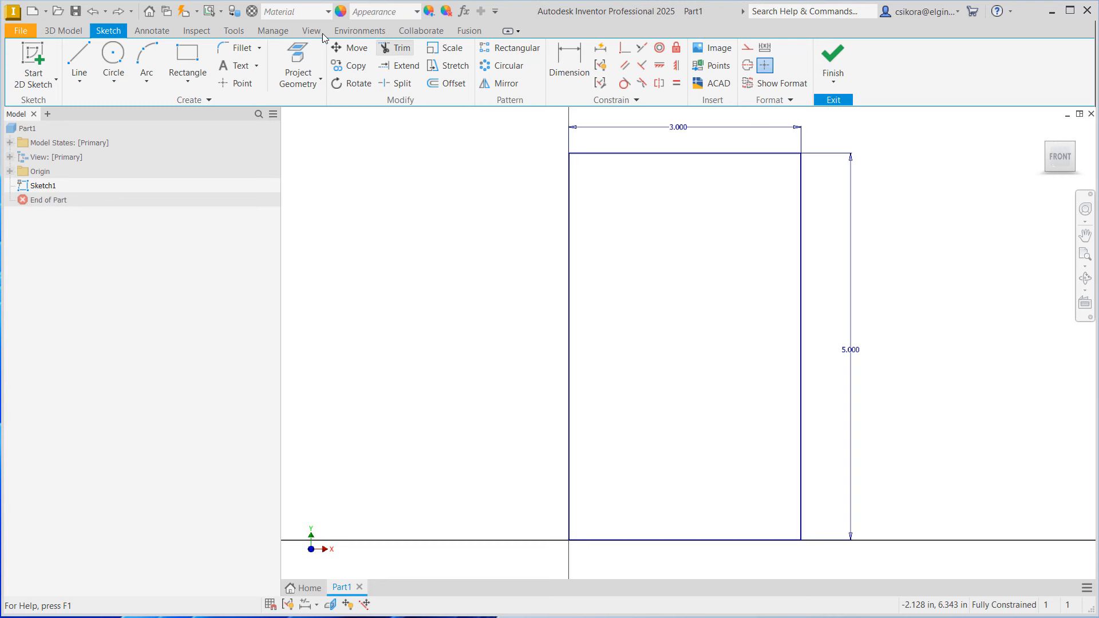
# Extrude the 3 by 5 rectangle 0.5 in into a solid plate (Extrusion1).
pyautogui.click(62, 30)
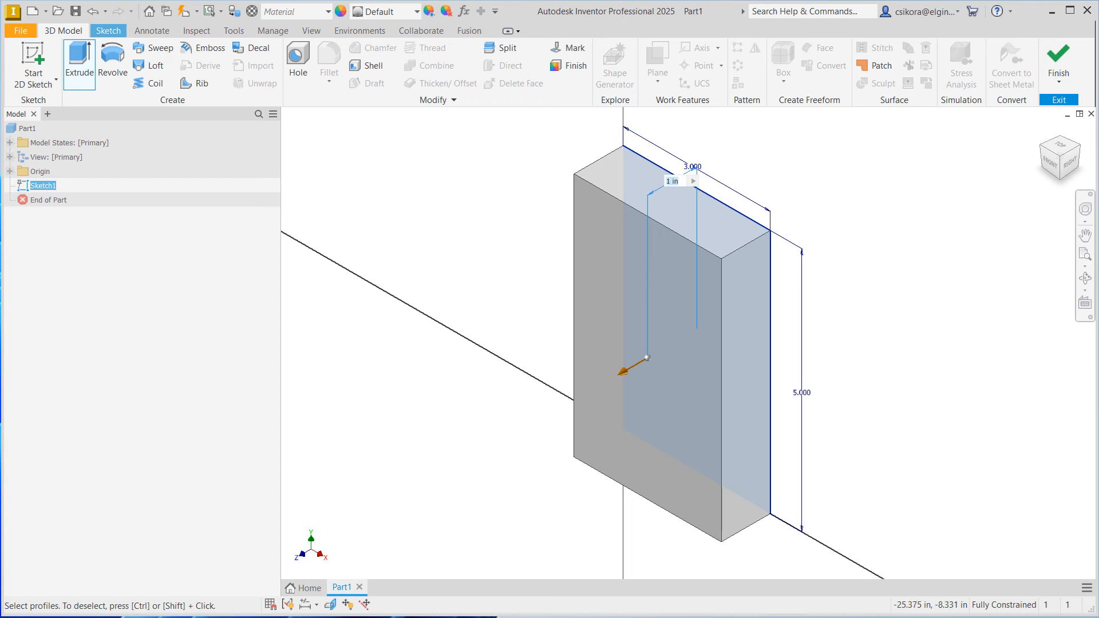
pyautogui.click(80, 62)
pyautogui.write('0.625')
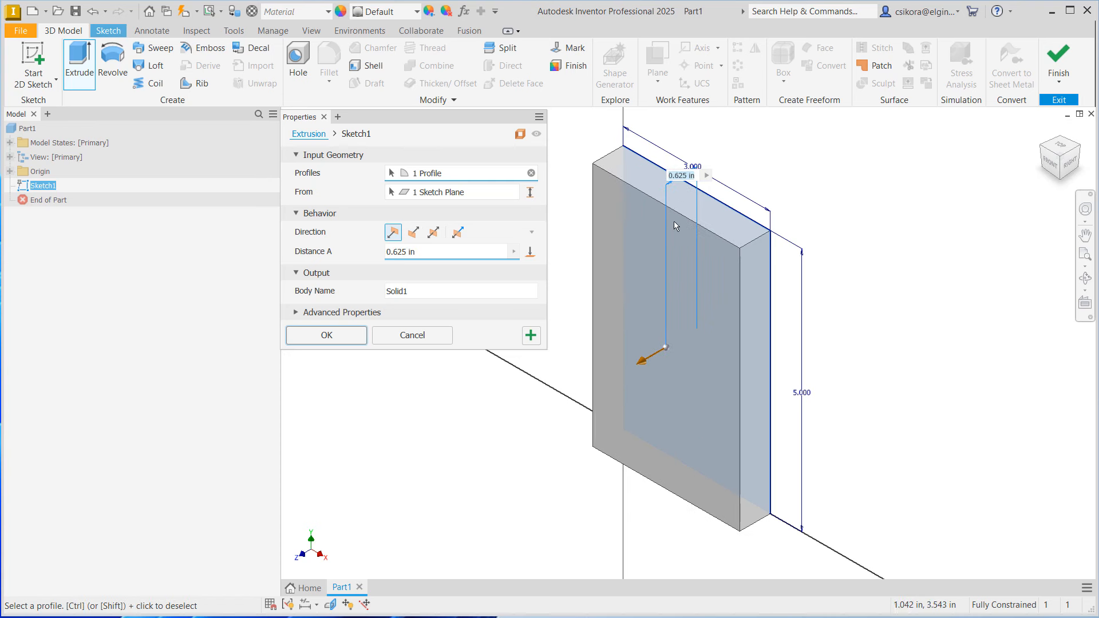
pyautogui.moveTo(684, 174)
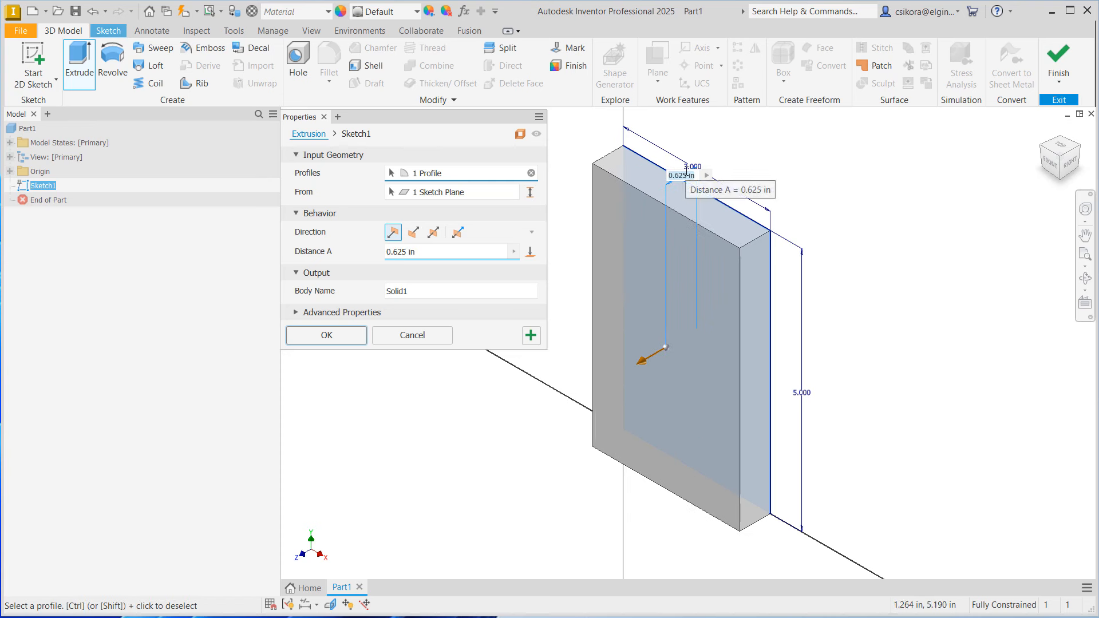
pyautogui.moveTo(680, 181)
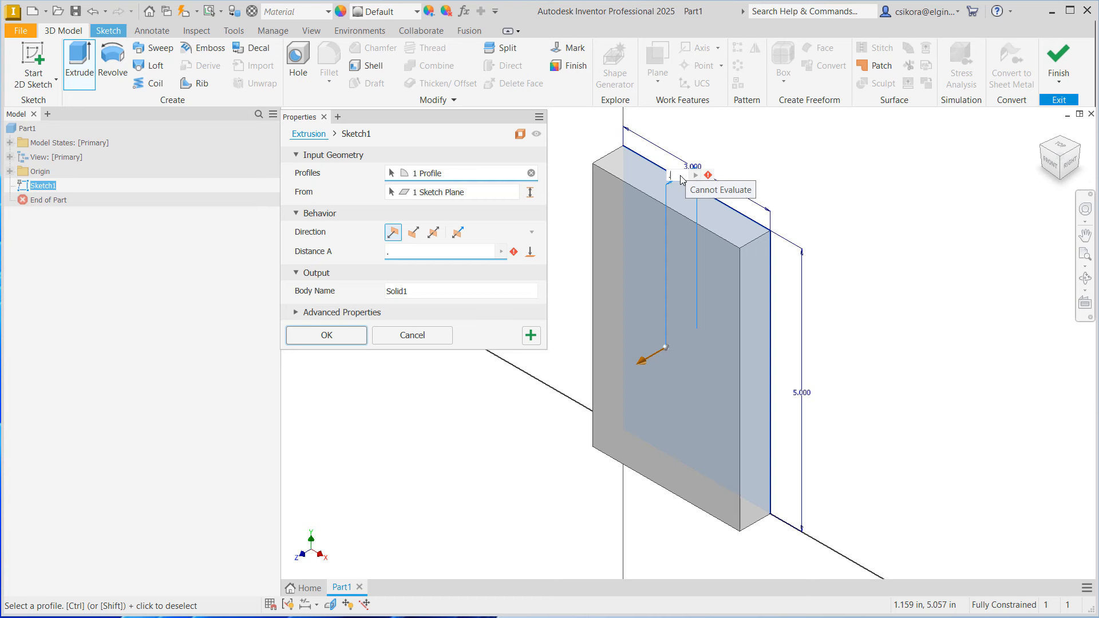
pyautogui.write('.5')
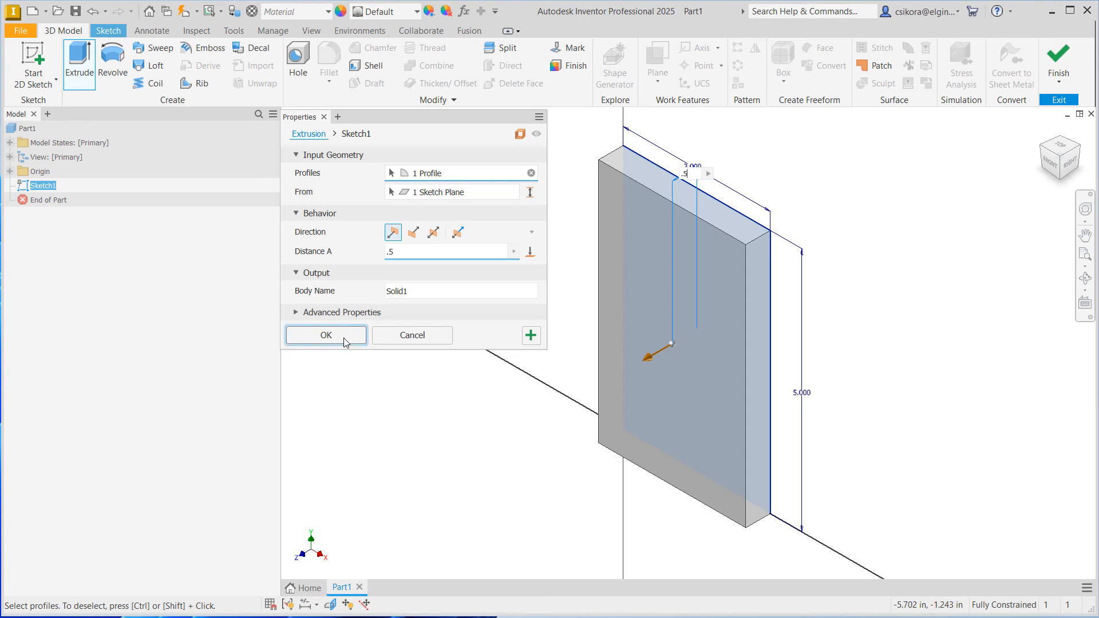
pyautogui.click(325, 335)
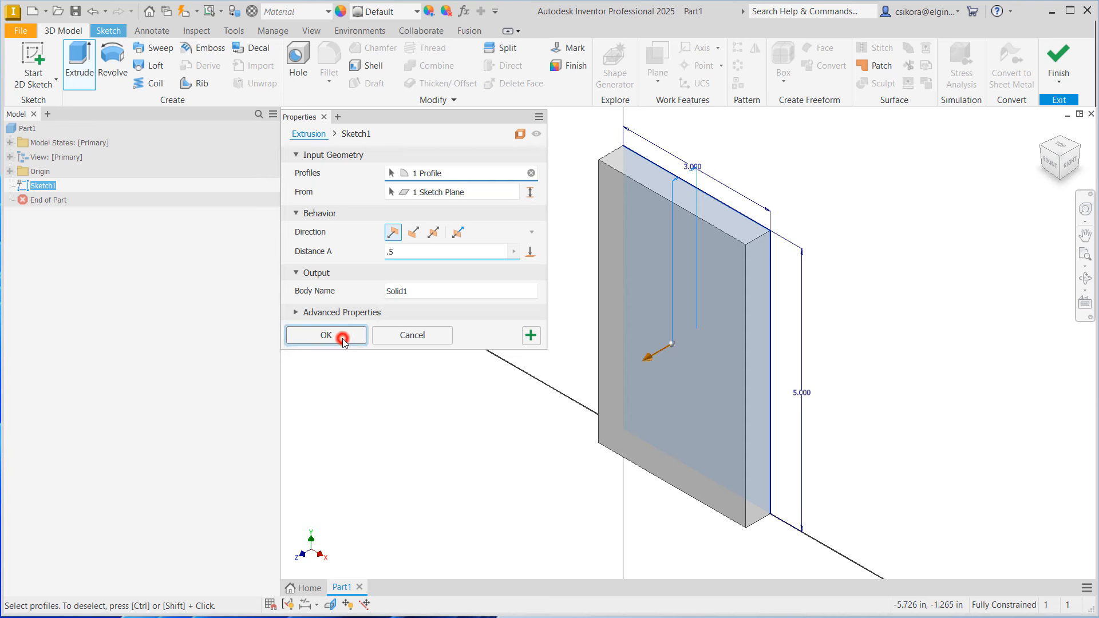
pyautogui.click(324, 335)
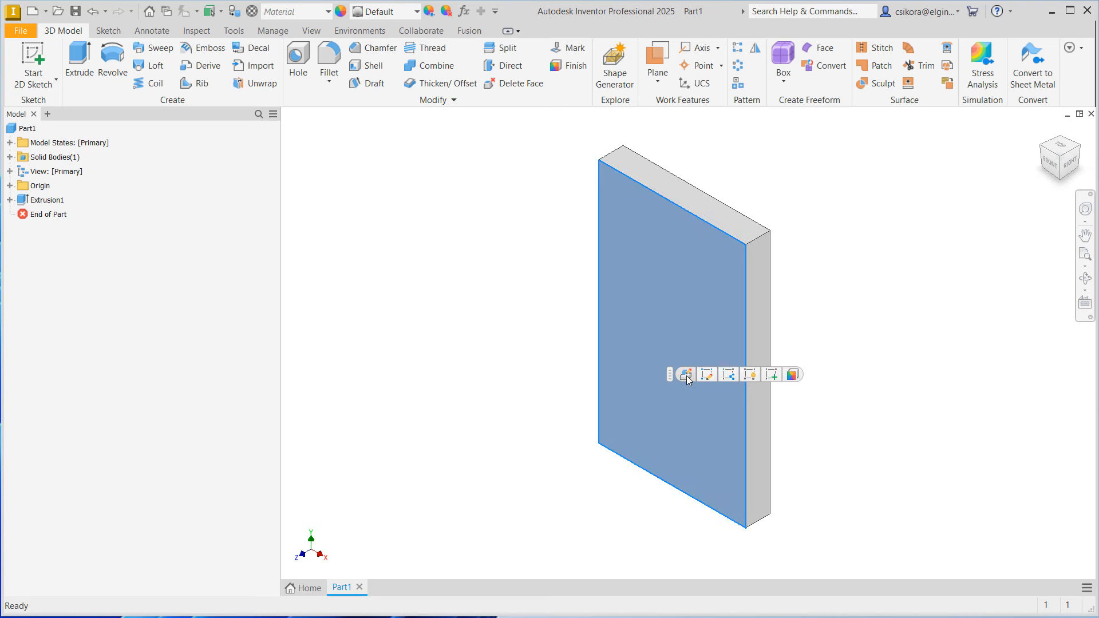
pyautogui.moveTo(706, 374)
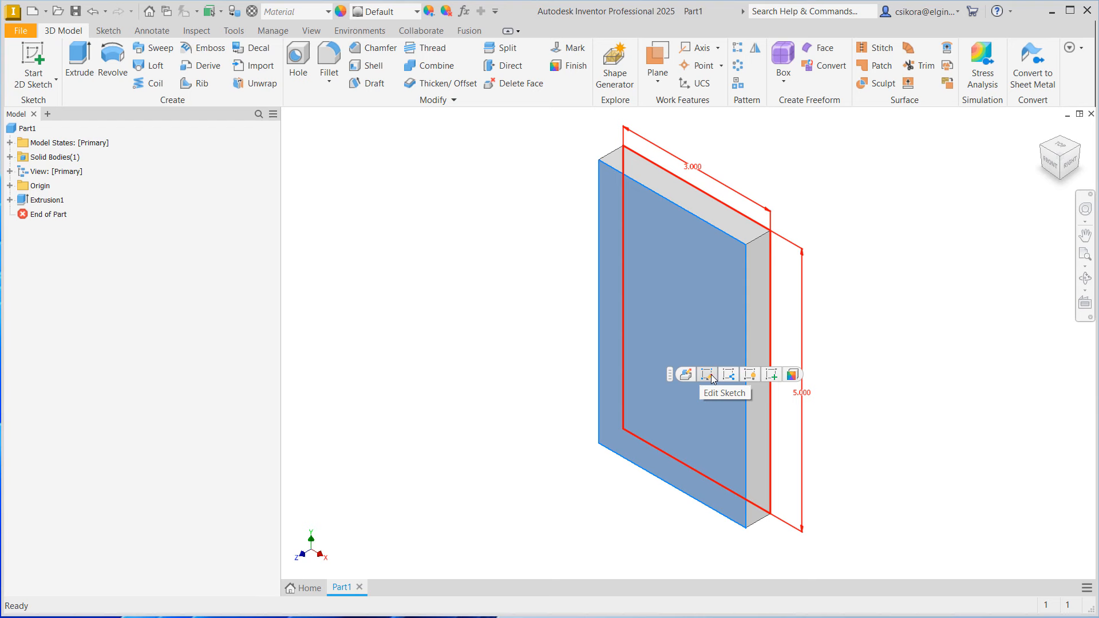
pyautogui.moveTo(732, 374)
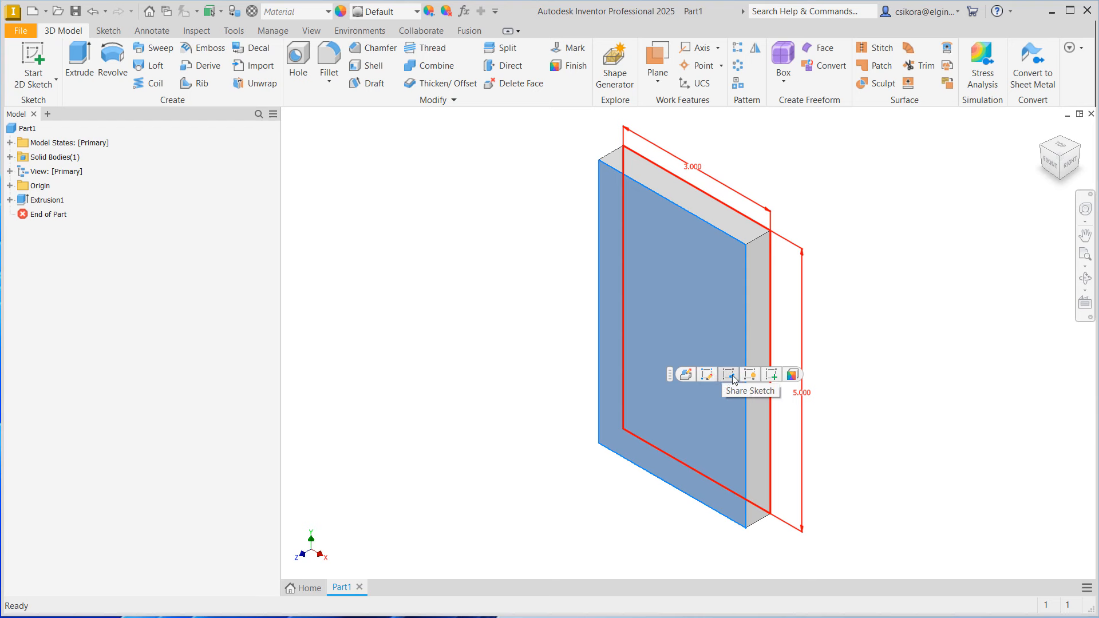
pyautogui.moveTo(750, 375)
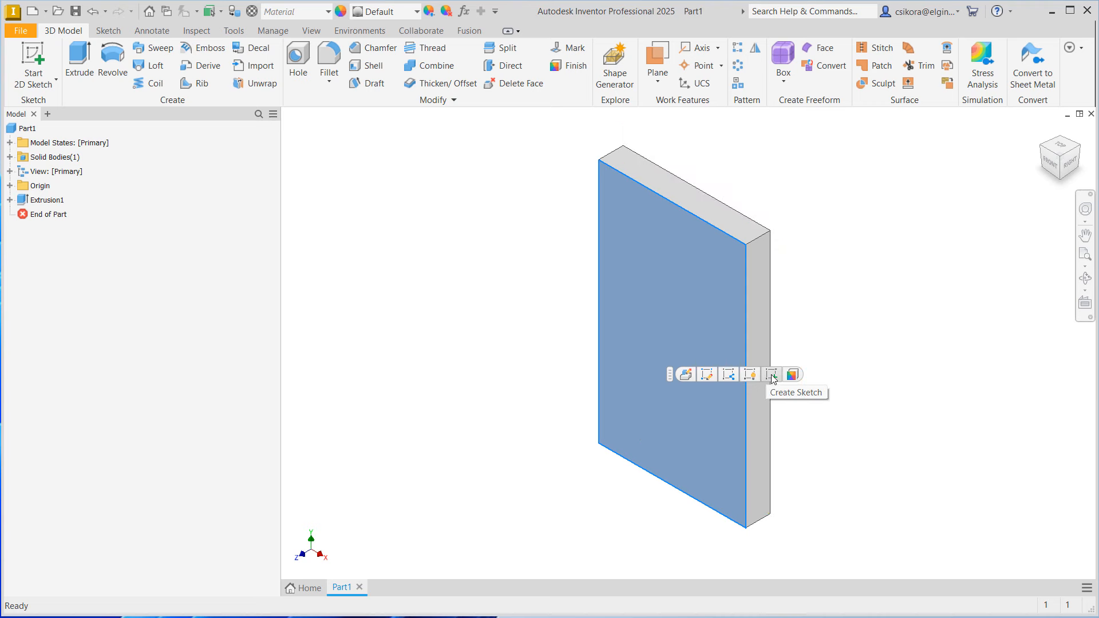
# Sketch a rectangle across the plate face's bottom with a 1.500 in height dimension.
pyautogui.click(772, 374)
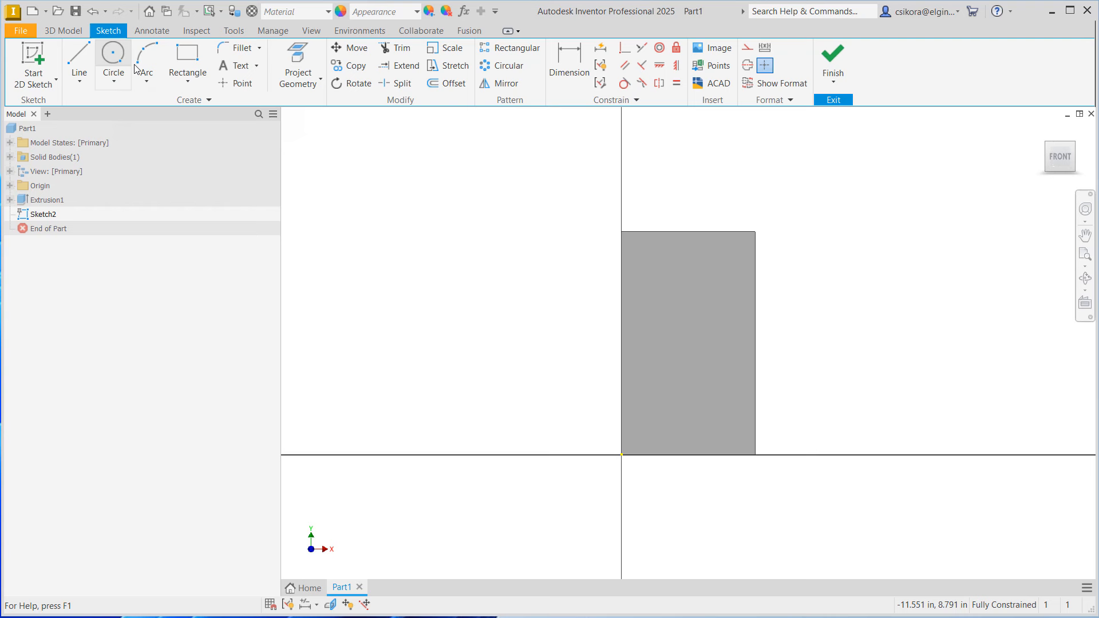
pyautogui.moveTo(187, 57)
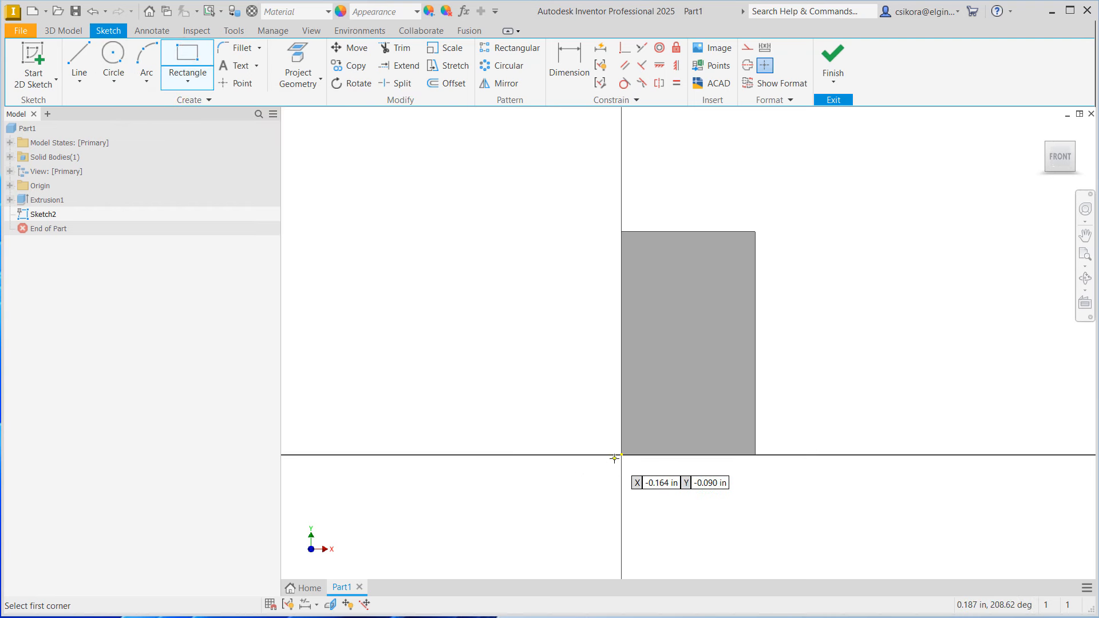
pyautogui.moveTo(621, 454)
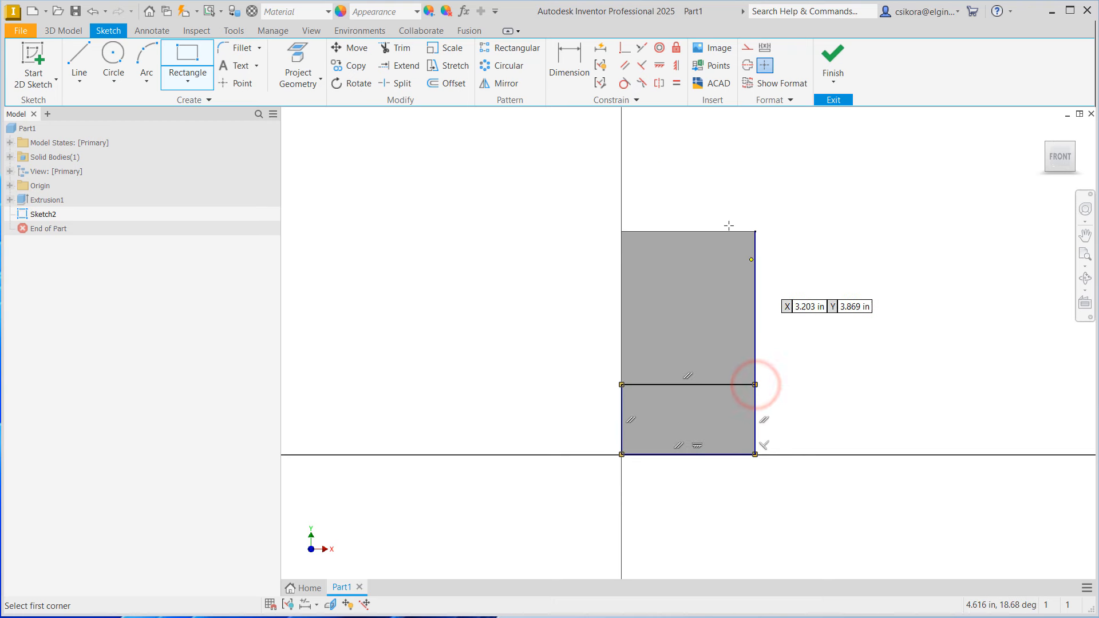
pyautogui.click(569, 63)
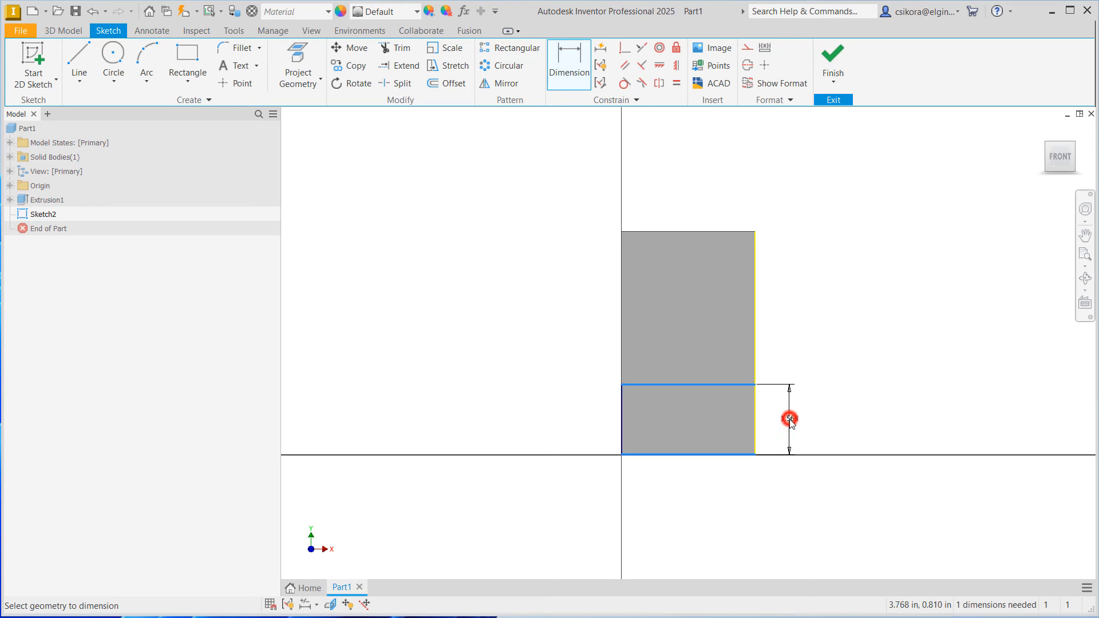
pyautogui.click(790, 419)
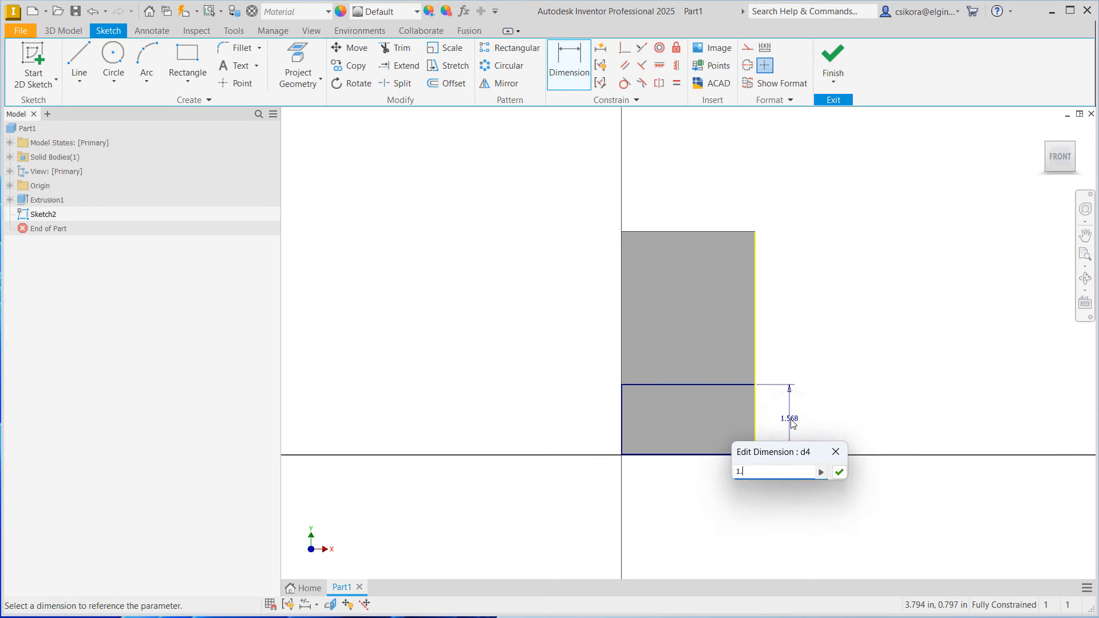
pyautogui.click(838, 472)
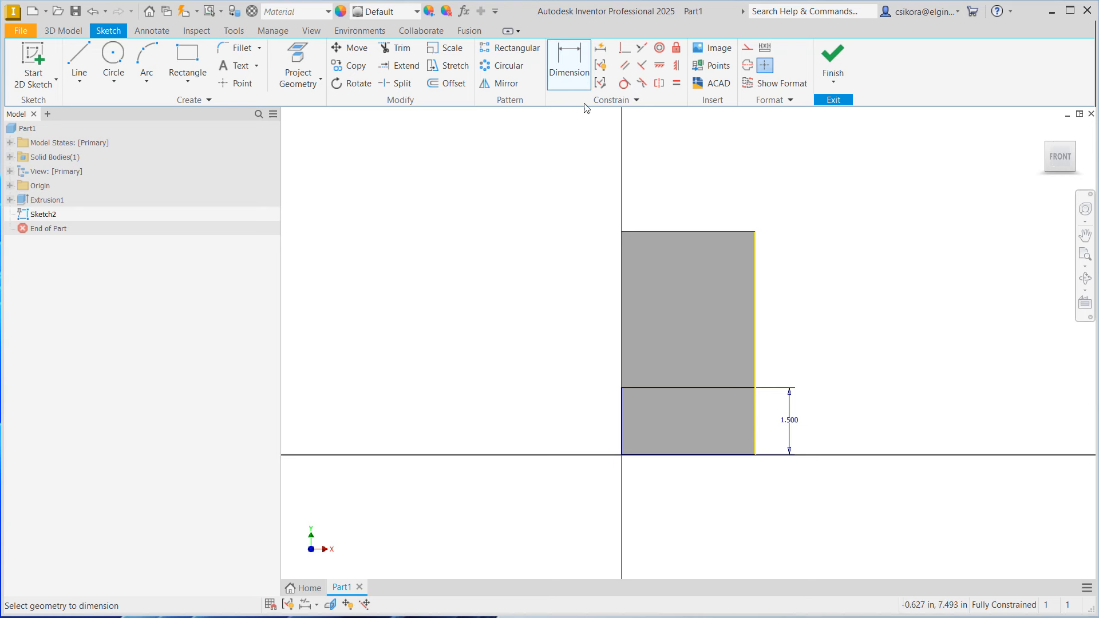
pyautogui.moveTo(569, 72)
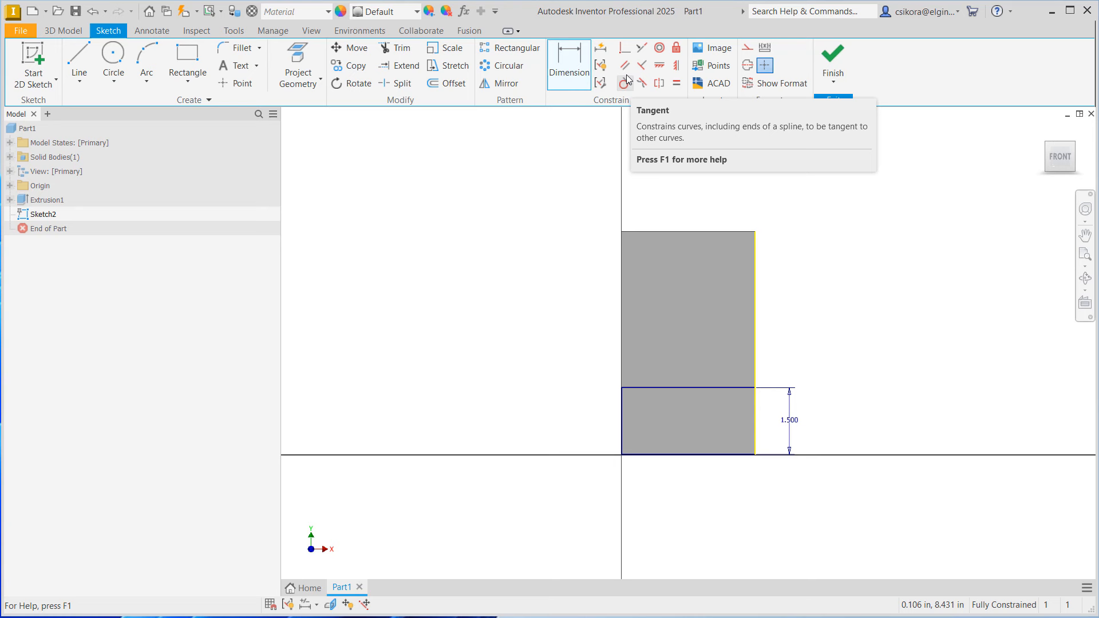
pyautogui.moveTo(642, 65)
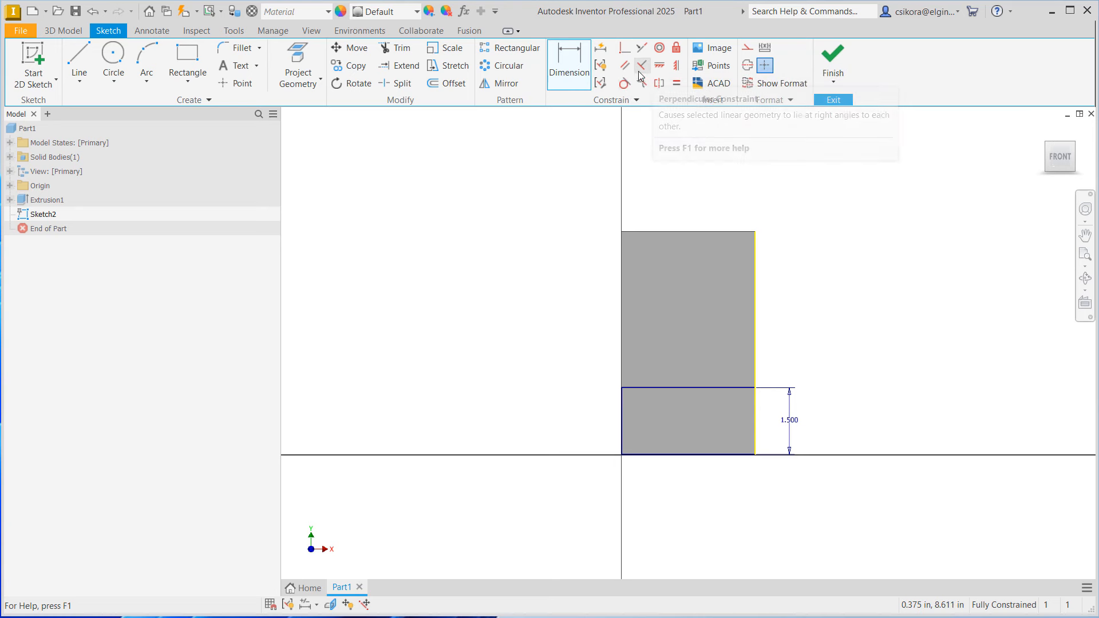
pyautogui.moveTo(676, 65)
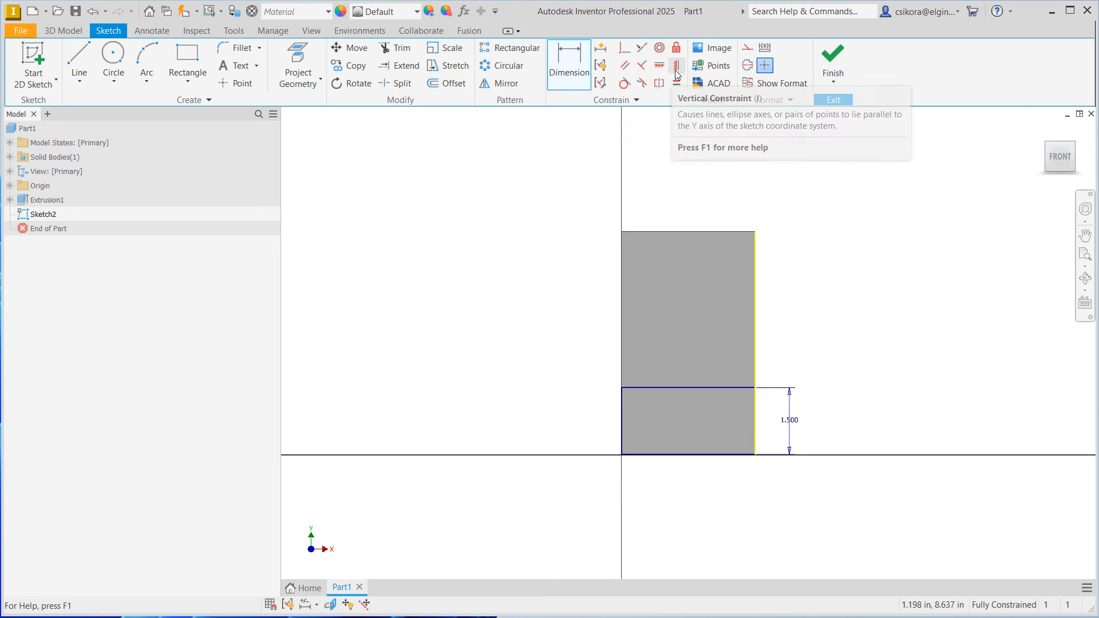
pyautogui.moveTo(623, 48)
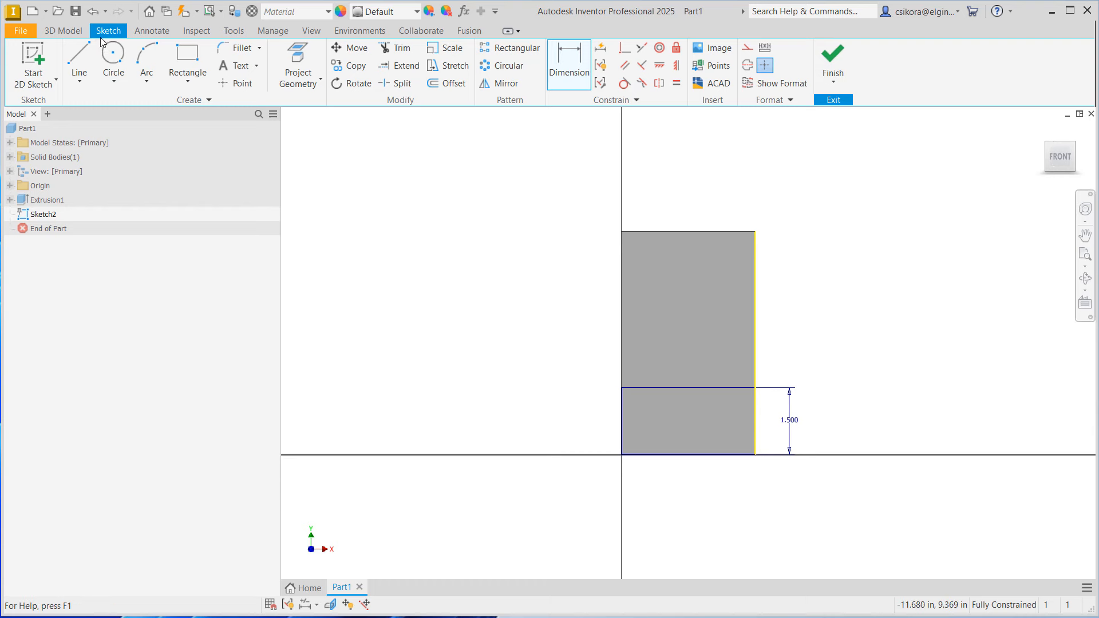
# Extrude the lower rectangle profile 0.5 in as Extrusion2 on the bracket.
pyautogui.click(62, 30)
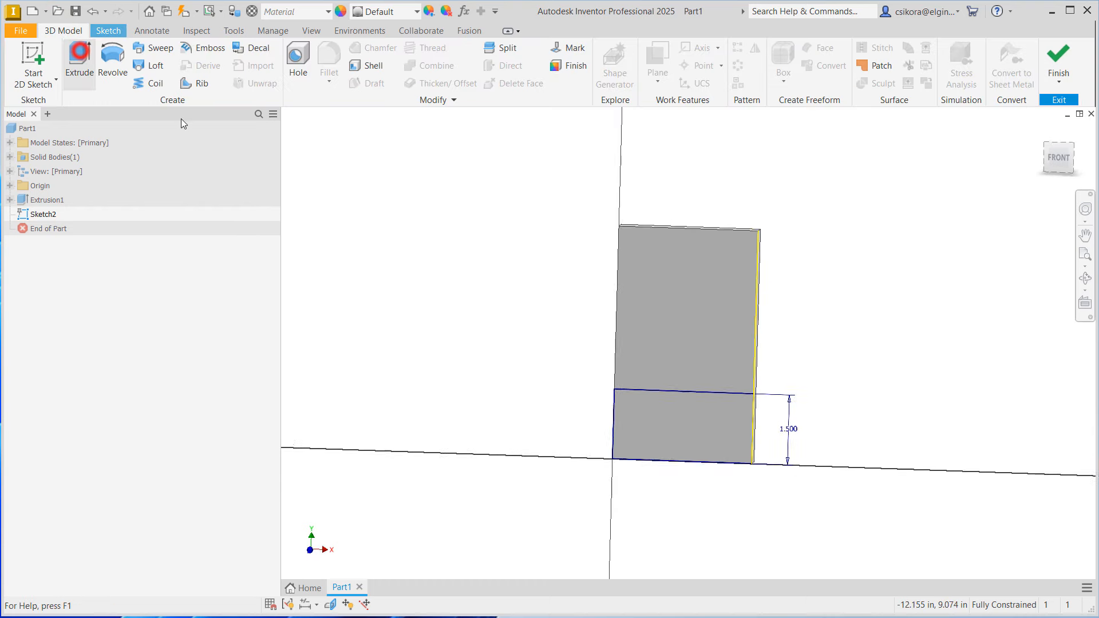
pyautogui.click(79, 62)
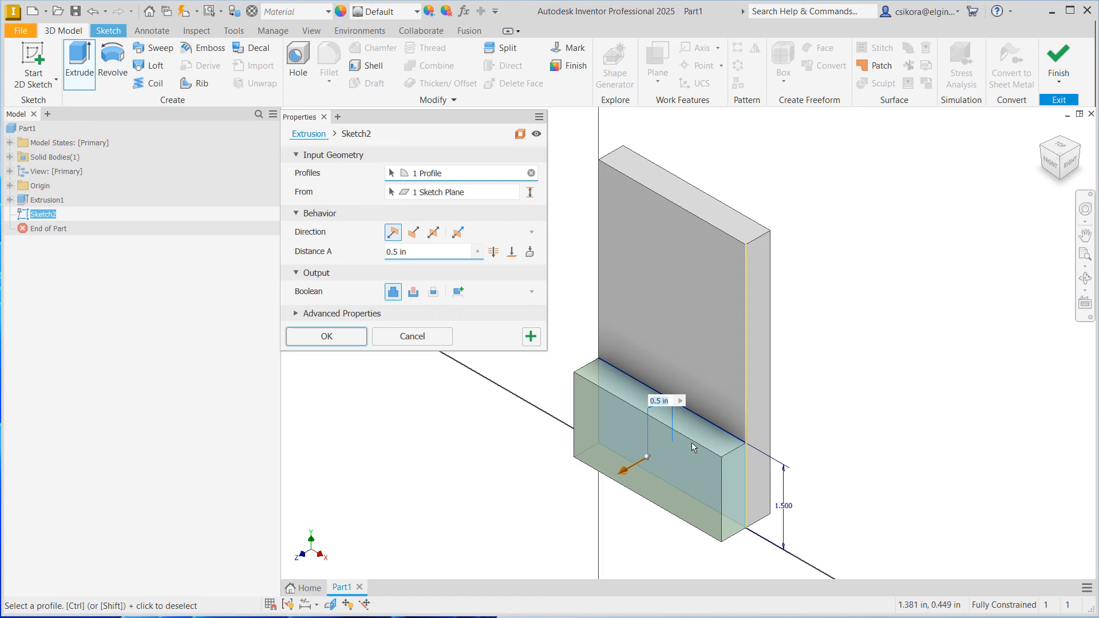
pyautogui.moveTo(664, 415)
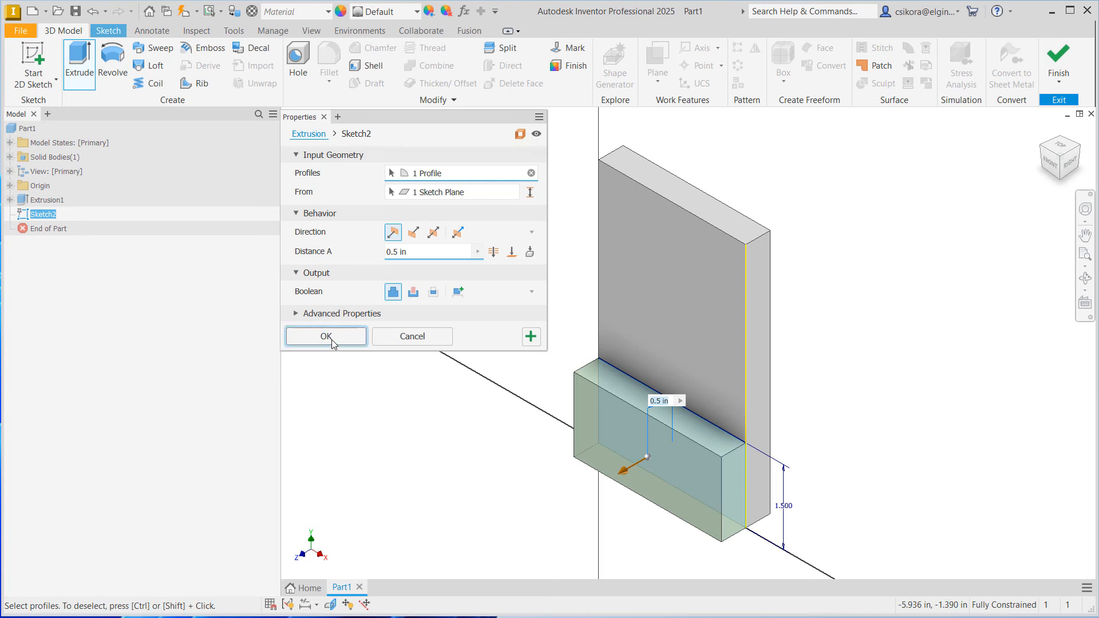
pyautogui.click(325, 337)
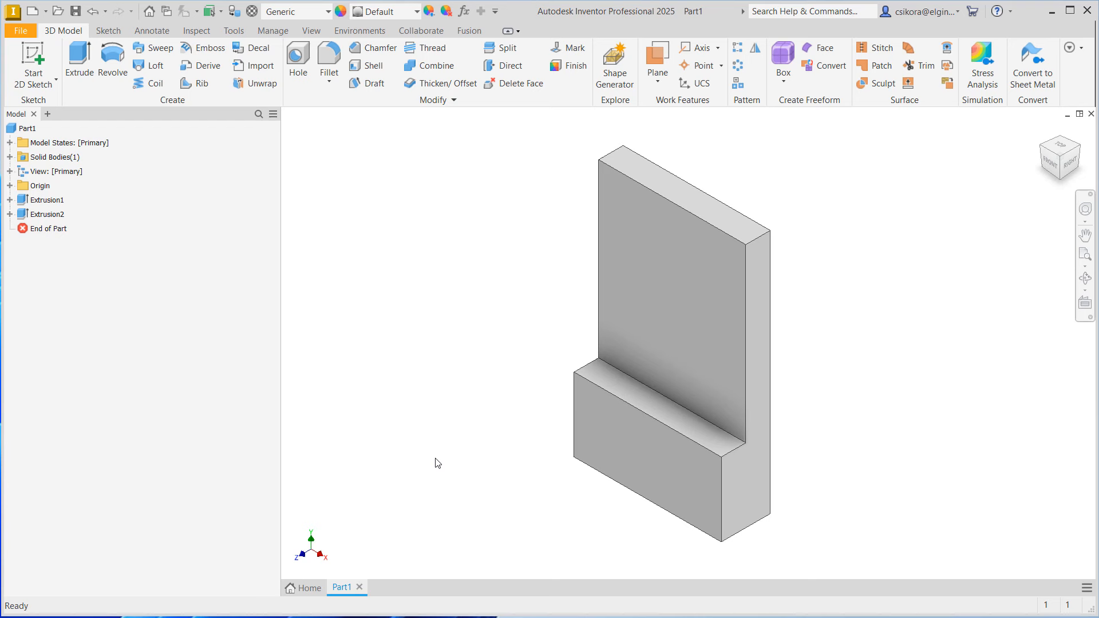
pyautogui.moveTo(457, 411)
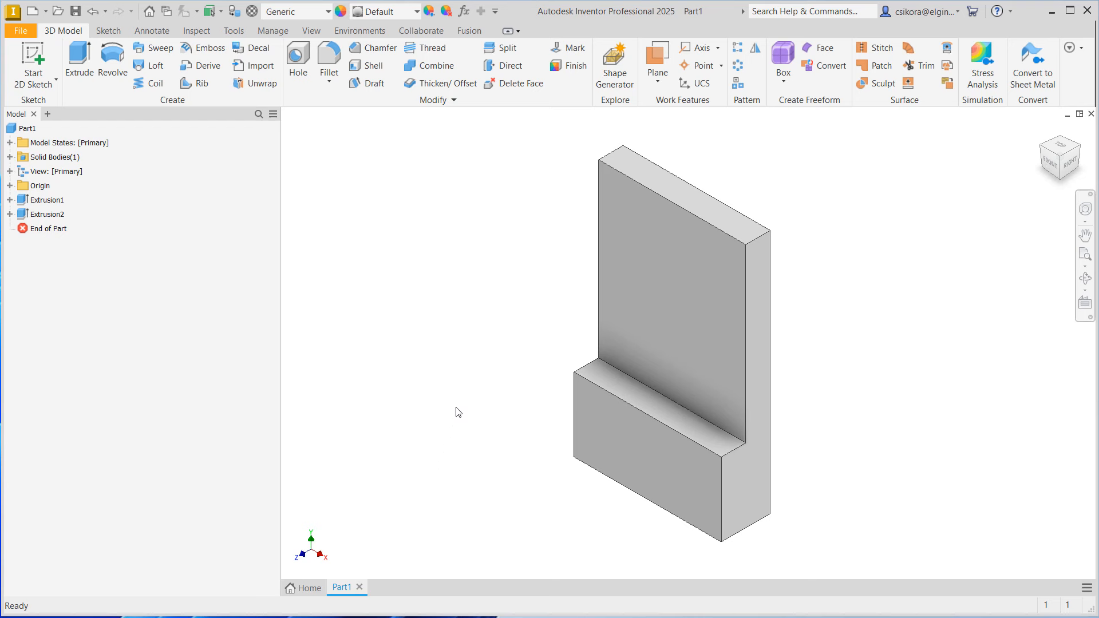
# Expand the Origin folder and preview the XZ and XY work planes.
pyautogui.click(641, 256)
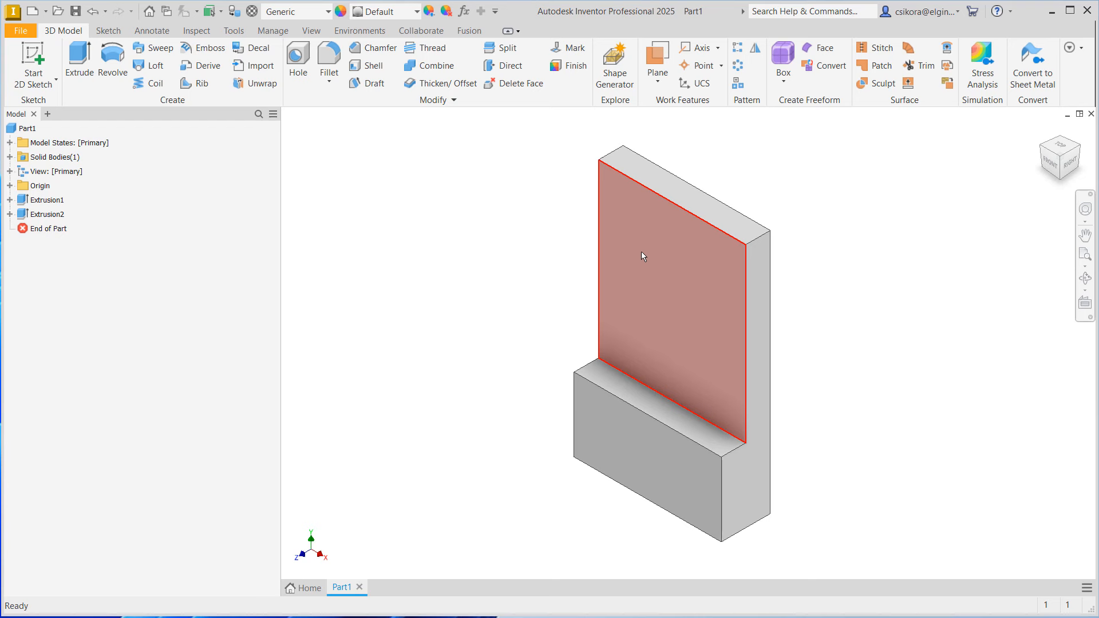
pyautogui.moveTo(637, 259)
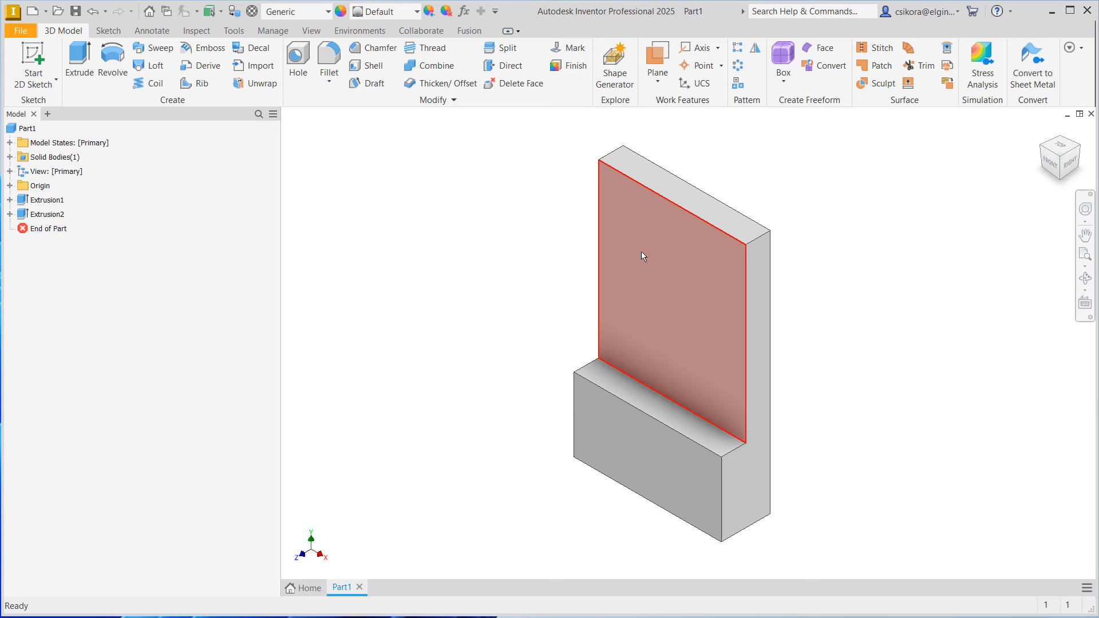
pyautogui.moveTo(648, 246)
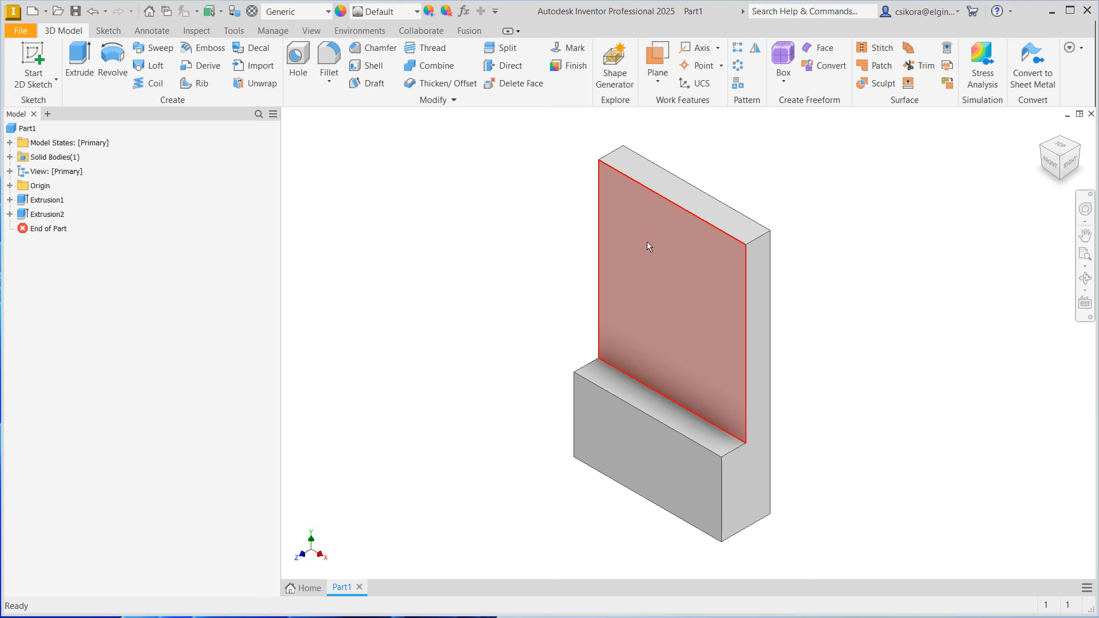
pyautogui.click(648, 247)
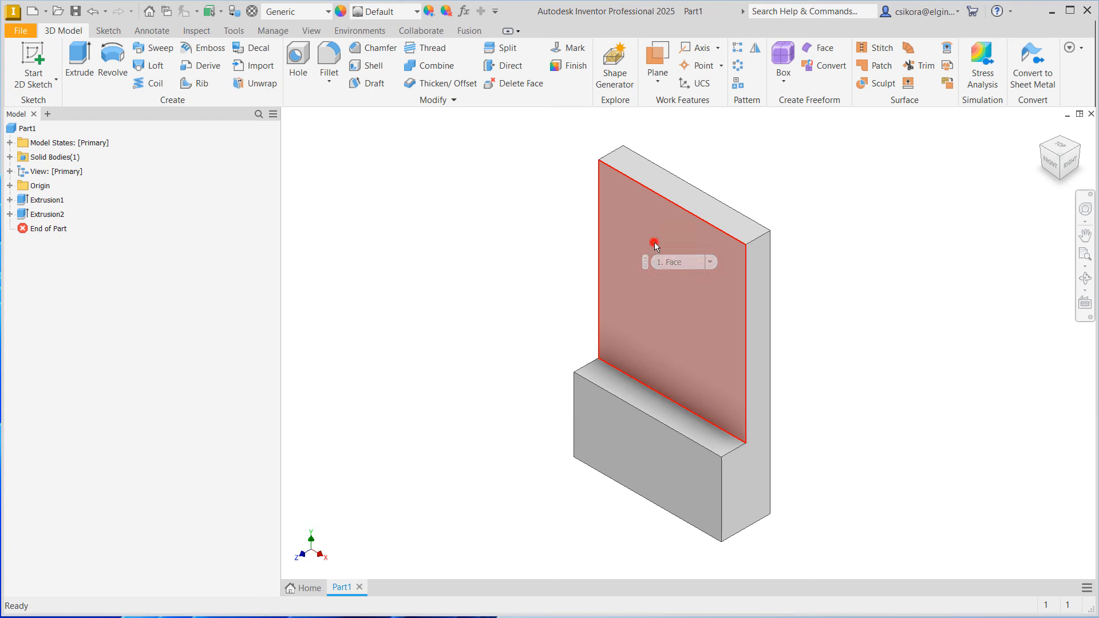
pyautogui.click(653, 243)
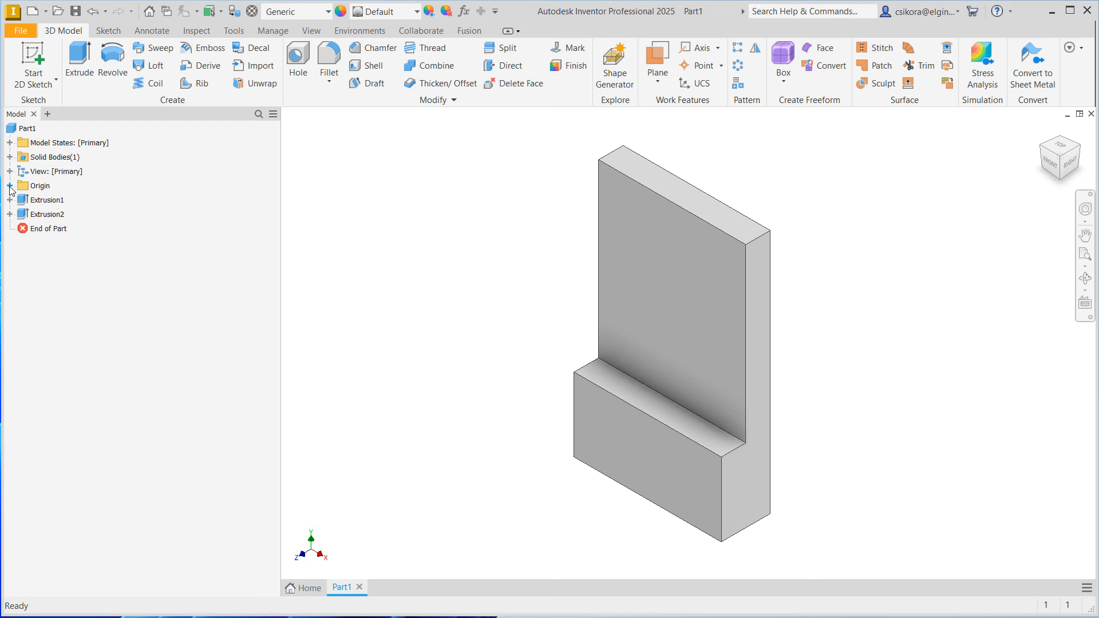
pyautogui.click(10, 185)
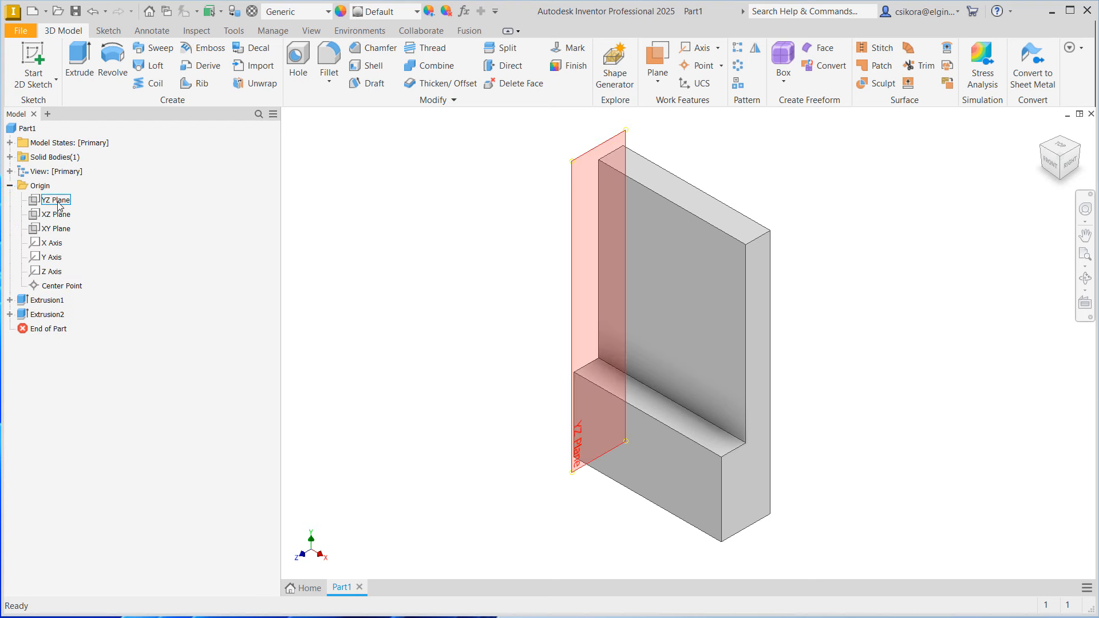
pyautogui.click(57, 215)
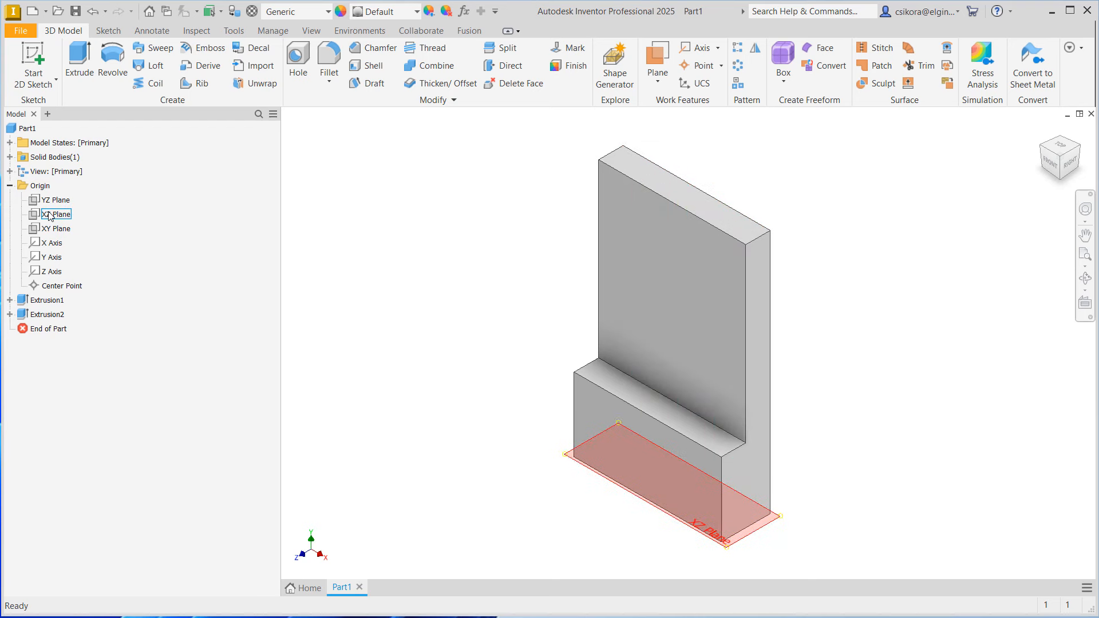
pyautogui.click(57, 229)
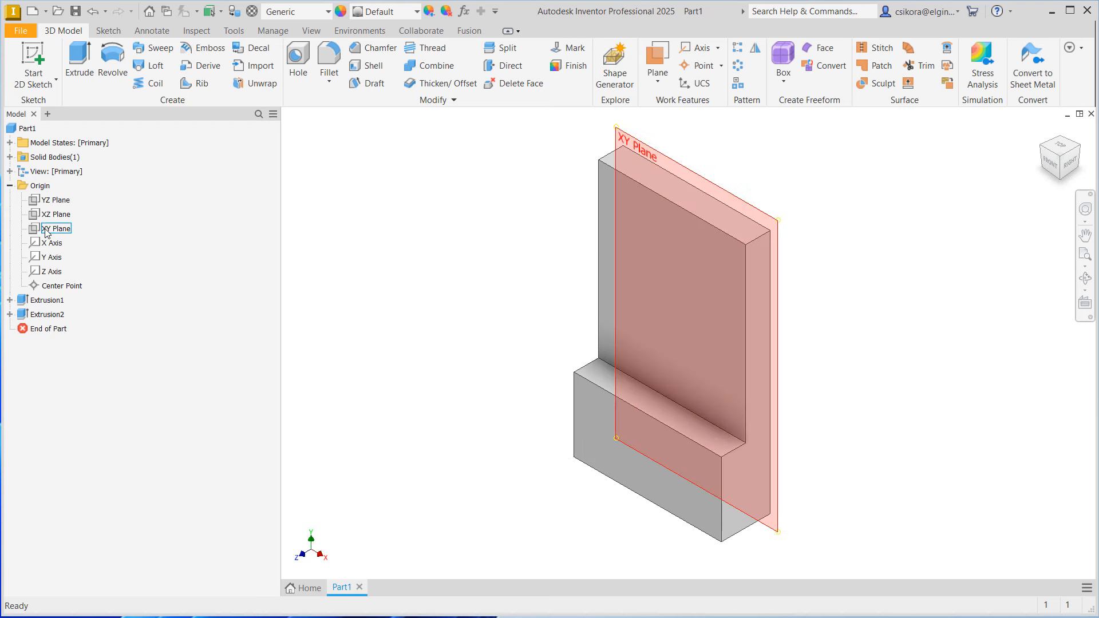
pyautogui.click(59, 214)
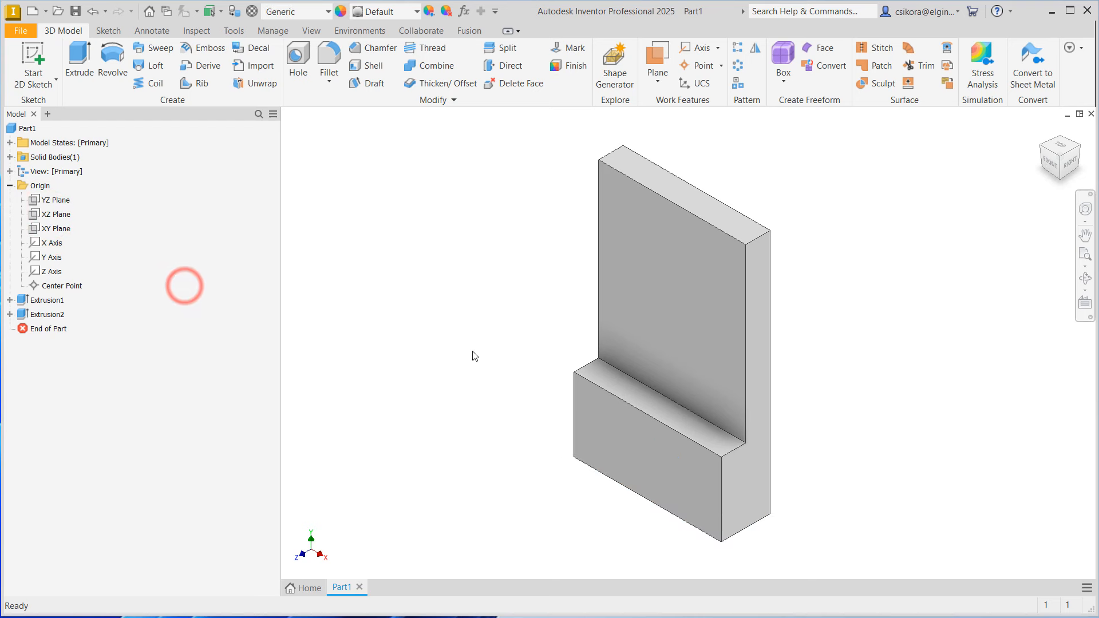
# Select the bracket's tall upright front face for sketching.
pyautogui.click(666, 294)
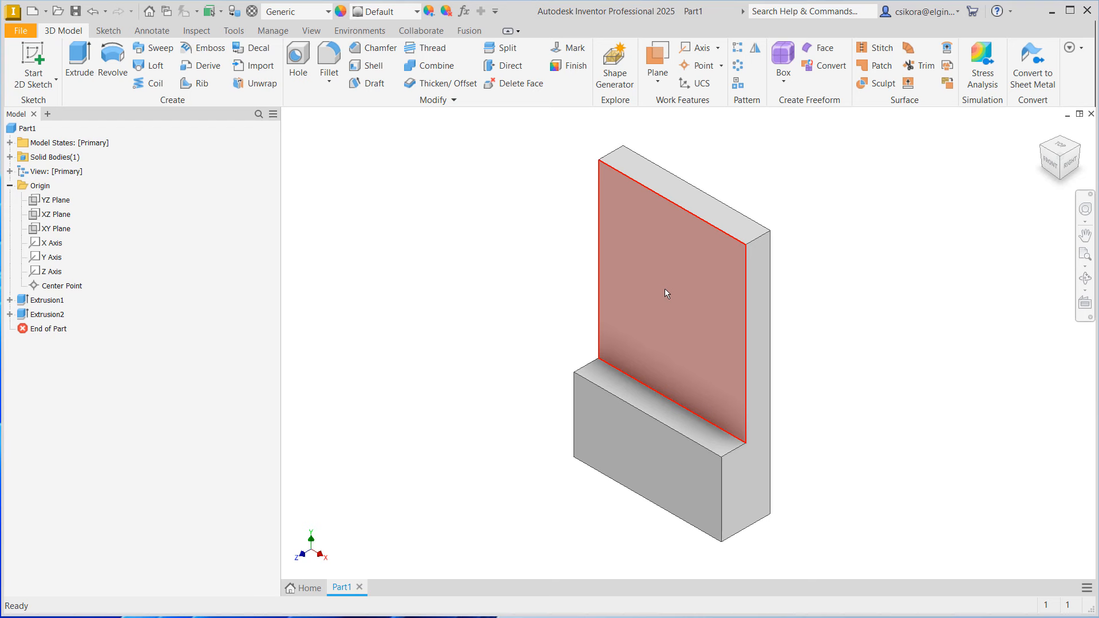
pyautogui.click(664, 294)
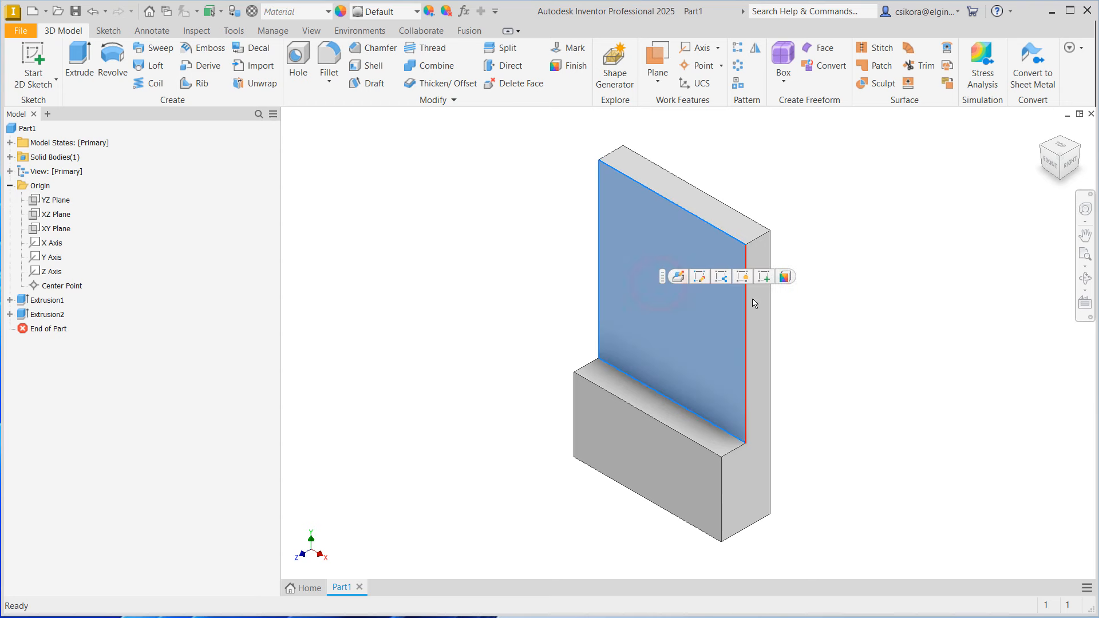
pyautogui.moveTo(763, 276)
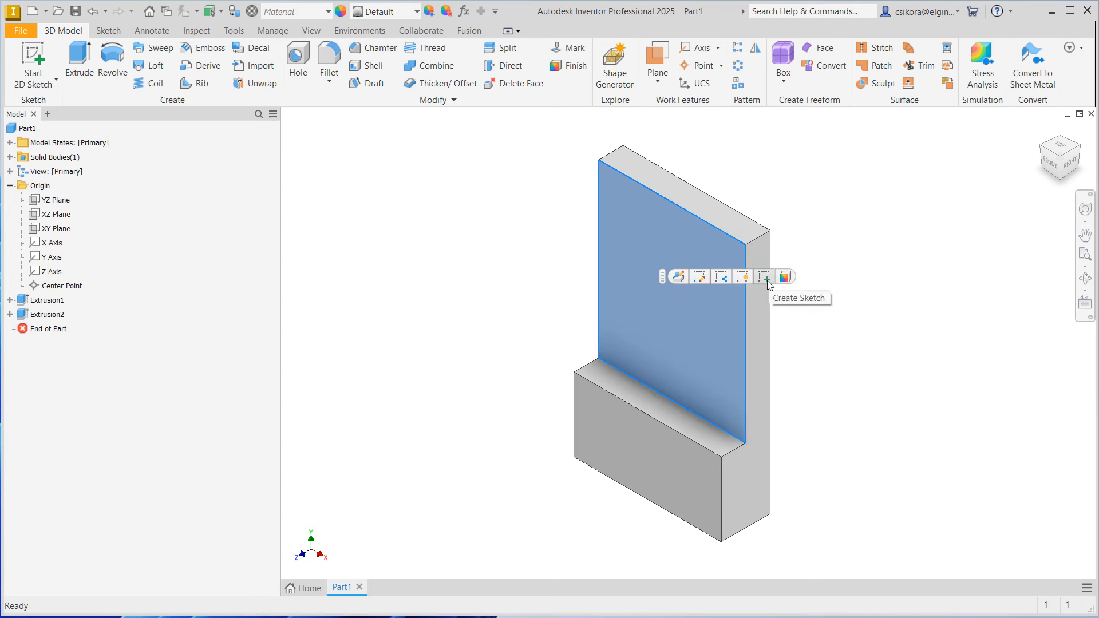
# Start Sketch3 on the upright face with a 0.75 in diameter circle near its upper left.
pyautogui.click(785, 276)
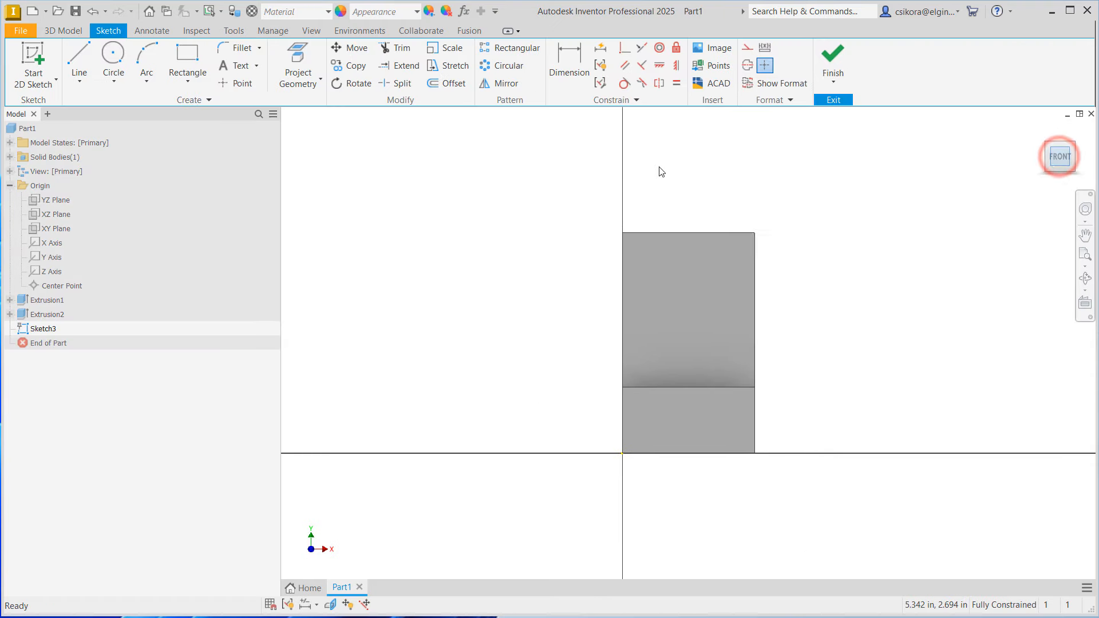
pyautogui.click(112, 77)
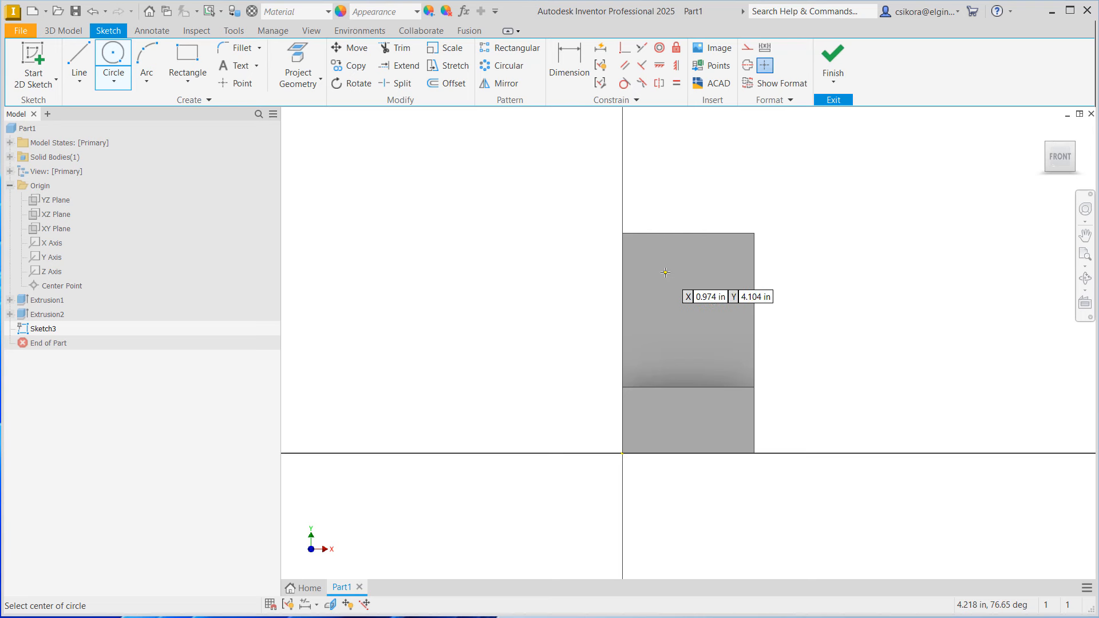
pyautogui.moveTo(663, 276)
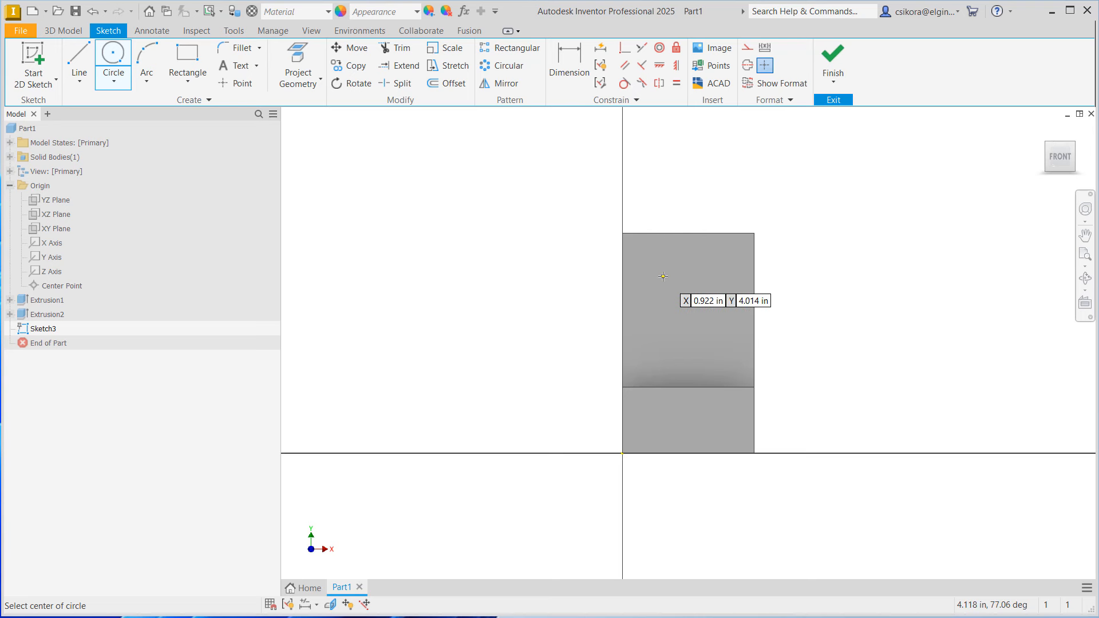
pyautogui.moveTo(664, 276)
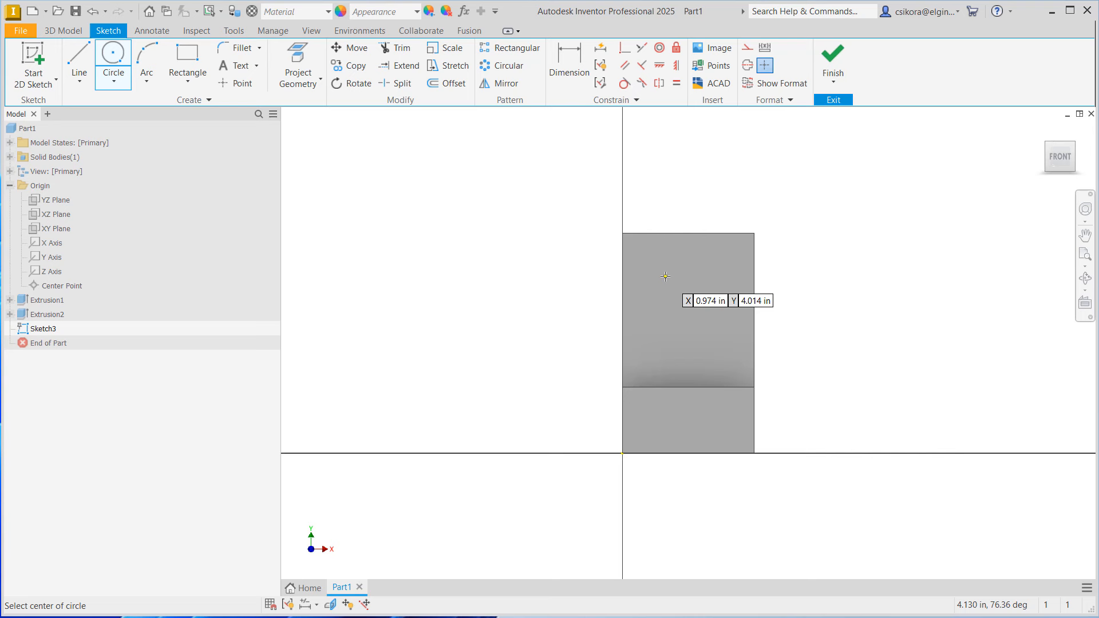
pyautogui.moveTo(666, 278)
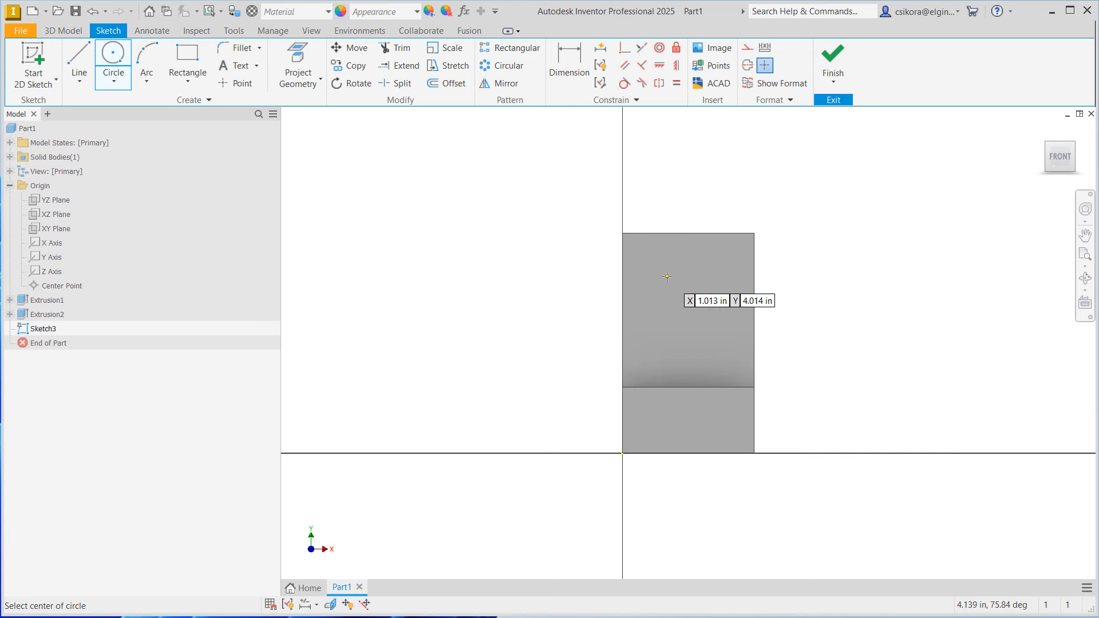
pyautogui.click(666, 277)
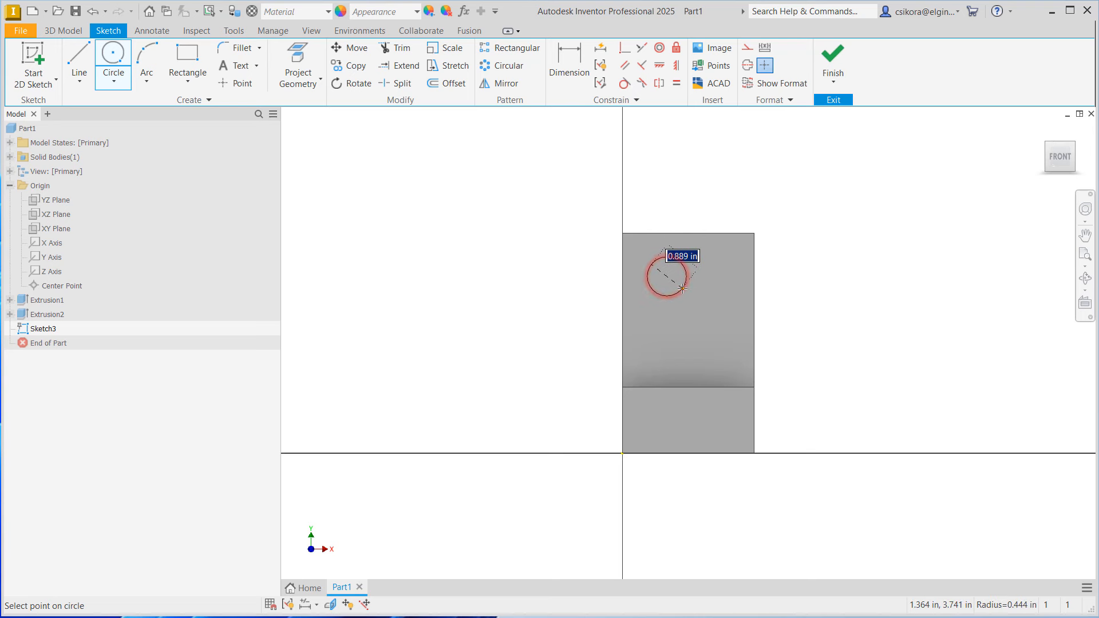
pyautogui.moveTo(688, 291)
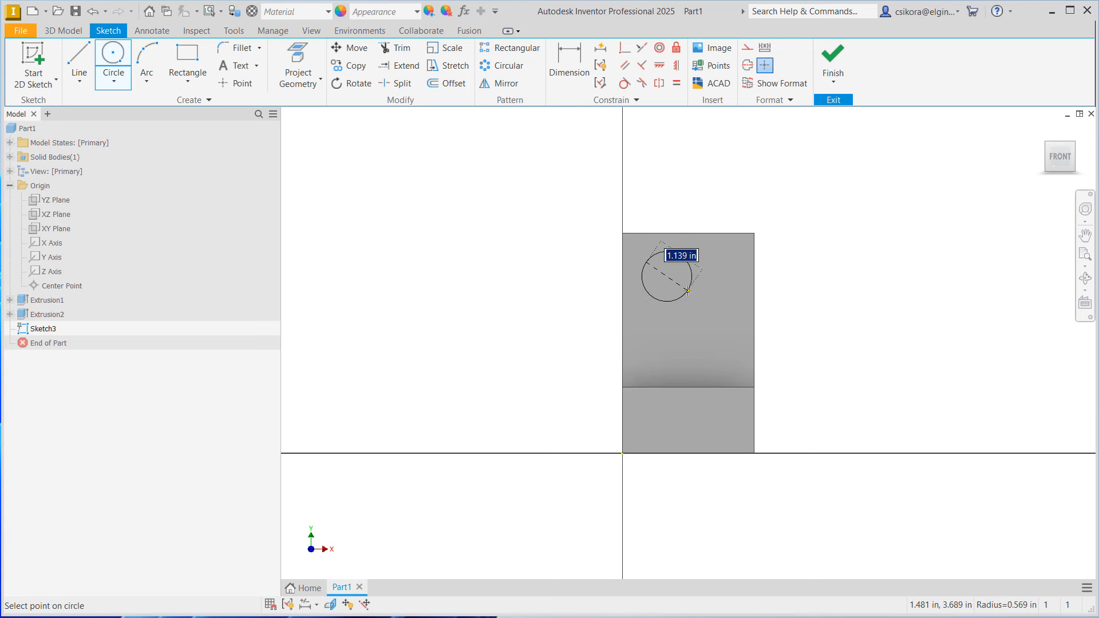
pyautogui.write('.75')
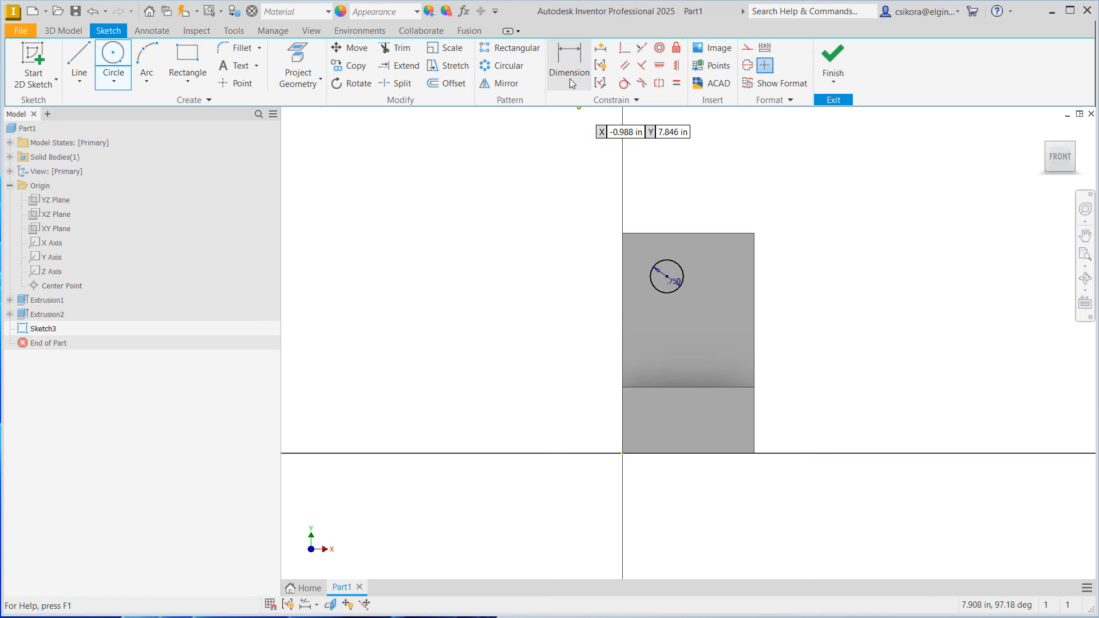
# Dimension the circle centre 1 in from the upright's left edge.
pyautogui.click(569, 63)
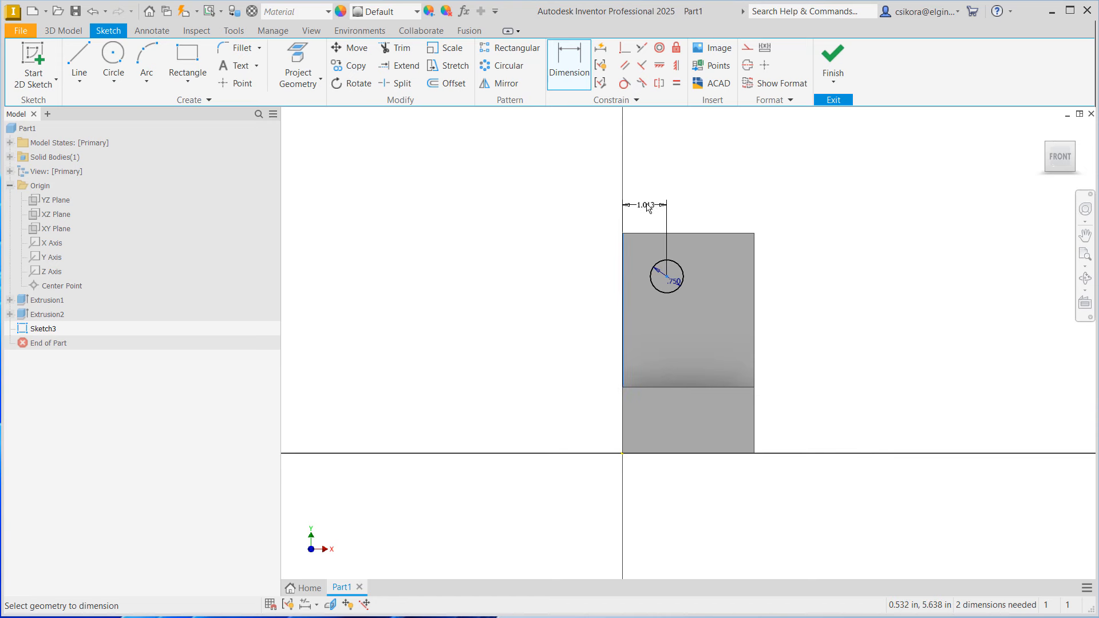
pyautogui.moveTo(648, 211)
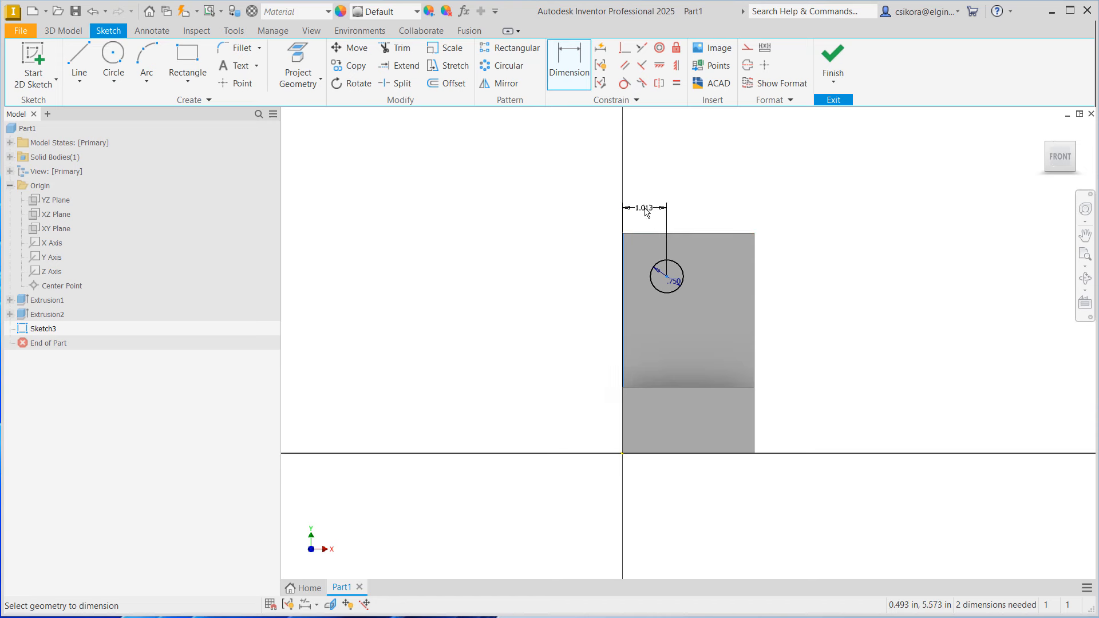
pyautogui.click(644, 208)
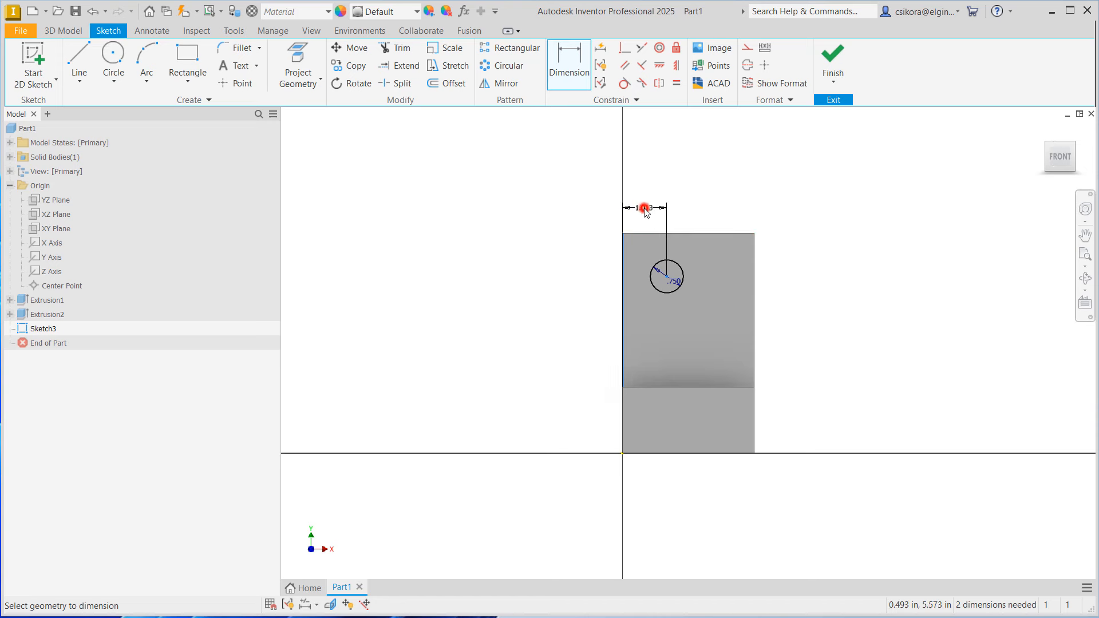
pyautogui.click(642, 207)
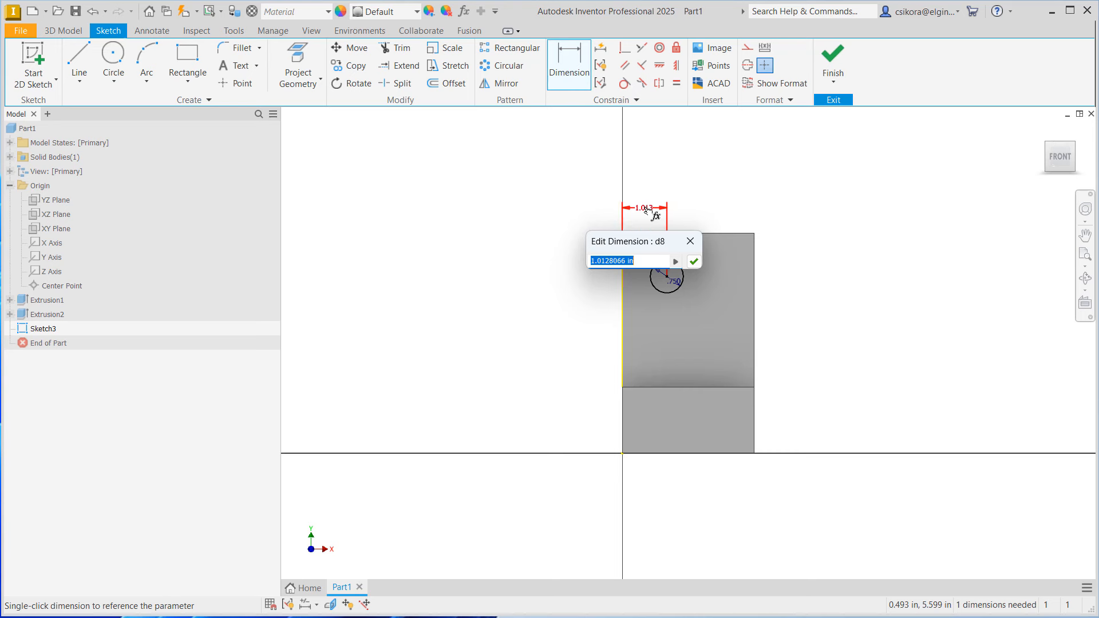
pyautogui.write('1')
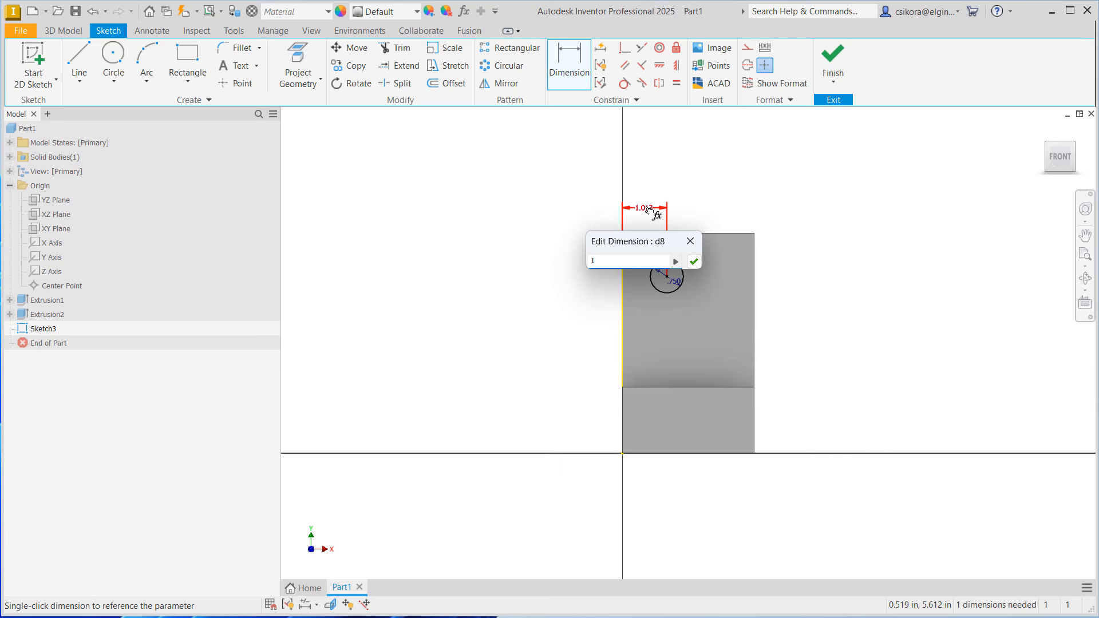
pyautogui.click(693, 261)
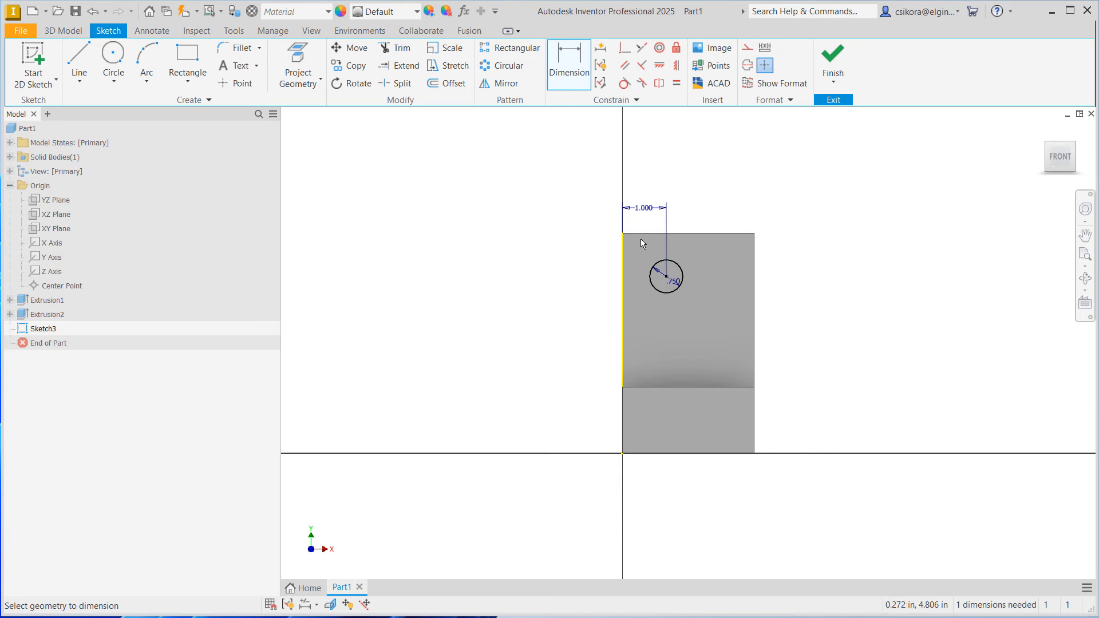
# Dimension the circle 1.000 in below the top edge and return to the Home 3D view.
pyautogui.click(650, 231)
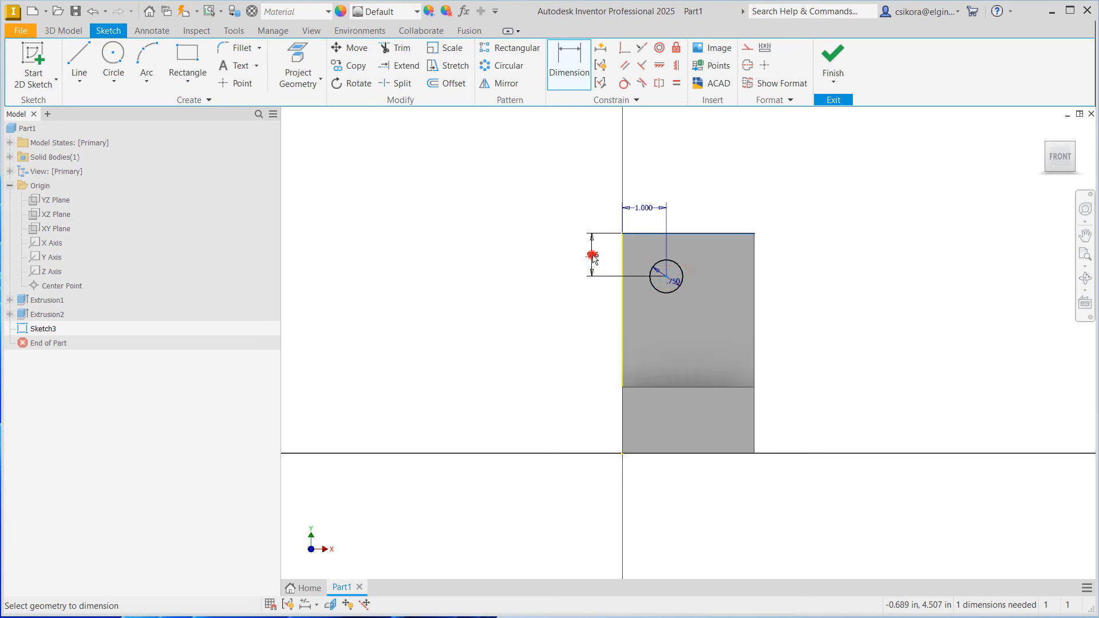
pyautogui.click(592, 252)
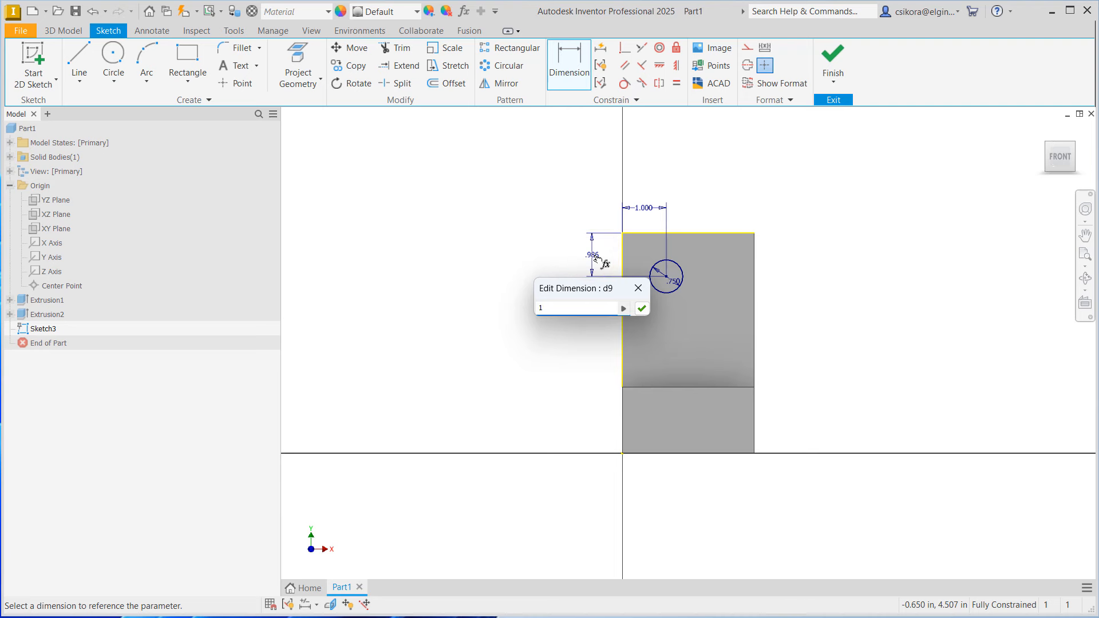
pyautogui.click(639, 308)
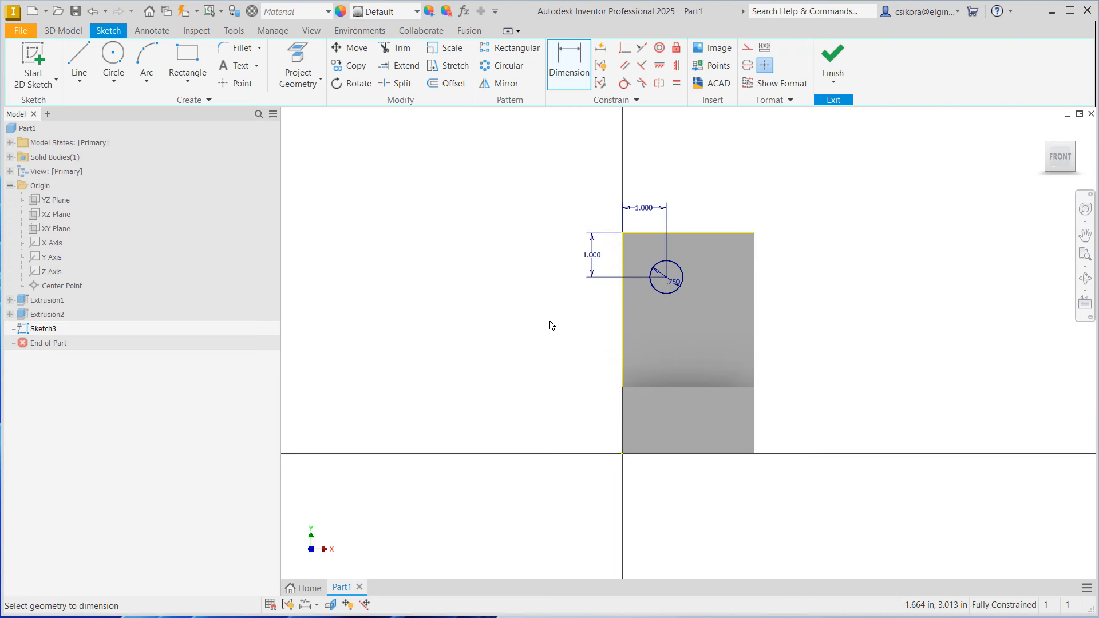
pyautogui.click(62, 31)
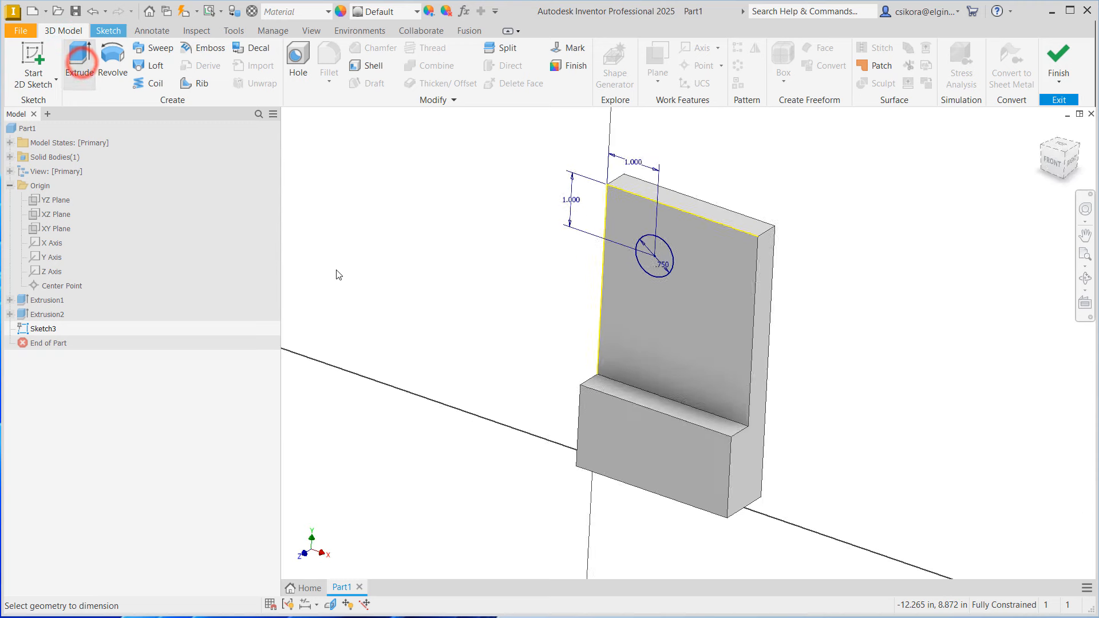
# Extrude the 0.75-inch circle as a Cut with Through All extents, flipped into the upright plate.
pyautogui.click(79, 61)
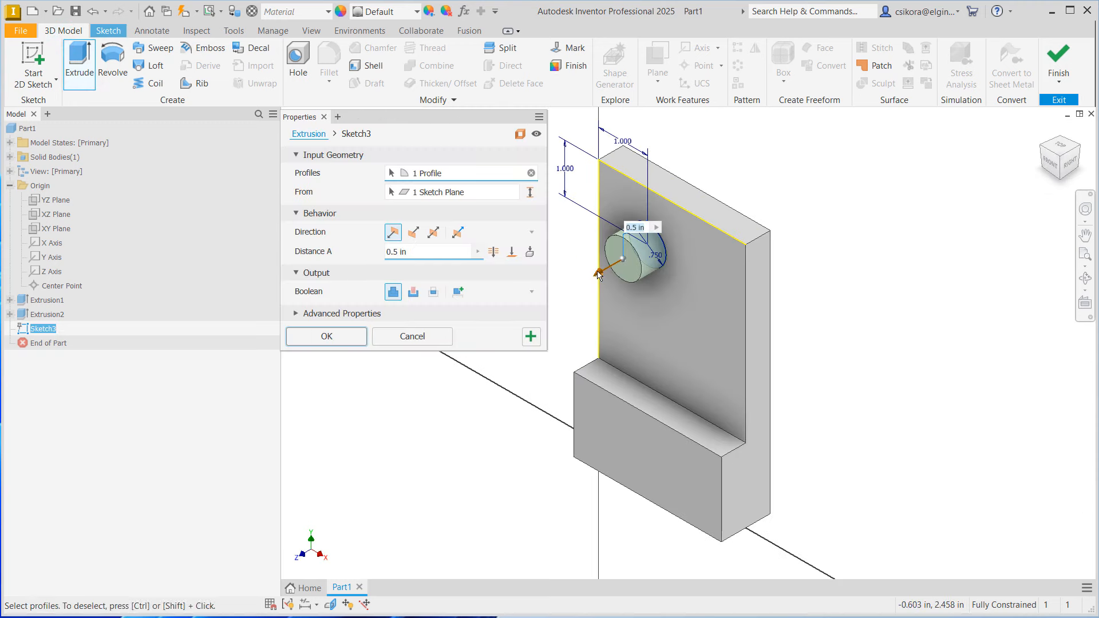
pyautogui.moveTo(599, 273); pyautogui.dragTo(568, 291)
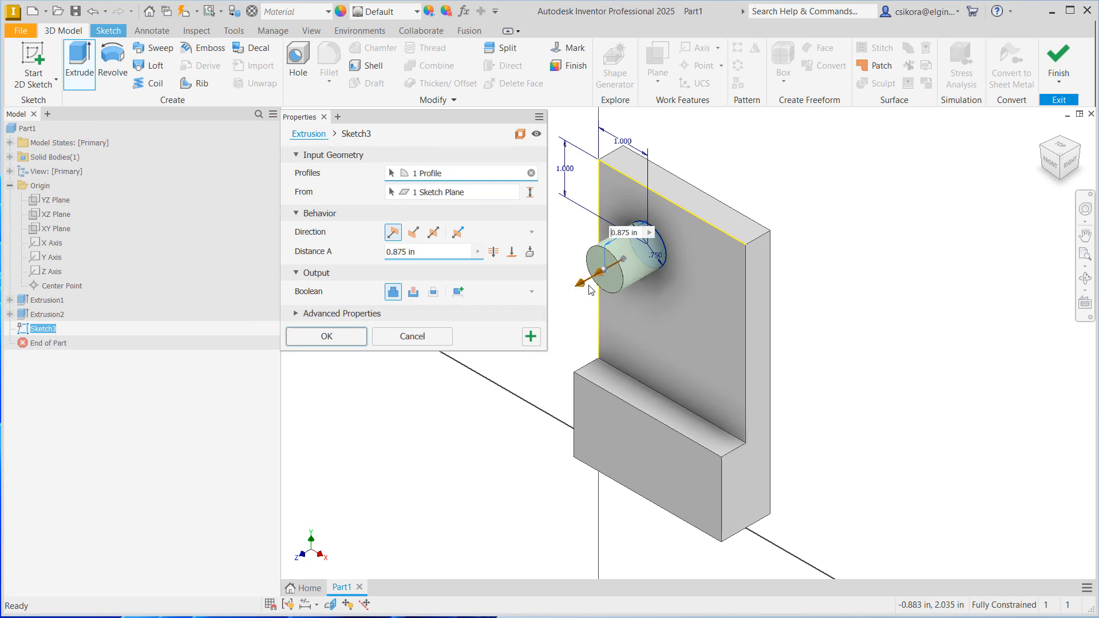
pyautogui.click(413, 233)
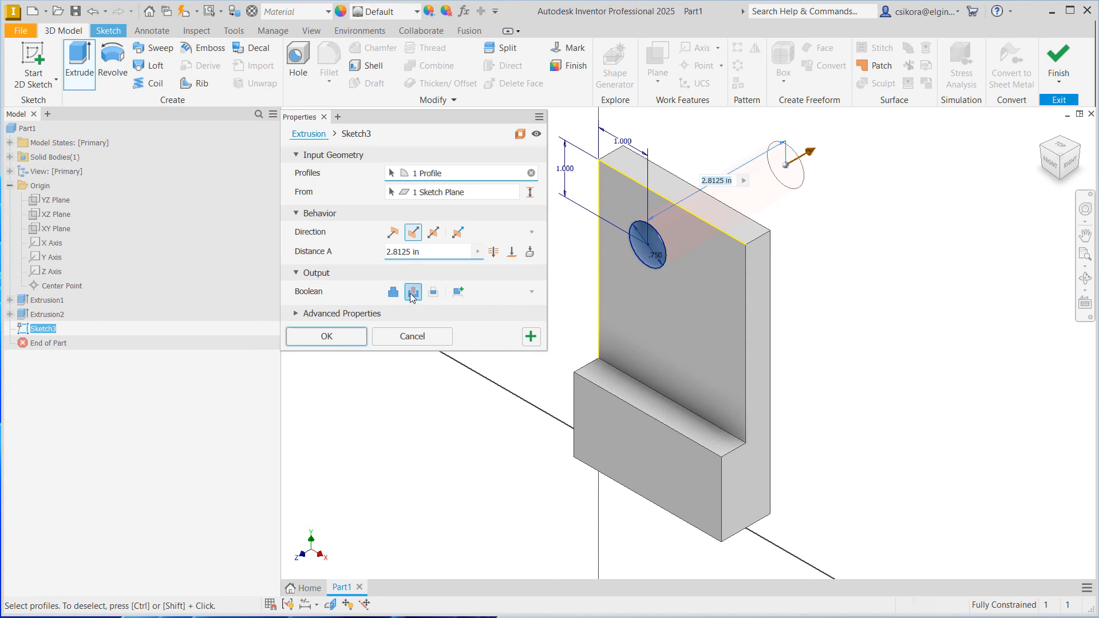
pyautogui.moveTo(414, 292)
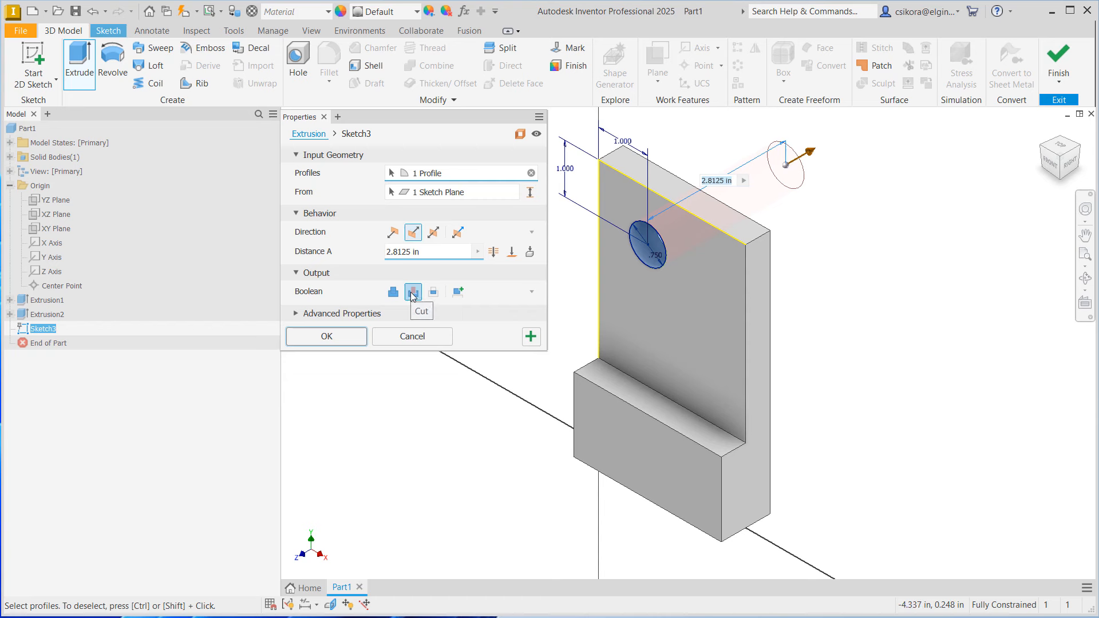
pyautogui.click(414, 291)
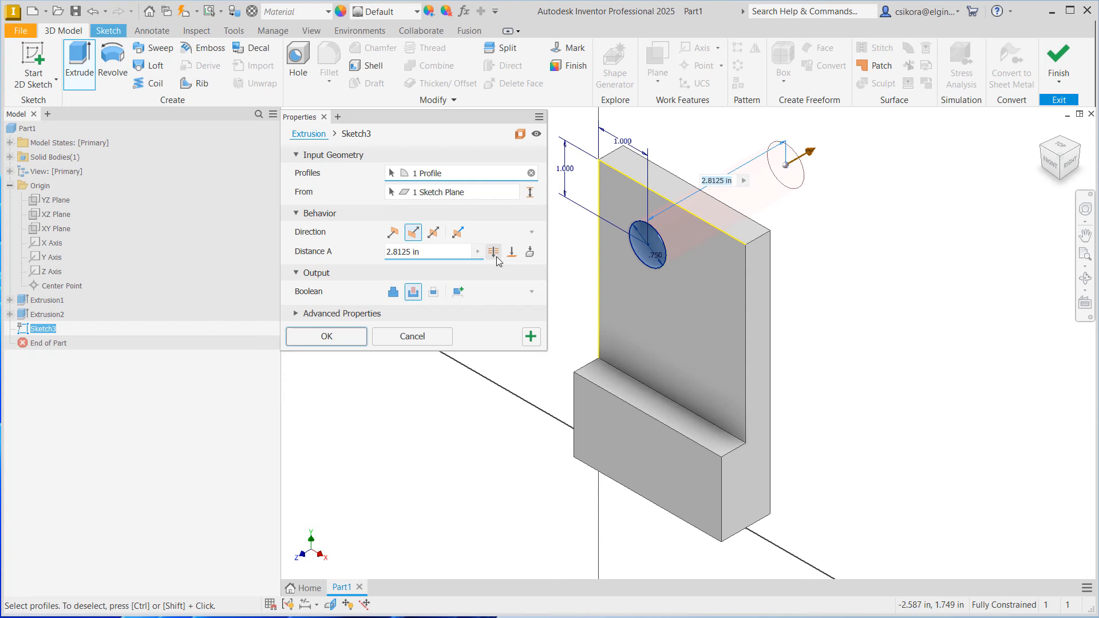
pyautogui.click(494, 252)
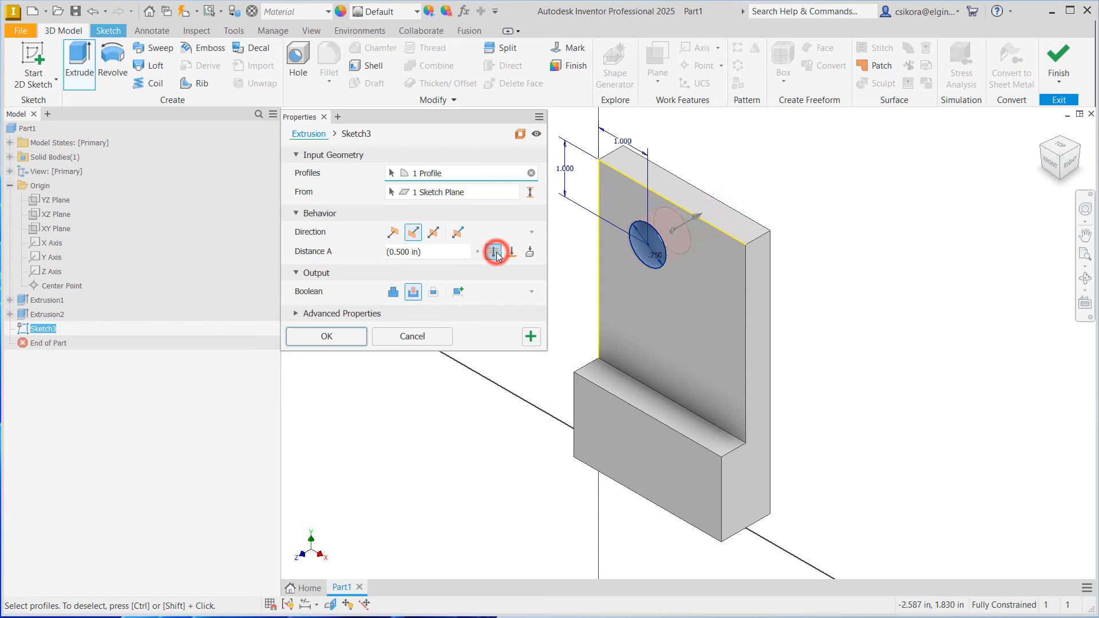
pyautogui.click(494, 252)
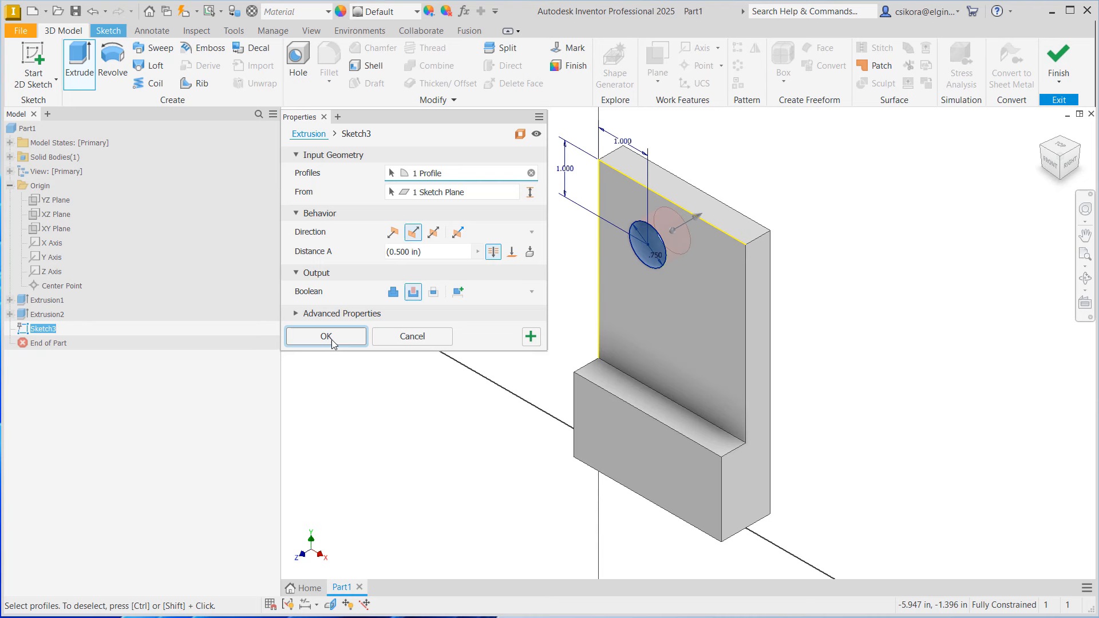
pyautogui.click(325, 337)
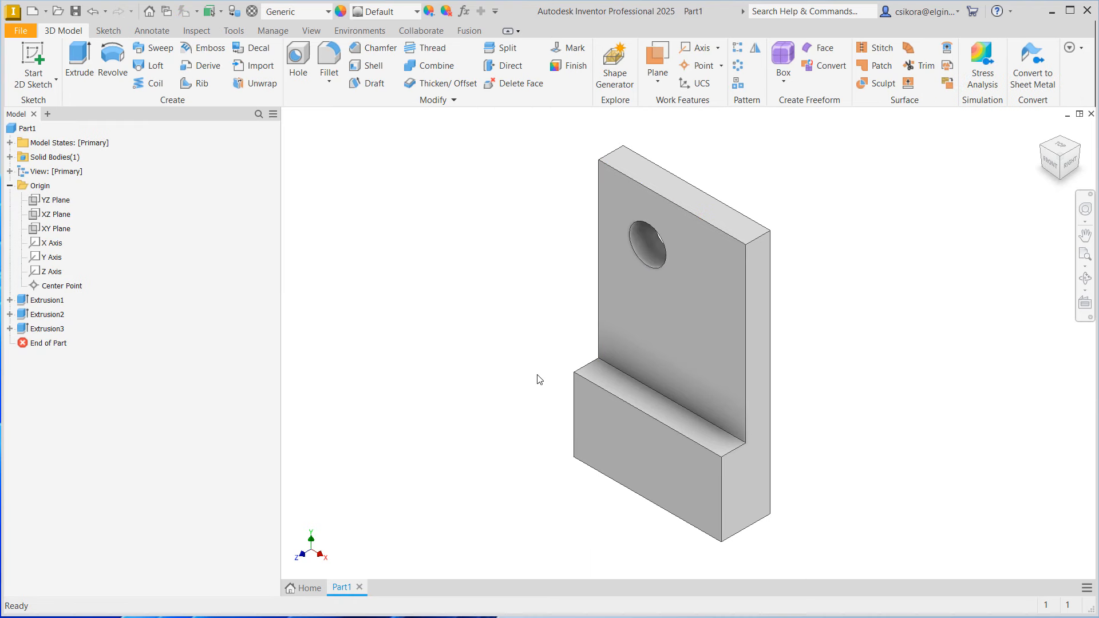
pyautogui.moveTo(450, 281)
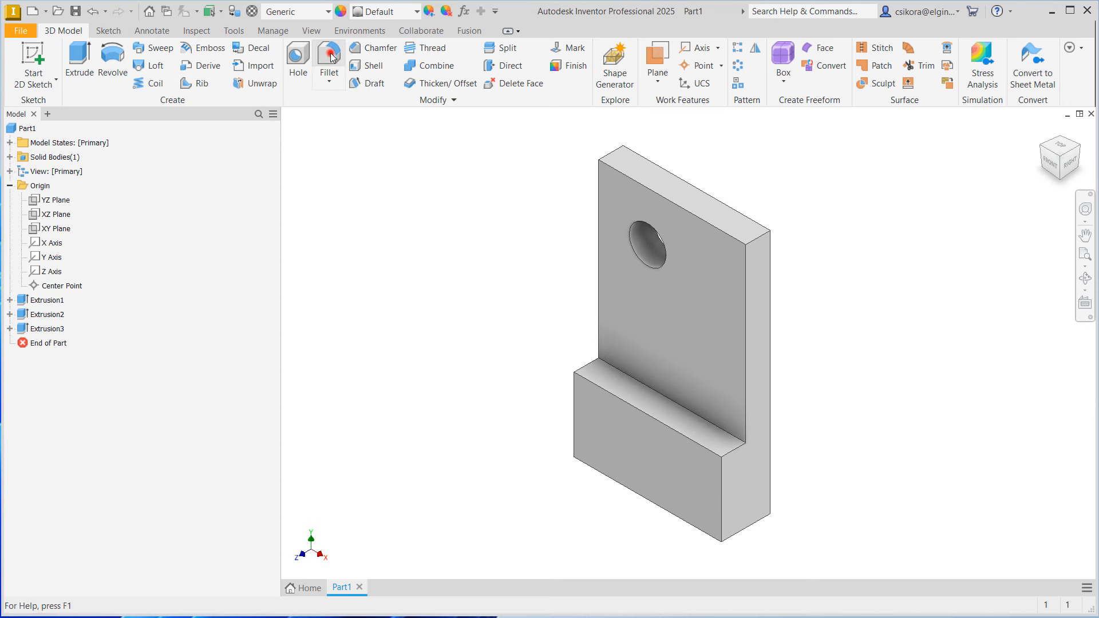
# Fillet the upright's top outer edge and the base's front outer edge at radius 1 in.
pyautogui.click(327, 58)
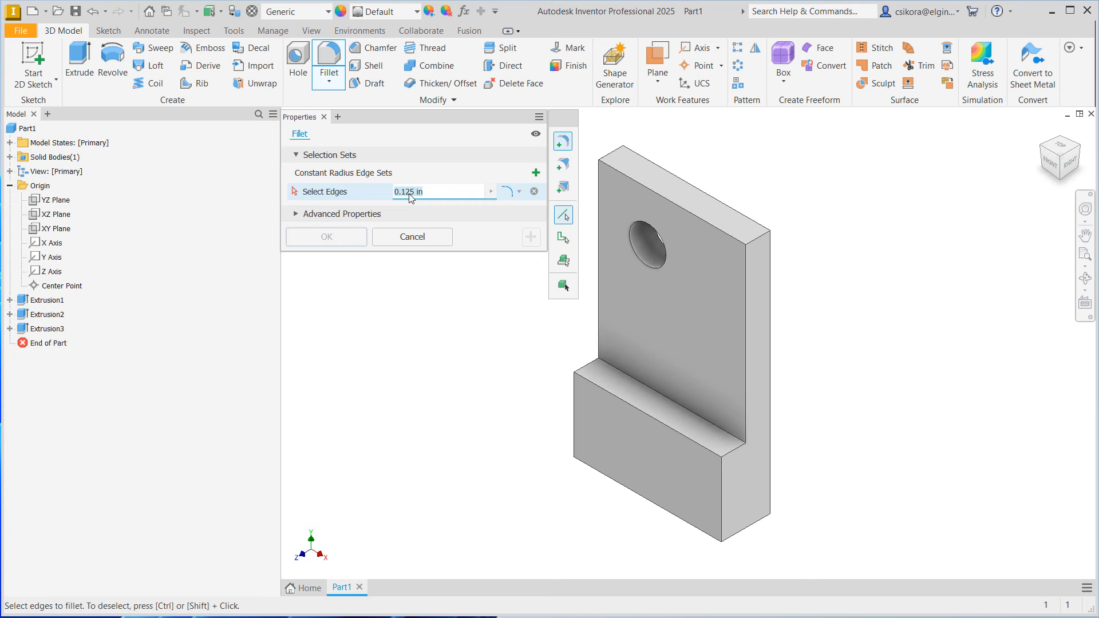
pyautogui.write('1')
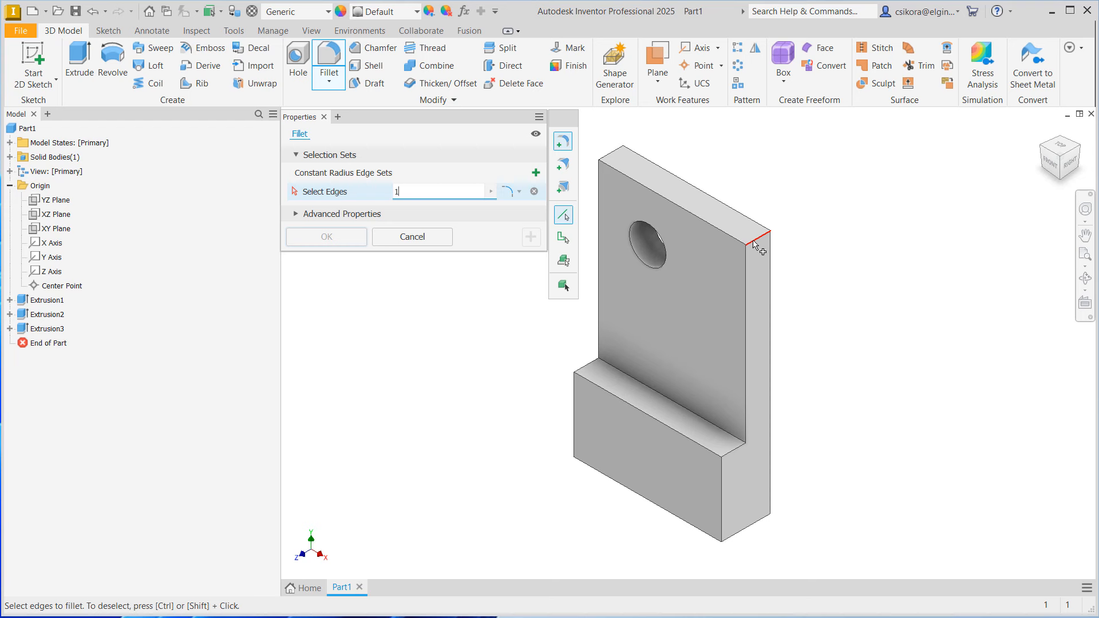
pyautogui.click(760, 242)
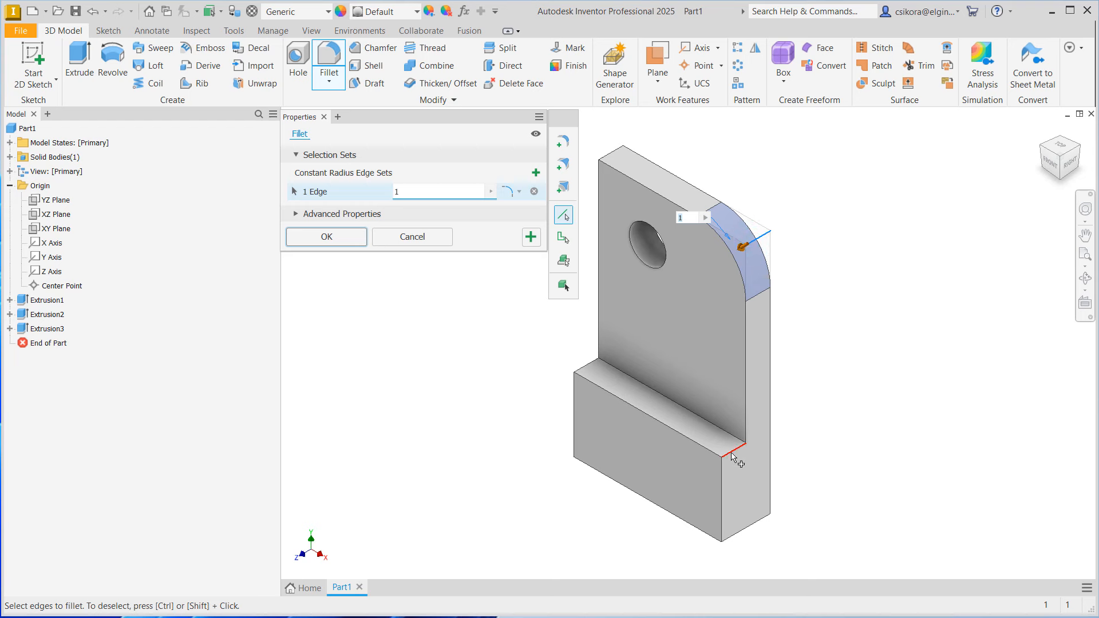
pyautogui.click(736, 451)
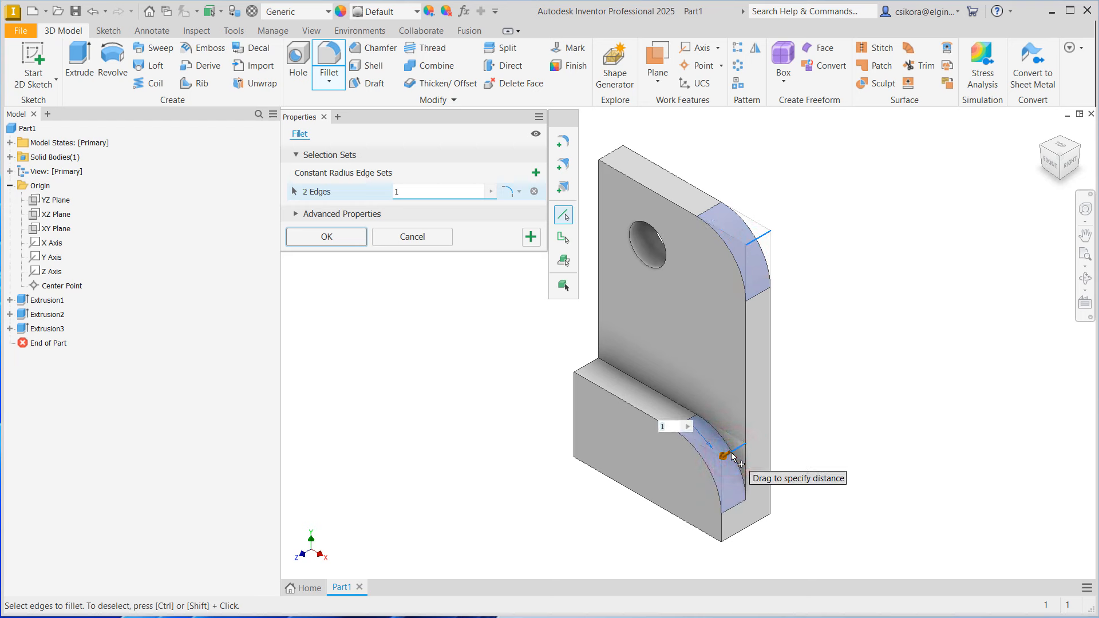
pyautogui.click(327, 236)
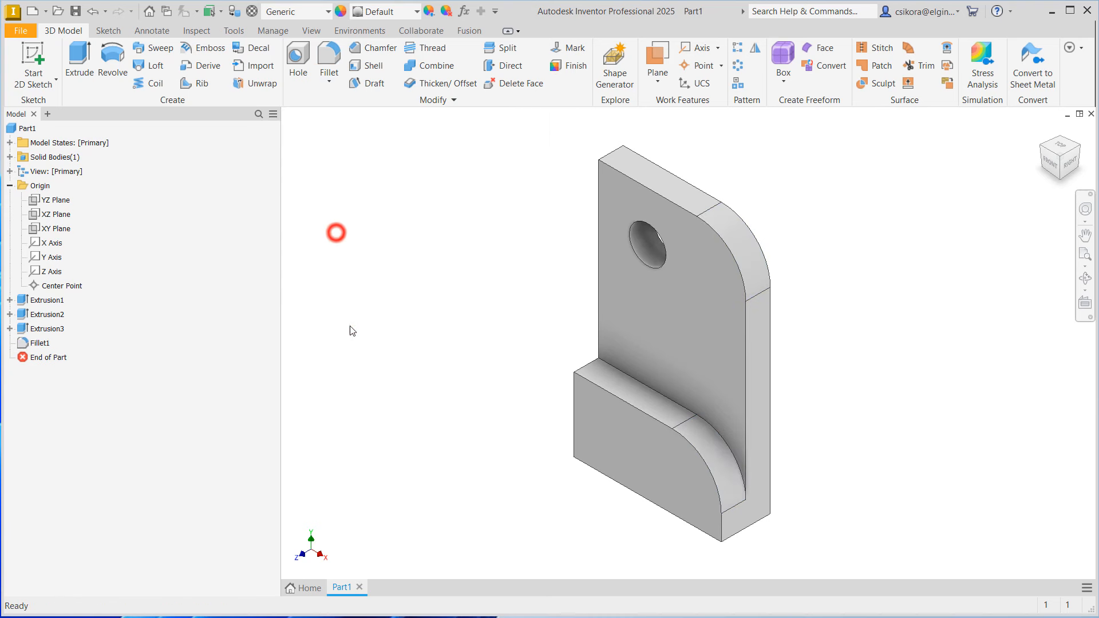
pyautogui.click(746, 272)
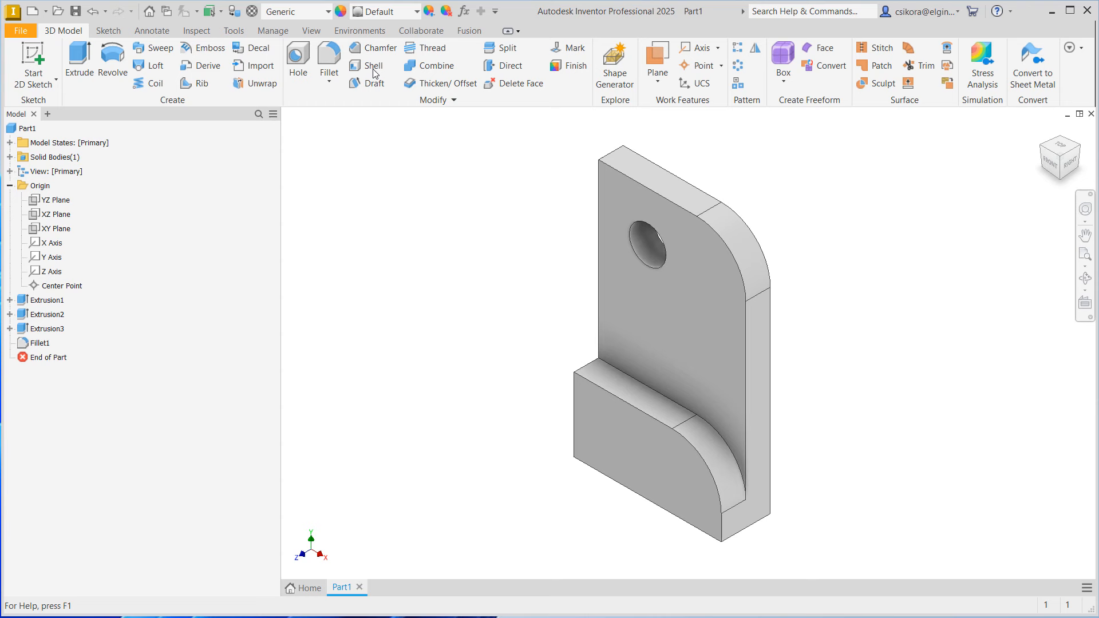
# Chamfer the front outline edge chain of the bracket at distance 0.125 in.
pyautogui.click(379, 48)
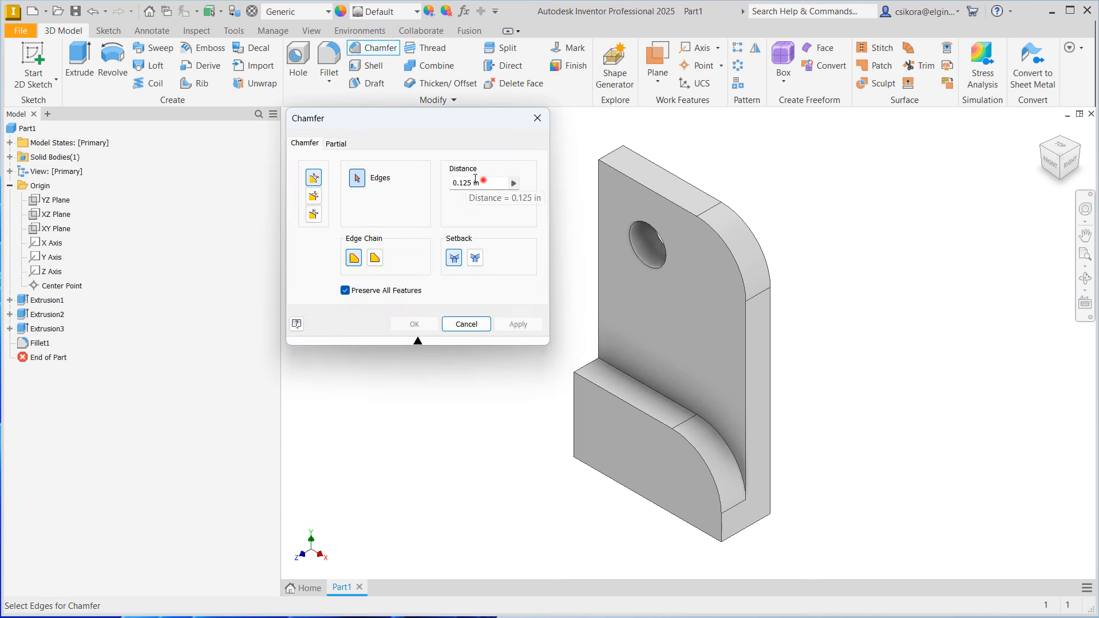
pyautogui.click(314, 177)
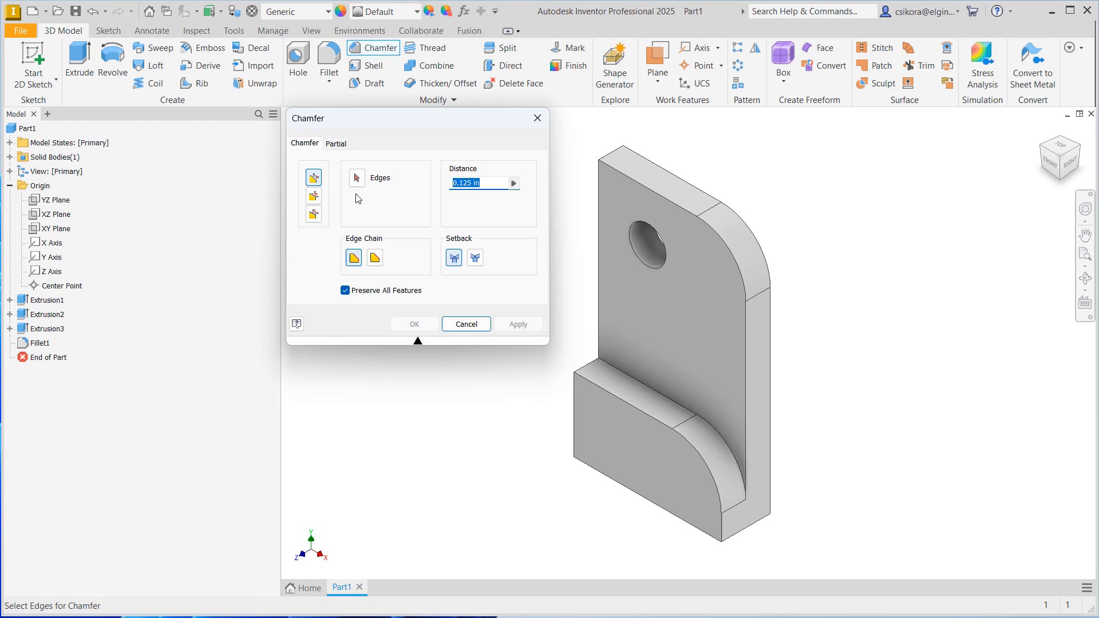
pyautogui.moveTo(314, 196)
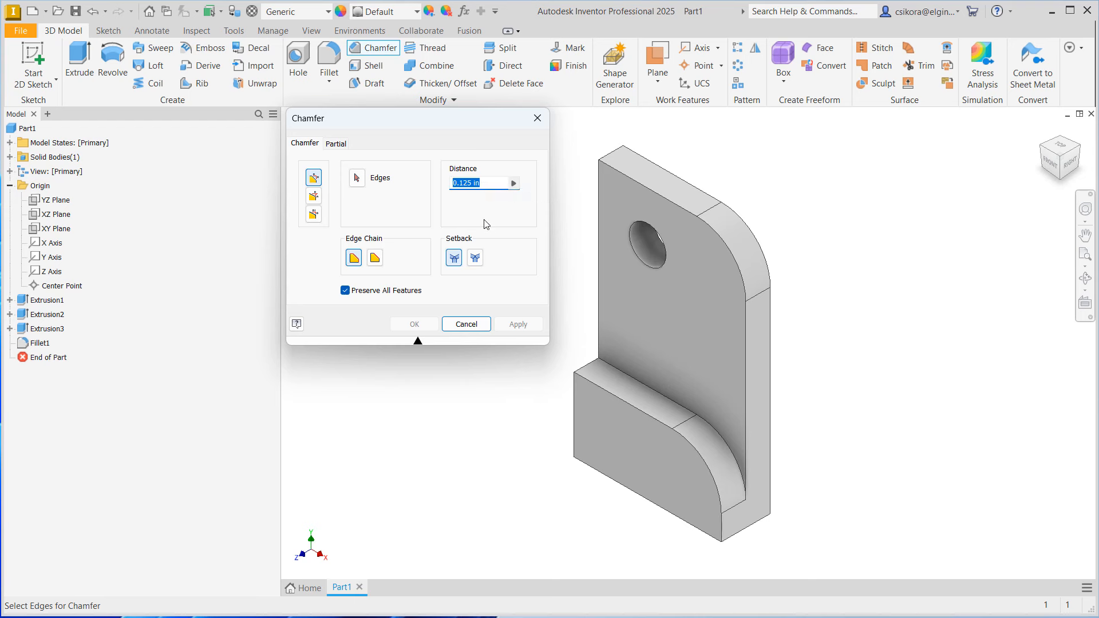
pyautogui.click(639, 192)
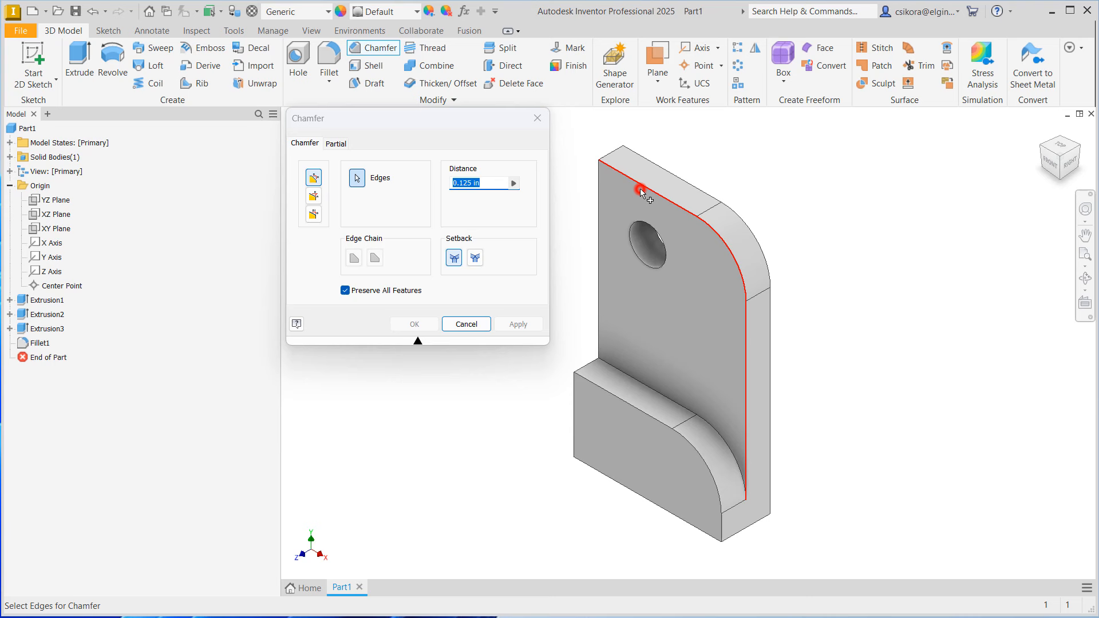
pyautogui.click(624, 403)
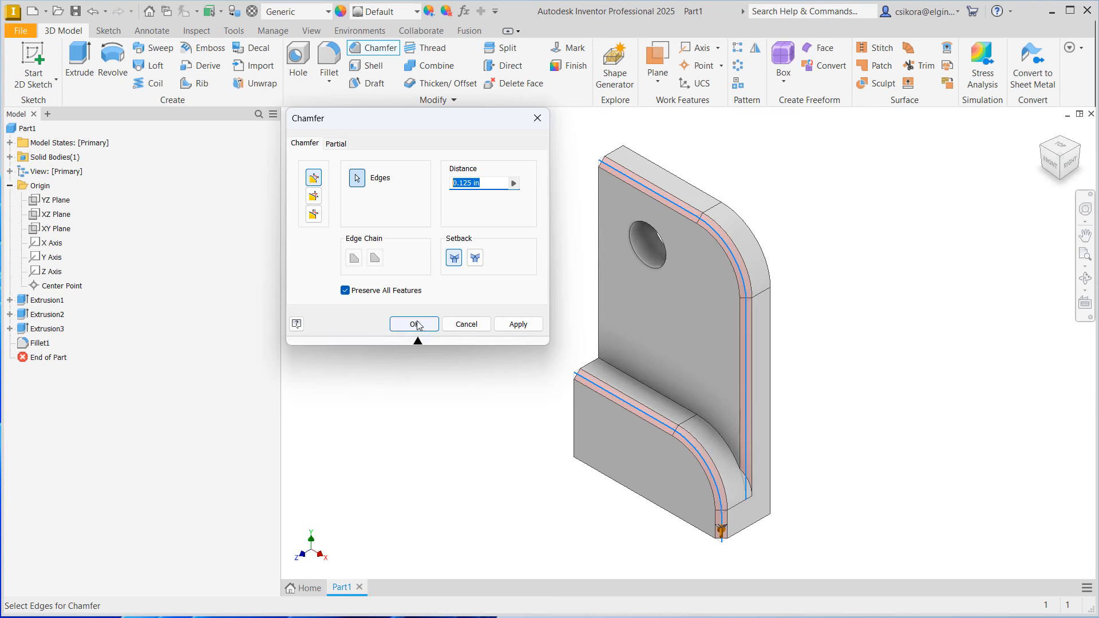
pyautogui.click(413, 324)
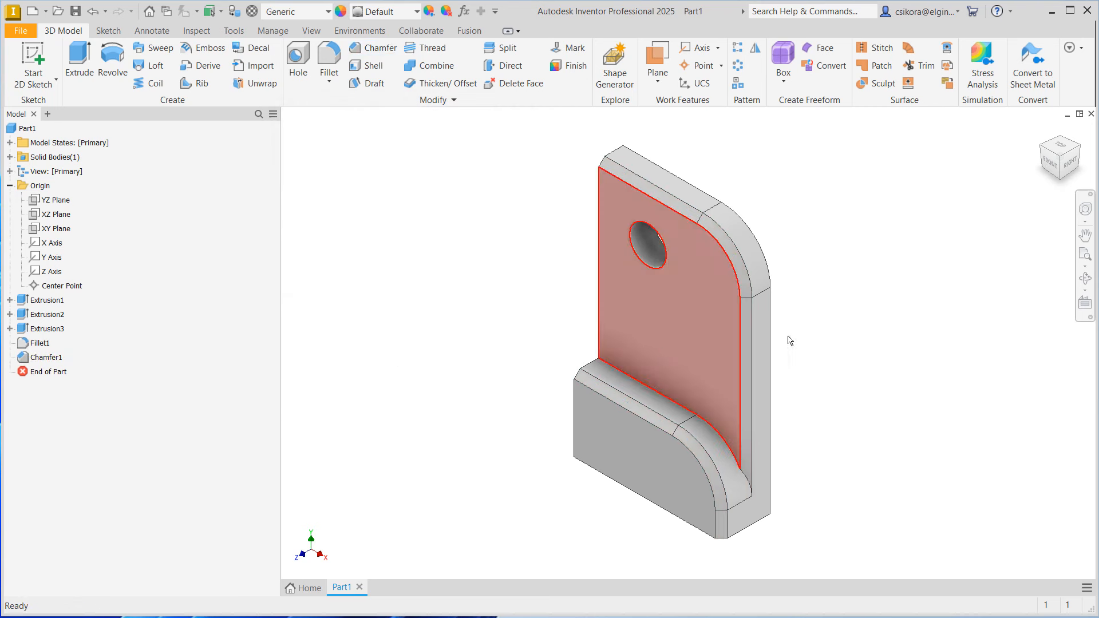
# View the bracket from the right, return to the home view and select the upright's front face.
pyautogui.click(790, 341)
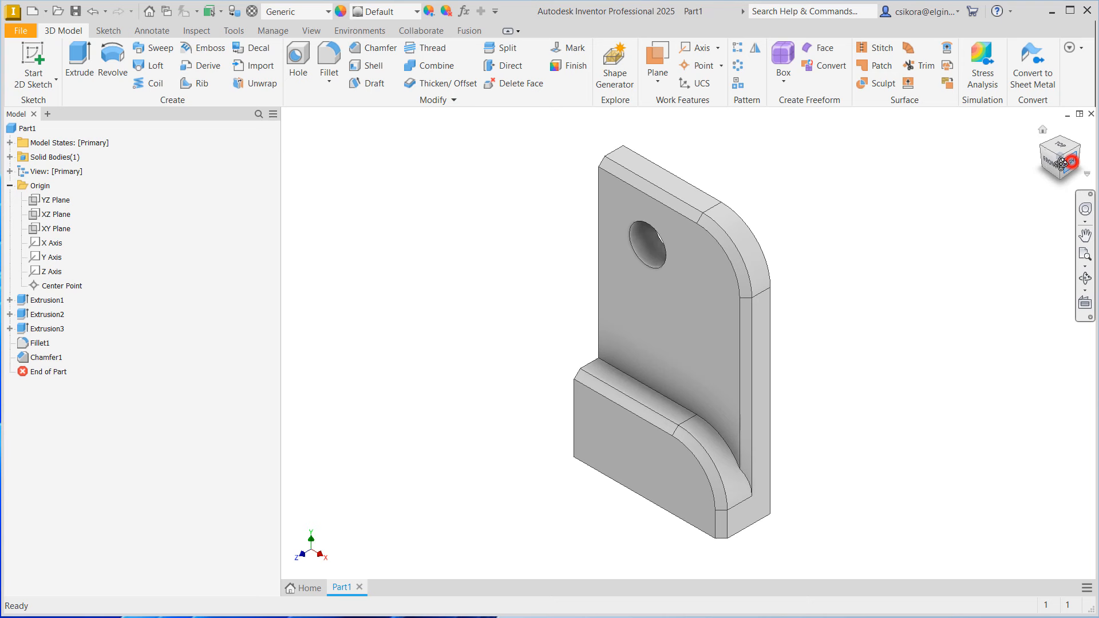
pyautogui.click(1061, 156)
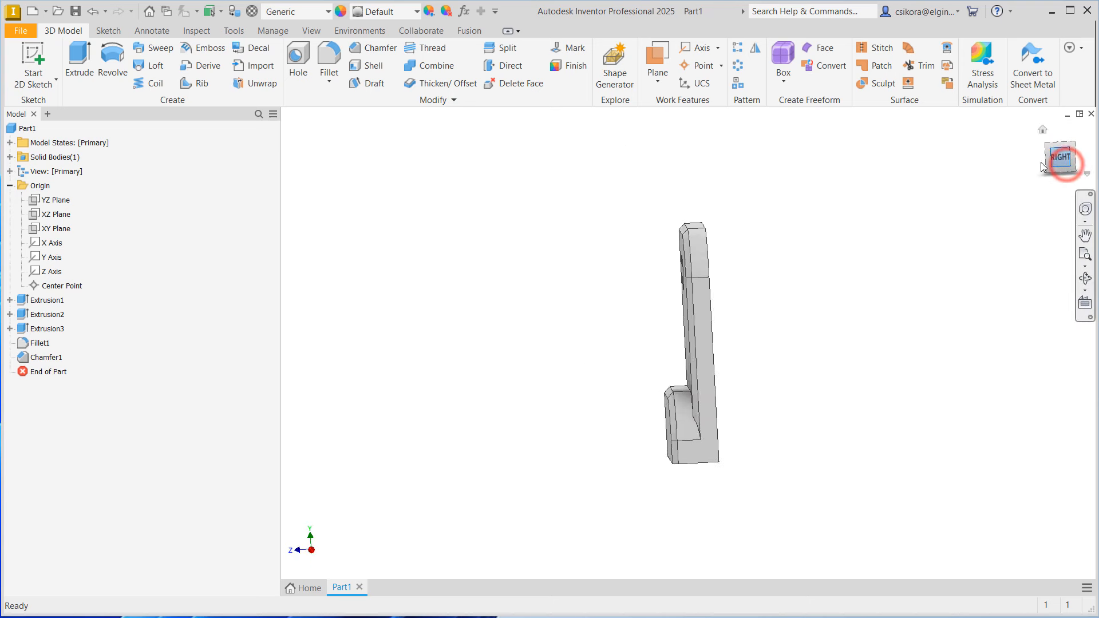
pyautogui.click(1061, 157)
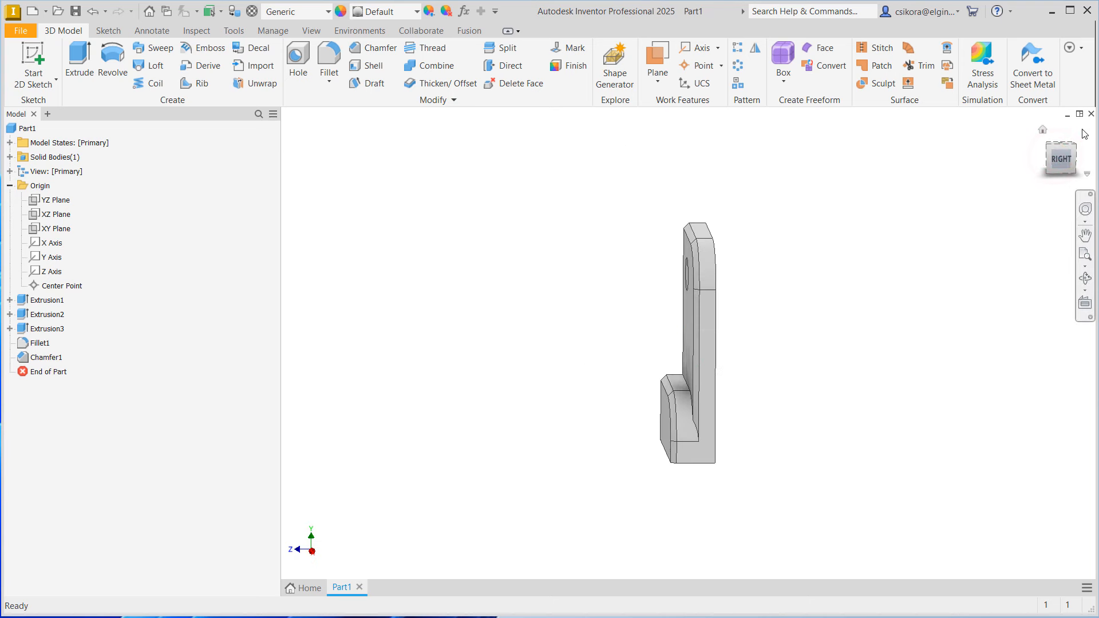
pyautogui.click(1060, 157)
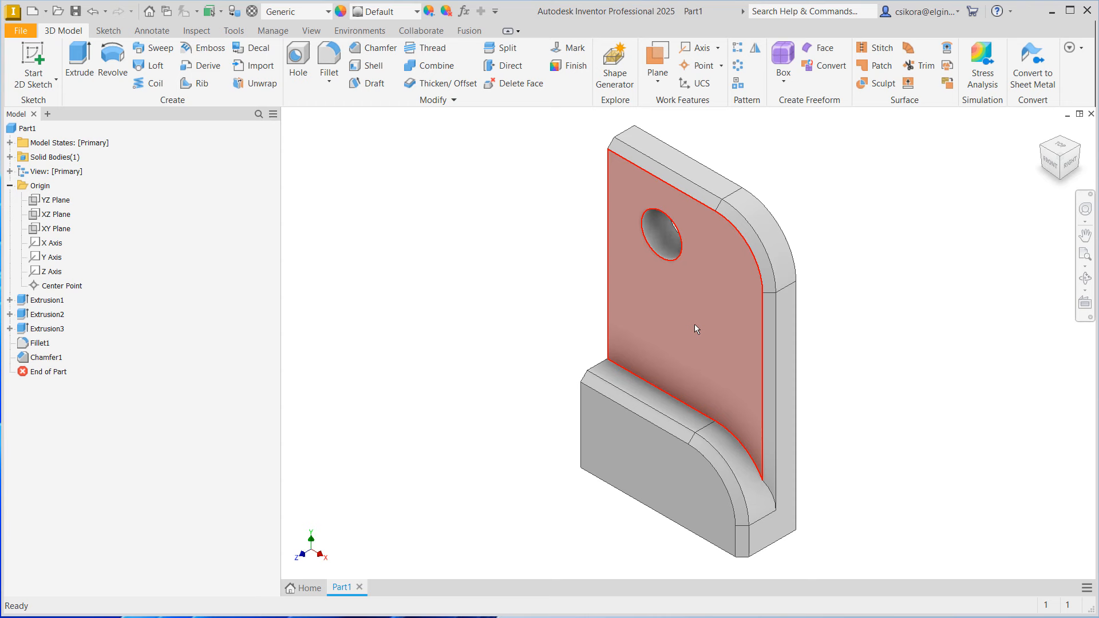
pyautogui.click(697, 330)
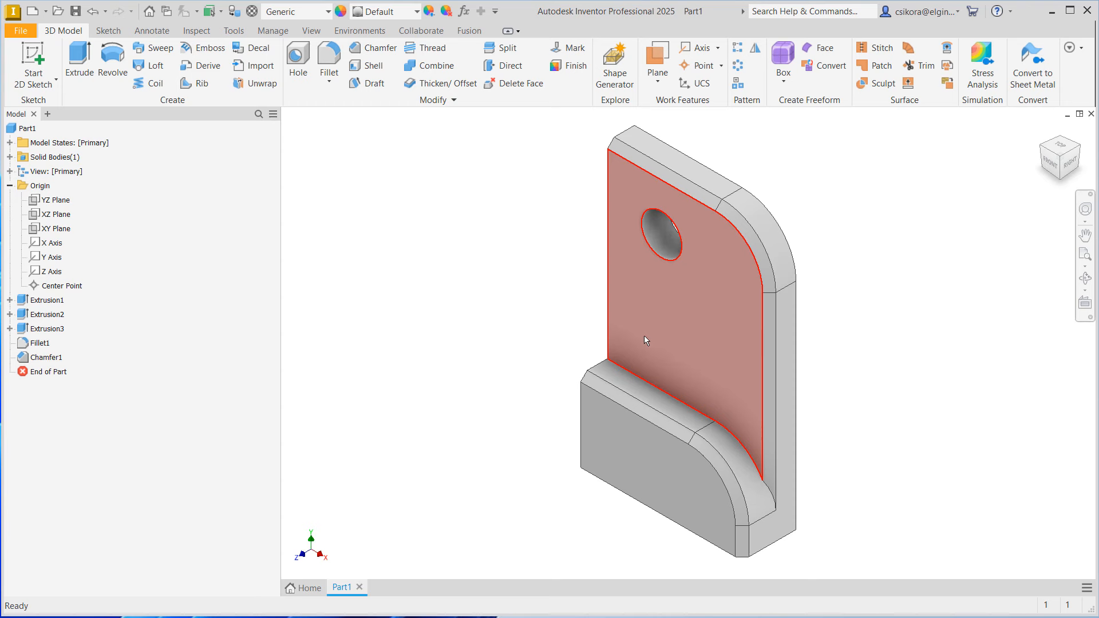
pyautogui.moveTo(639, 328)
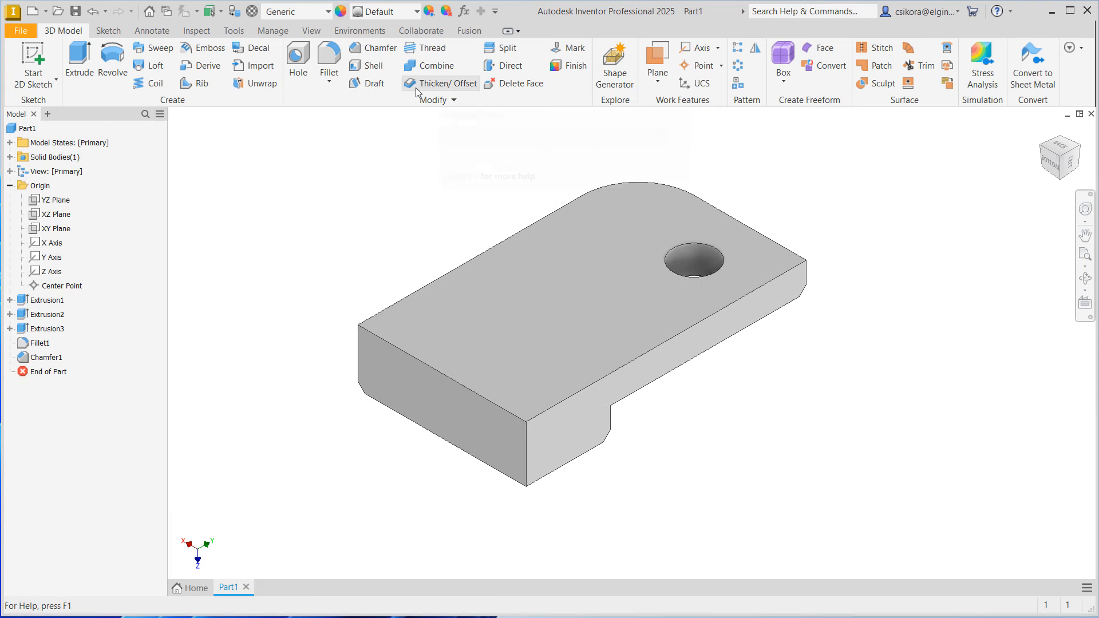
# Shell the bracket to 0.1 in walls, removing the top face so it opens upward.
pyautogui.click(370, 65)
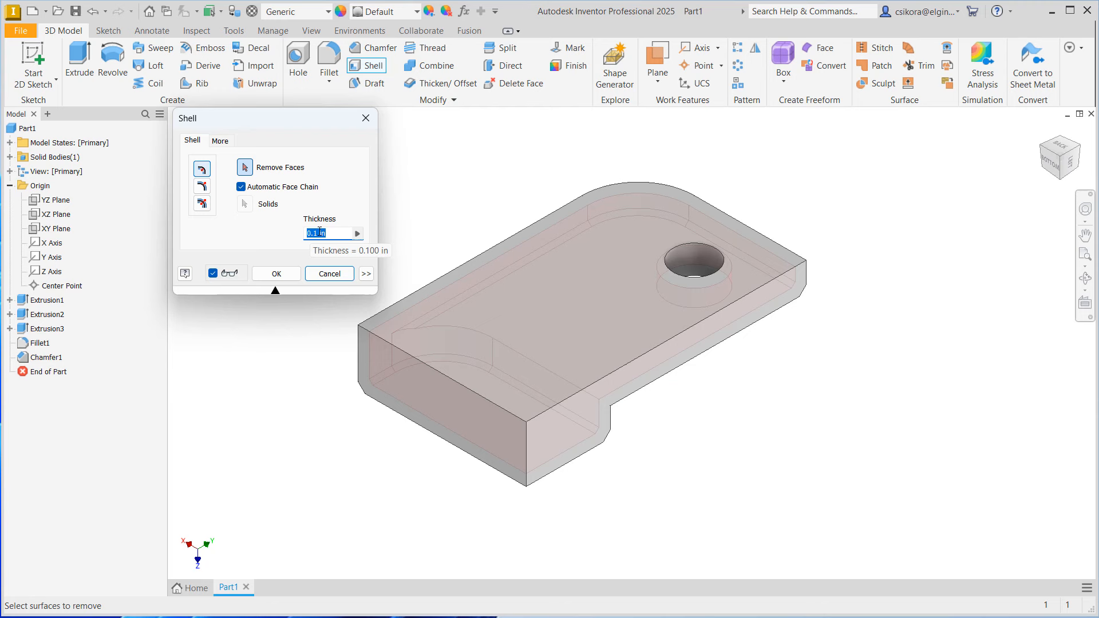
pyautogui.click(589, 302)
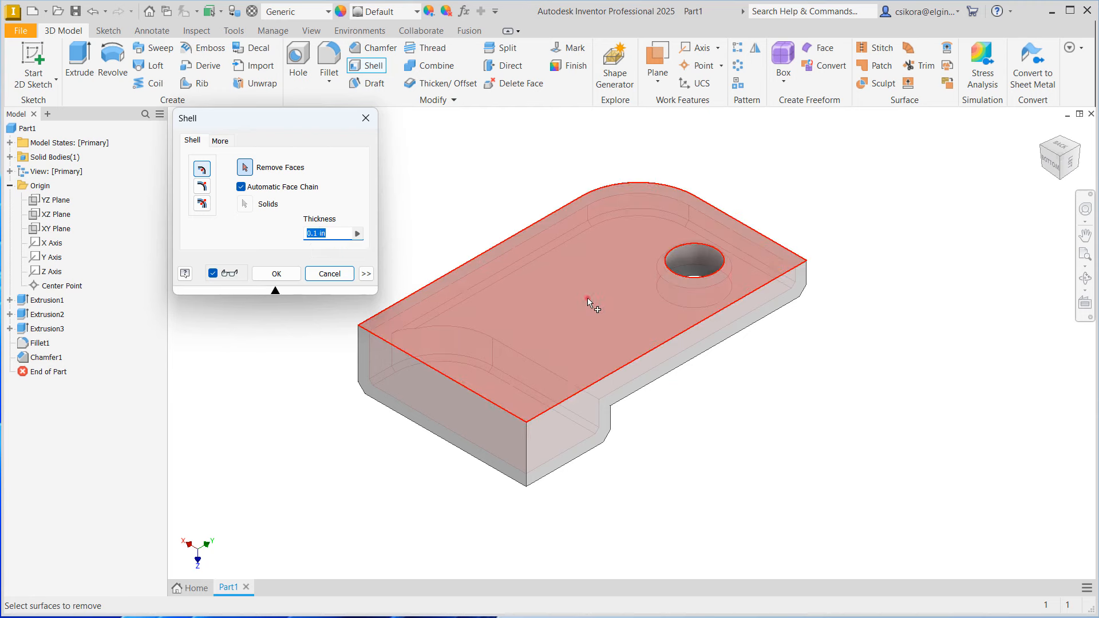
pyautogui.click(588, 301)
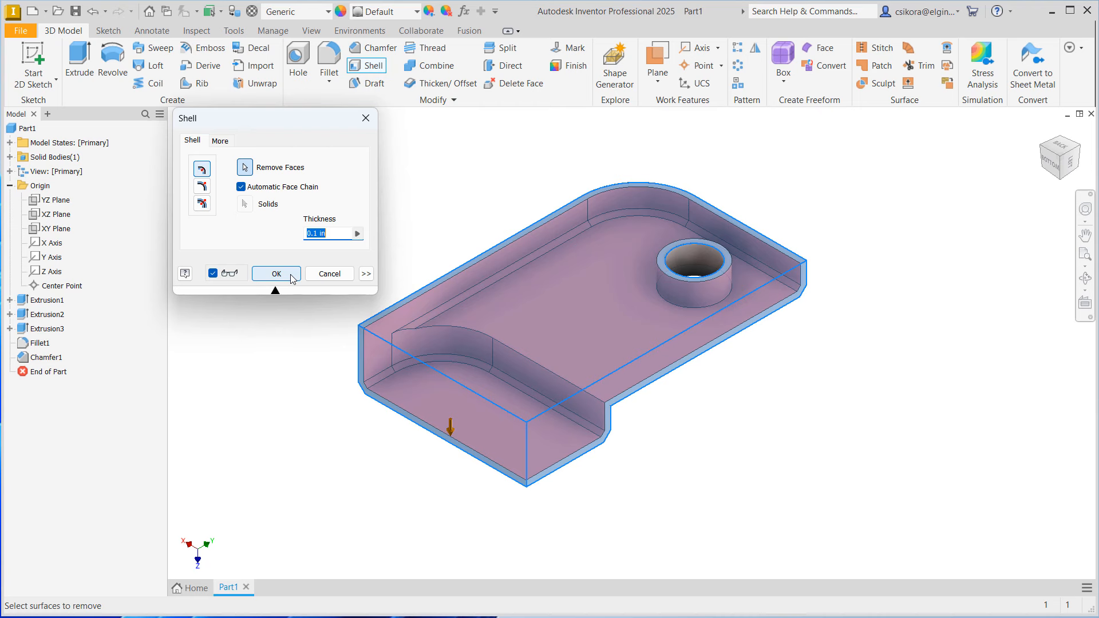
pyautogui.click(276, 274)
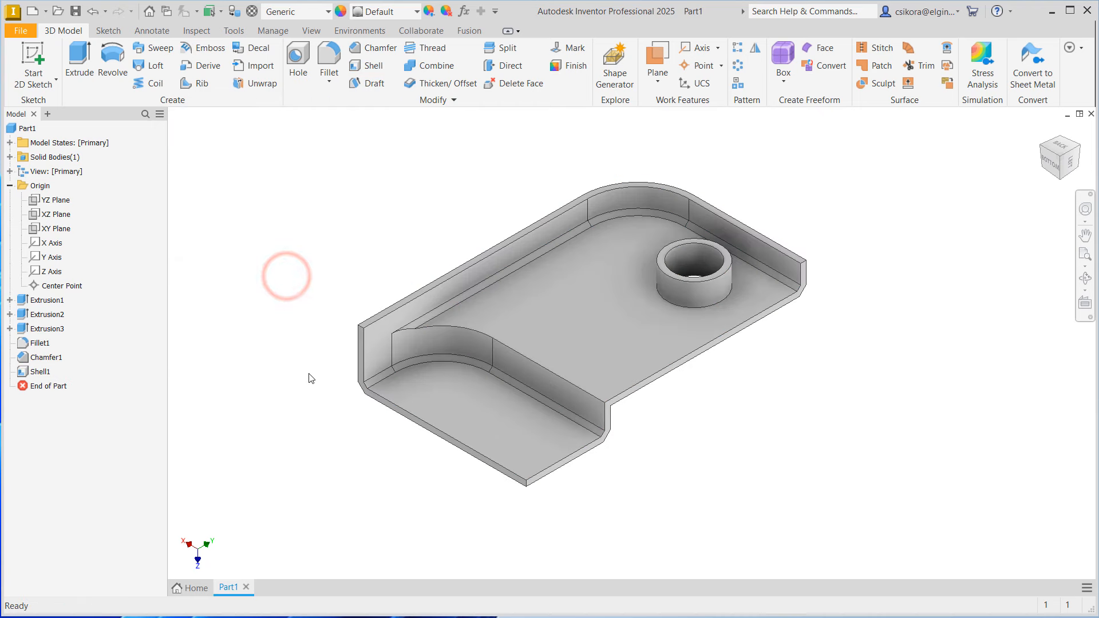
pyautogui.moveTo(581, 323); pyautogui.dragTo(512, 406)
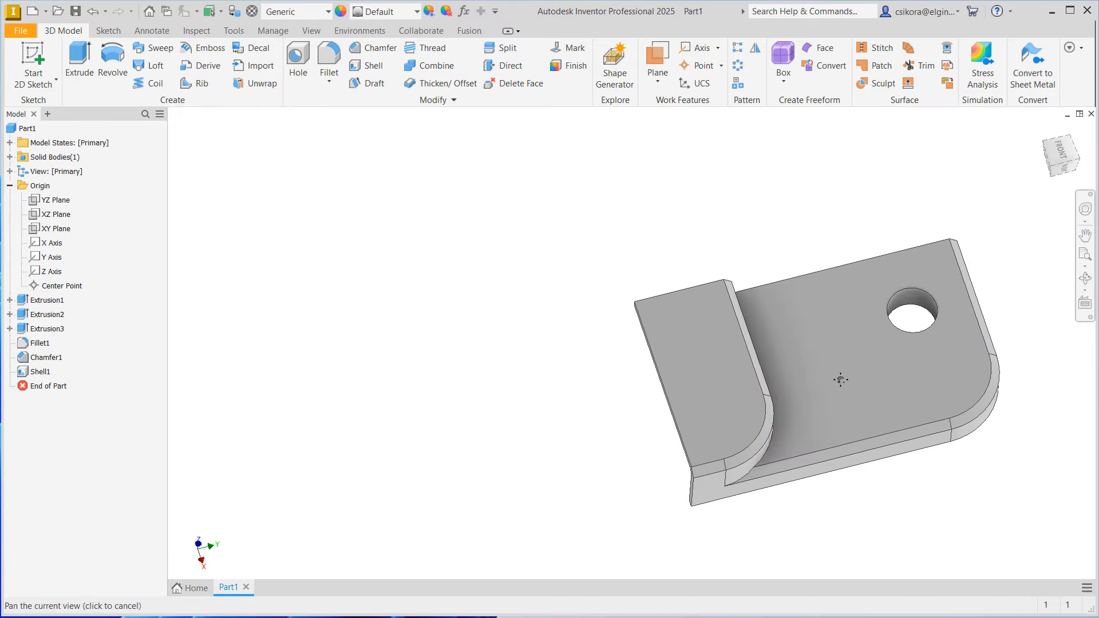
pyautogui.moveTo(841, 380); pyautogui.dragTo(681, 320)
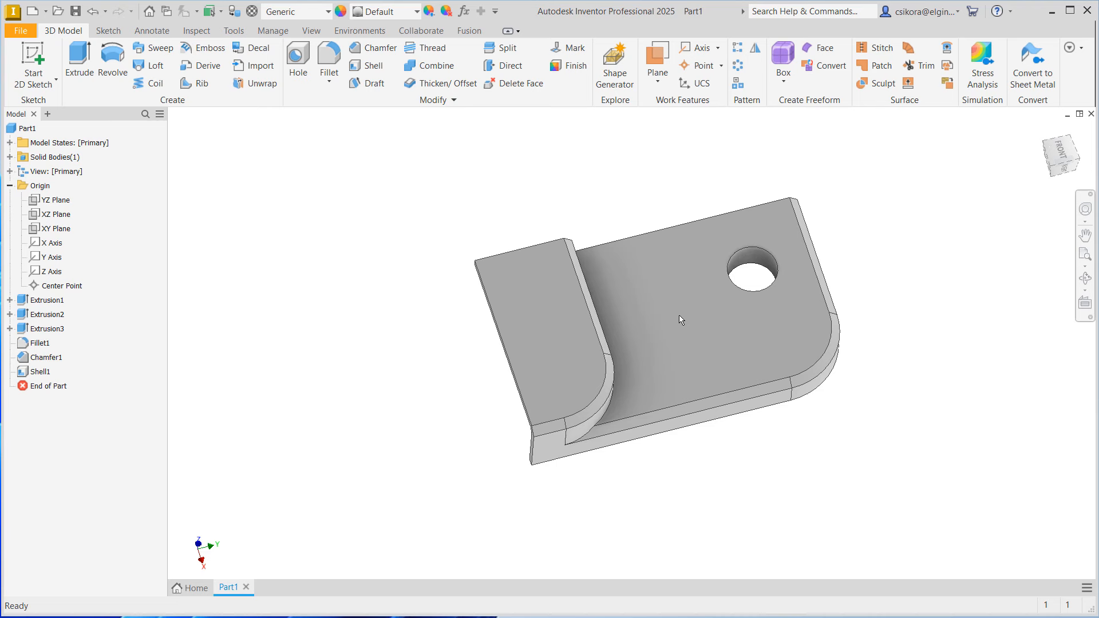
pyautogui.moveTo(680, 321); pyautogui.dragTo(645, 312)
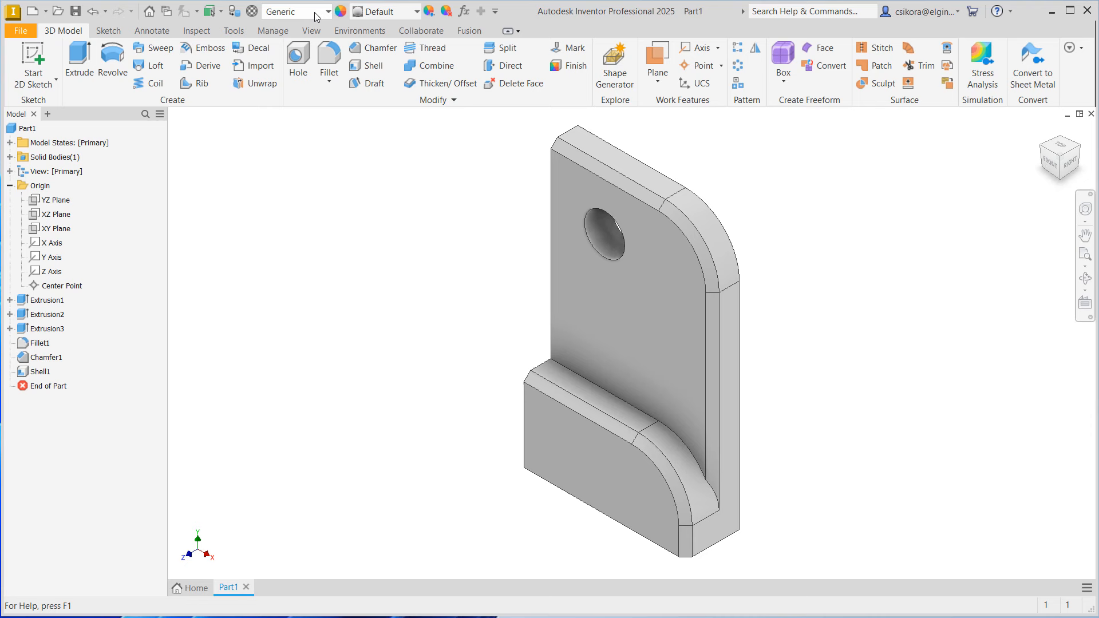
pyautogui.moveTo(327, 13)
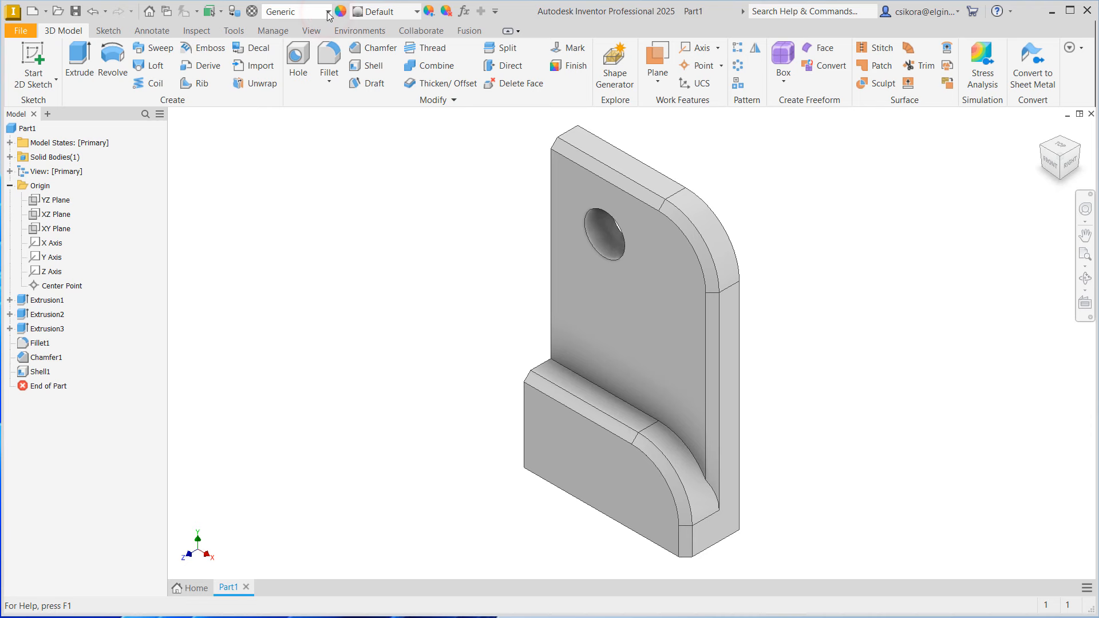
# Browse the Material list without changing it, then set the whole bracket's appearance to Silver.
pyautogui.click(327, 11)
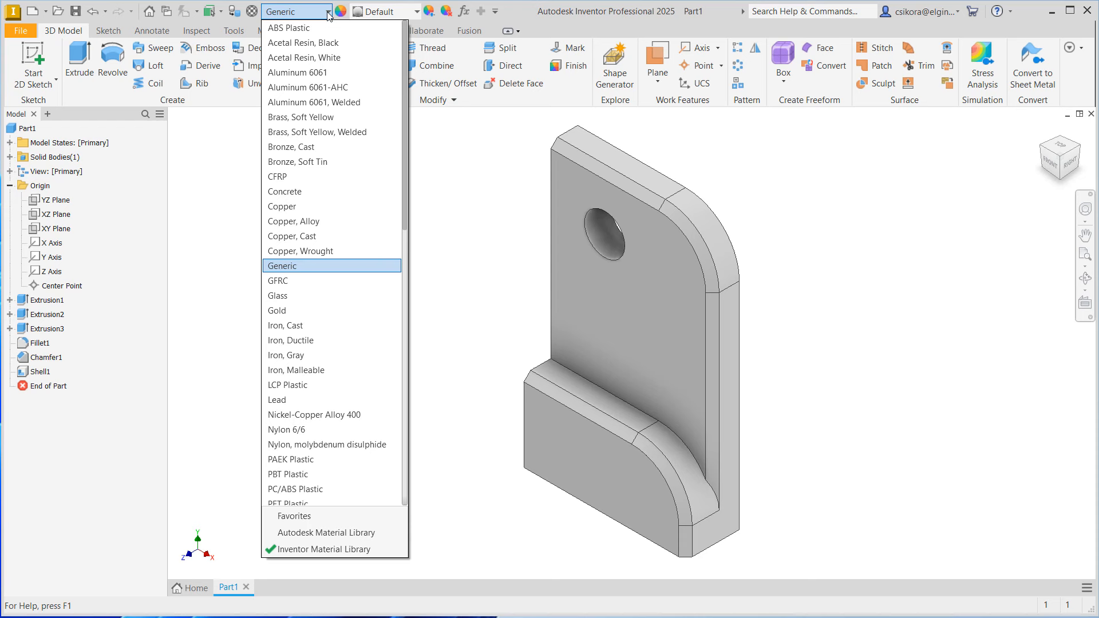
pyautogui.moveTo(290, 28)
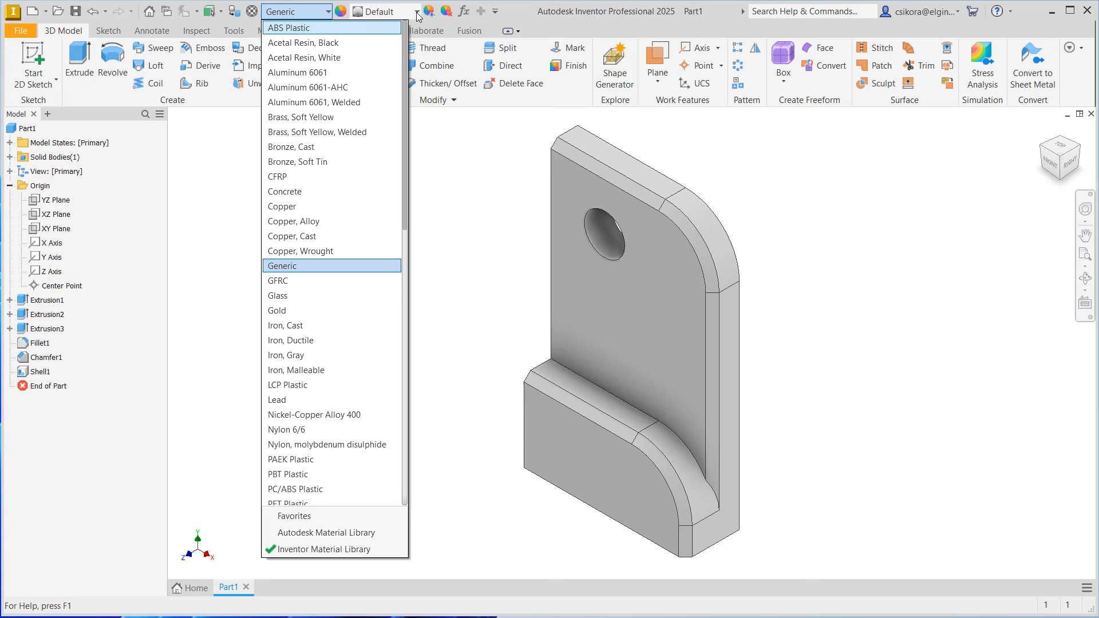
pyautogui.click(416, 14)
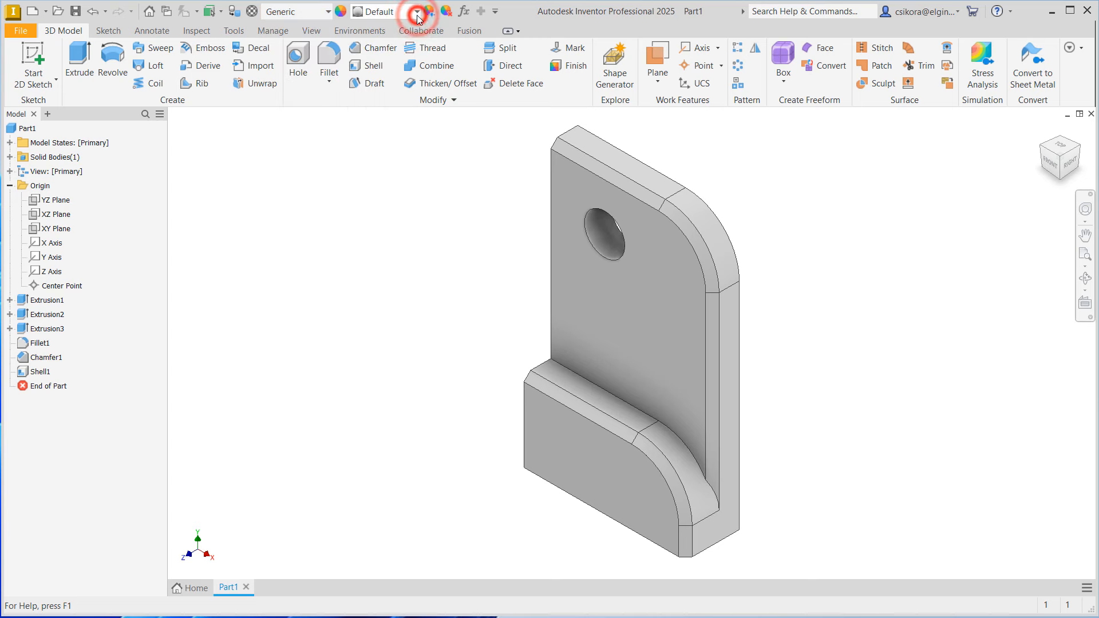
pyautogui.click(416, 12)
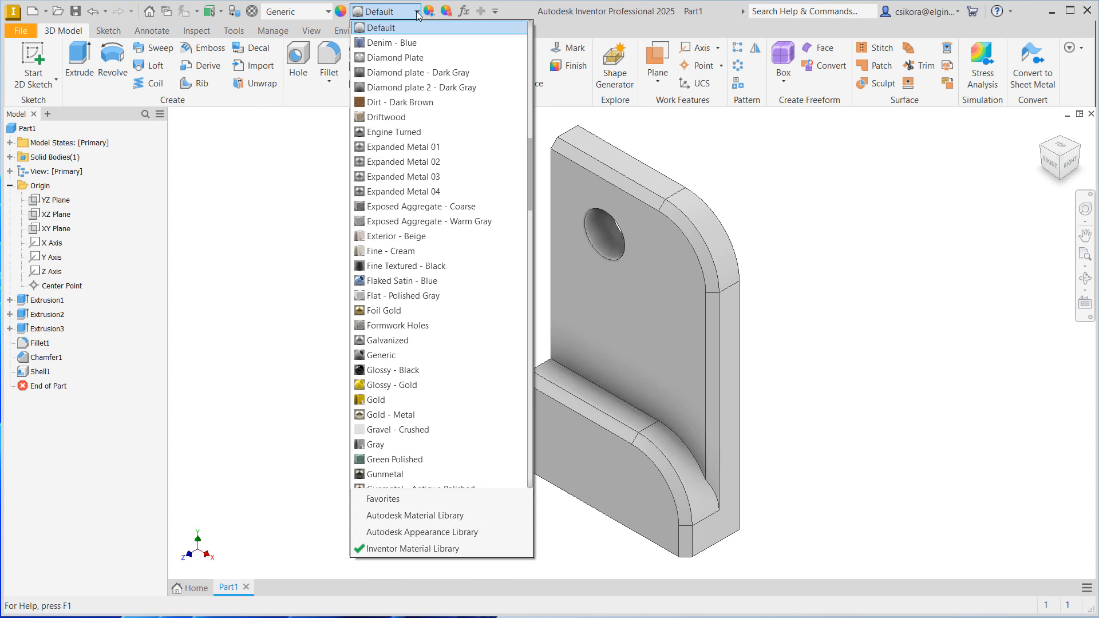
pyautogui.moveTo(412, 102)
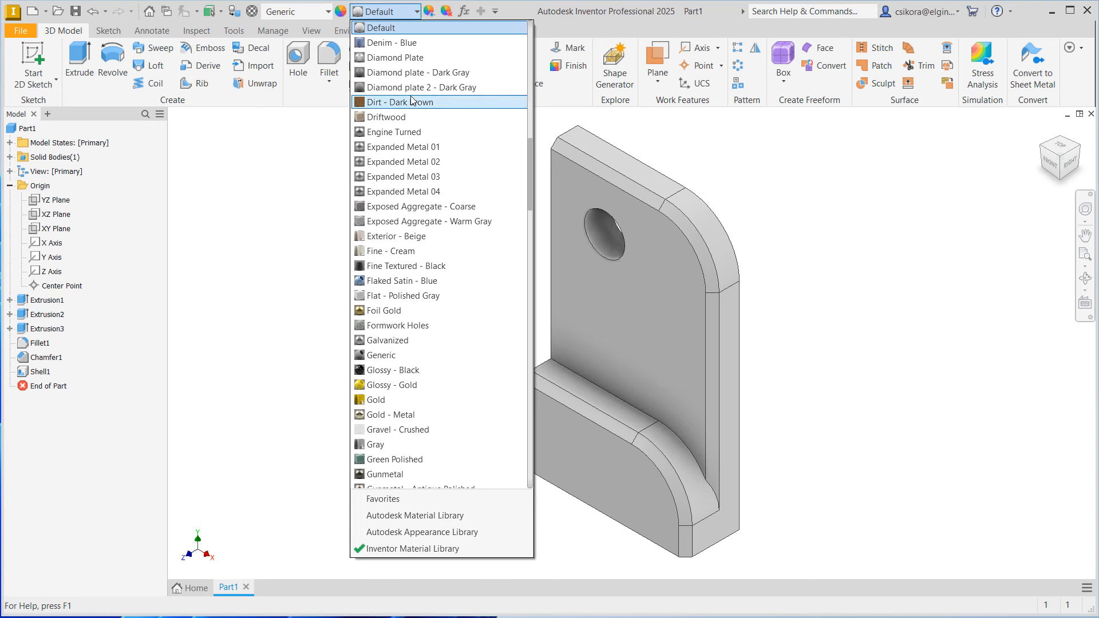
pyautogui.moveTo(384, 340)
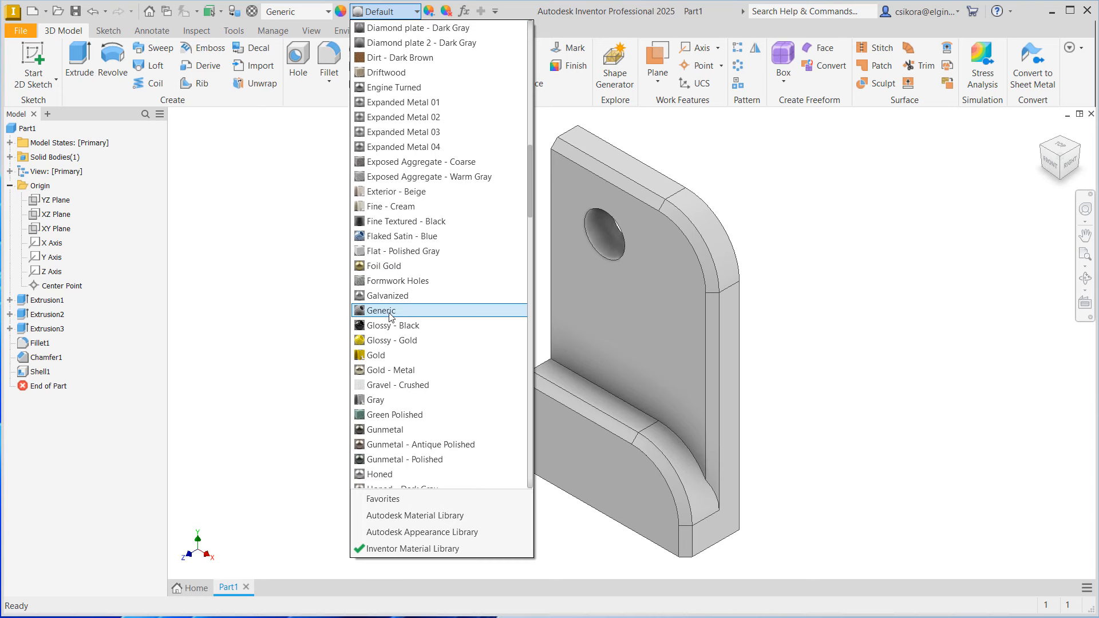
pyautogui.moveTo(404, 251)
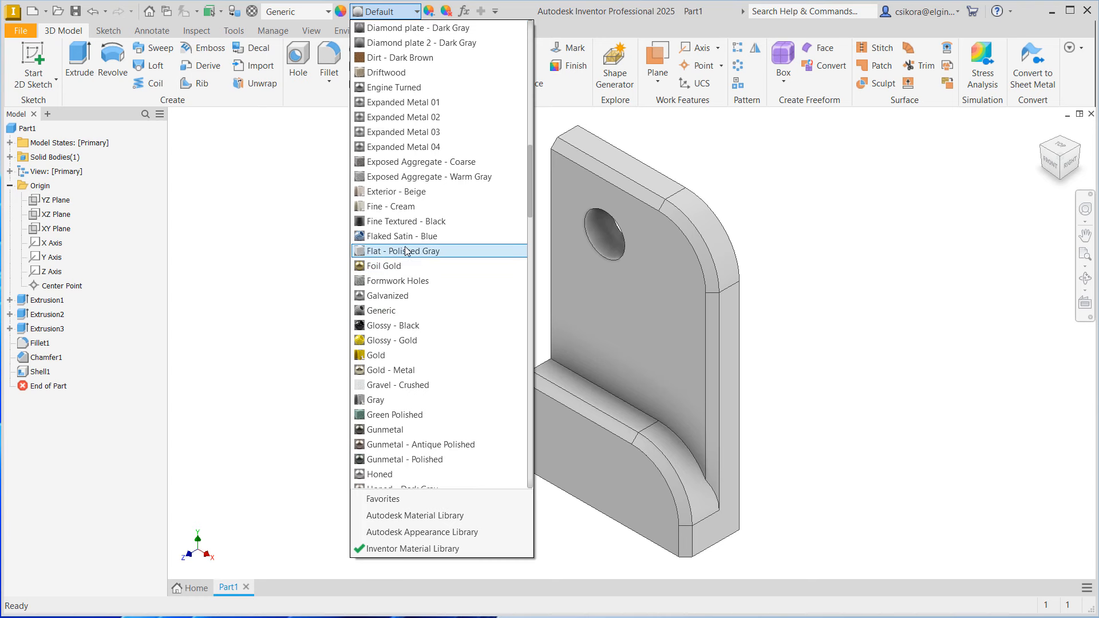
pyautogui.scroll(-3)
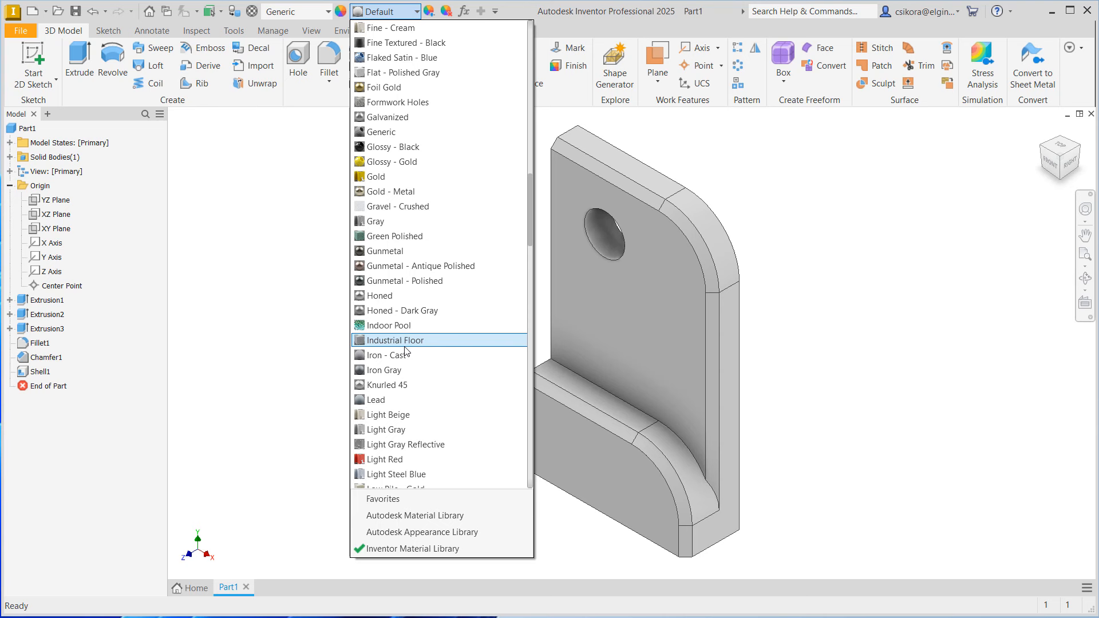
pyautogui.scroll(-3)
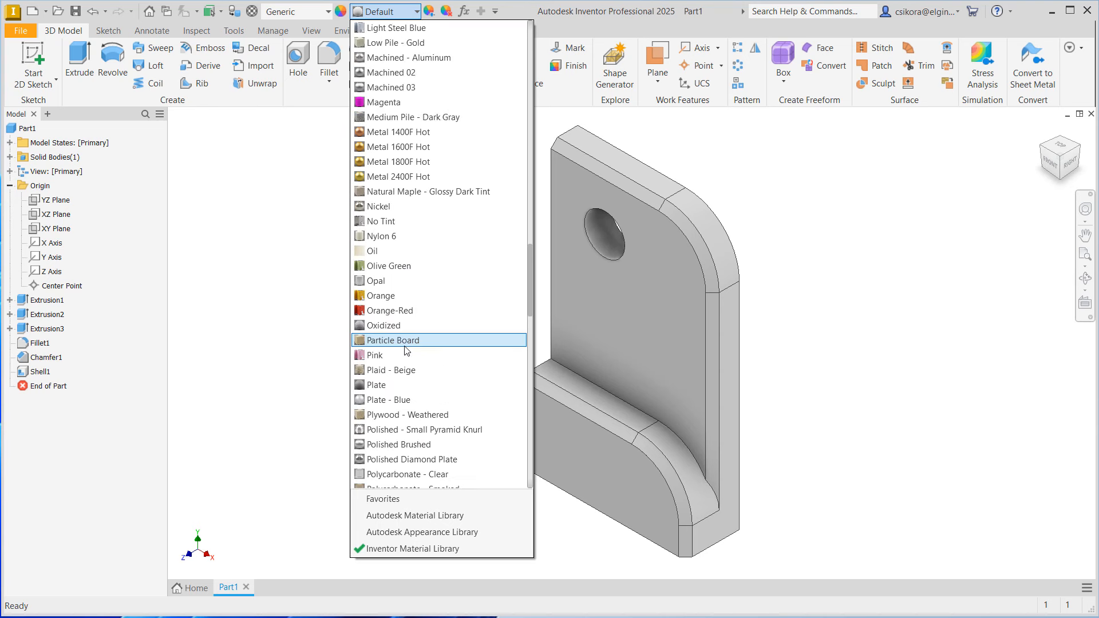
pyautogui.scroll(-3)
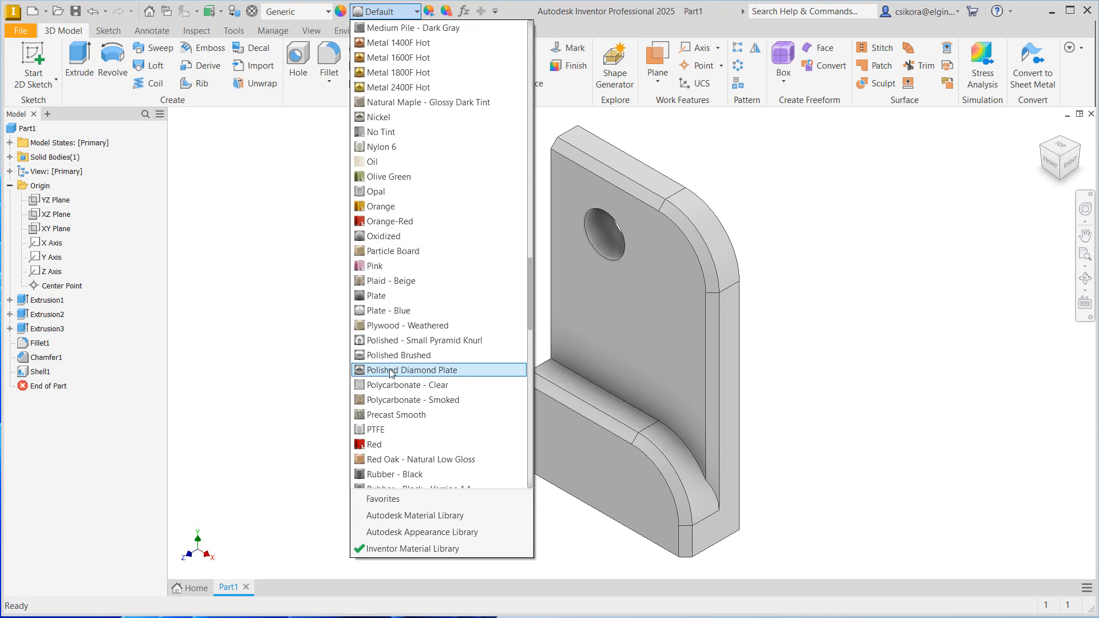
pyautogui.moveTo(422, 340)
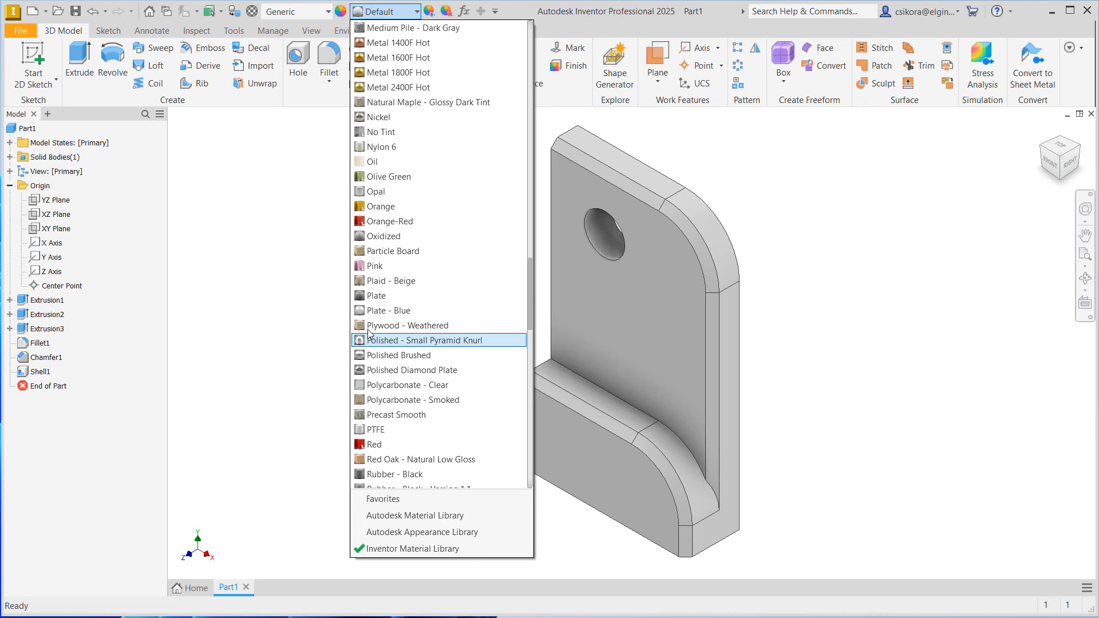
pyautogui.scroll(-3)
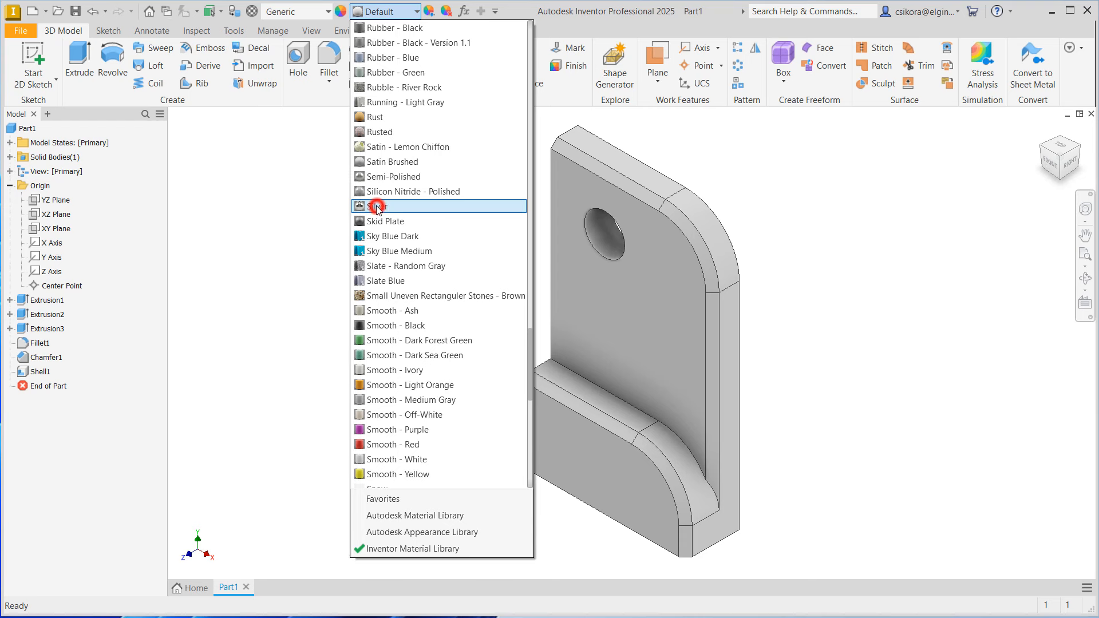
pyautogui.click(388, 205)
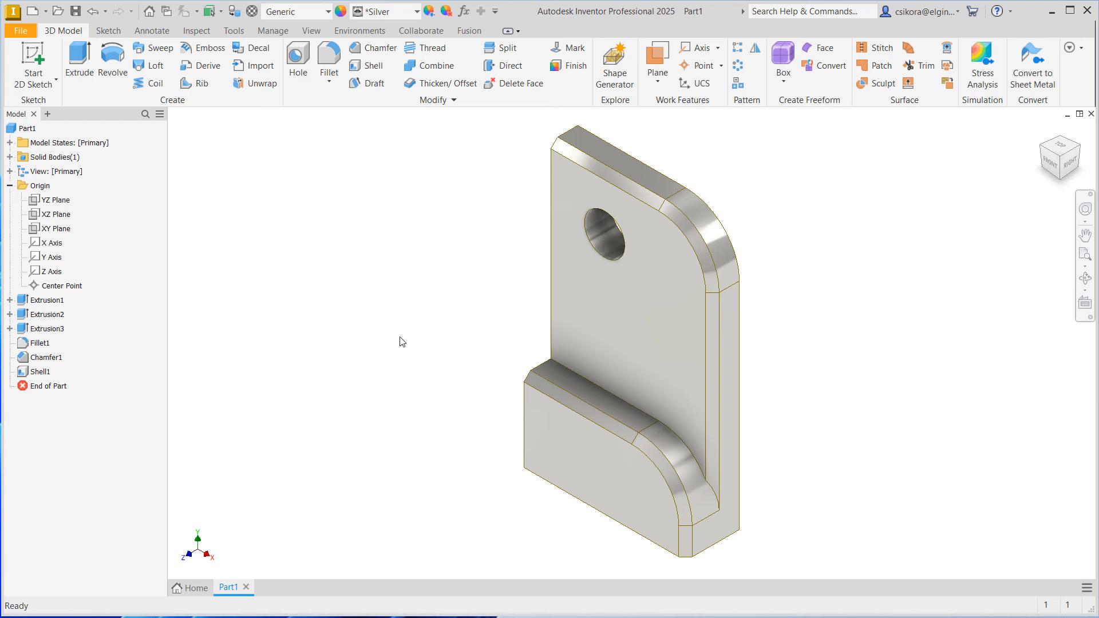
pyautogui.moveTo(181, 353)
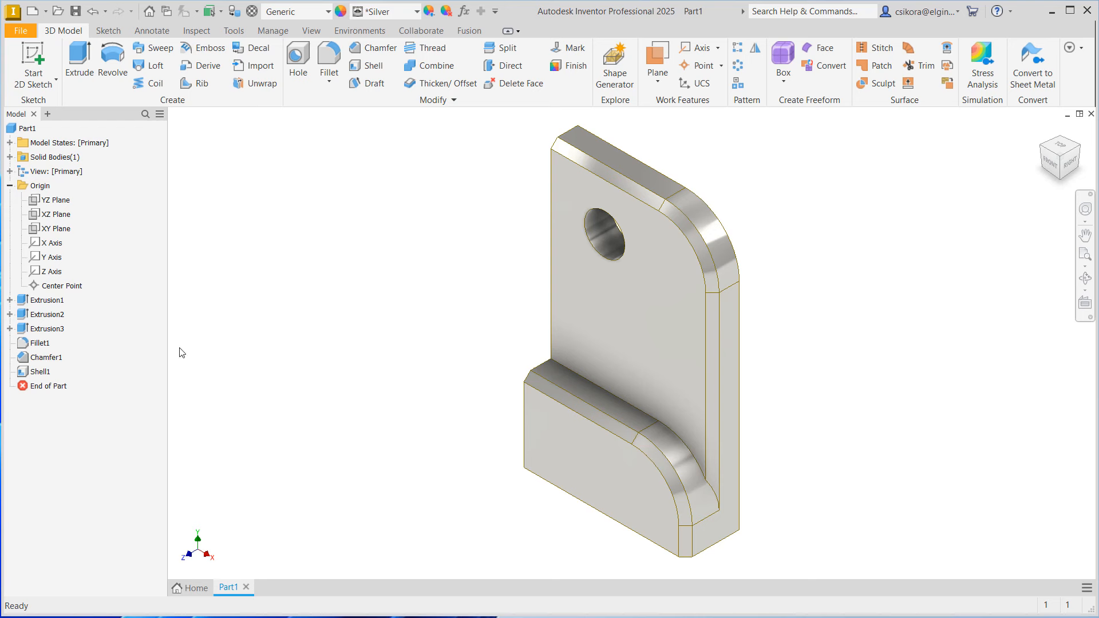
pyautogui.moveTo(498, 216)
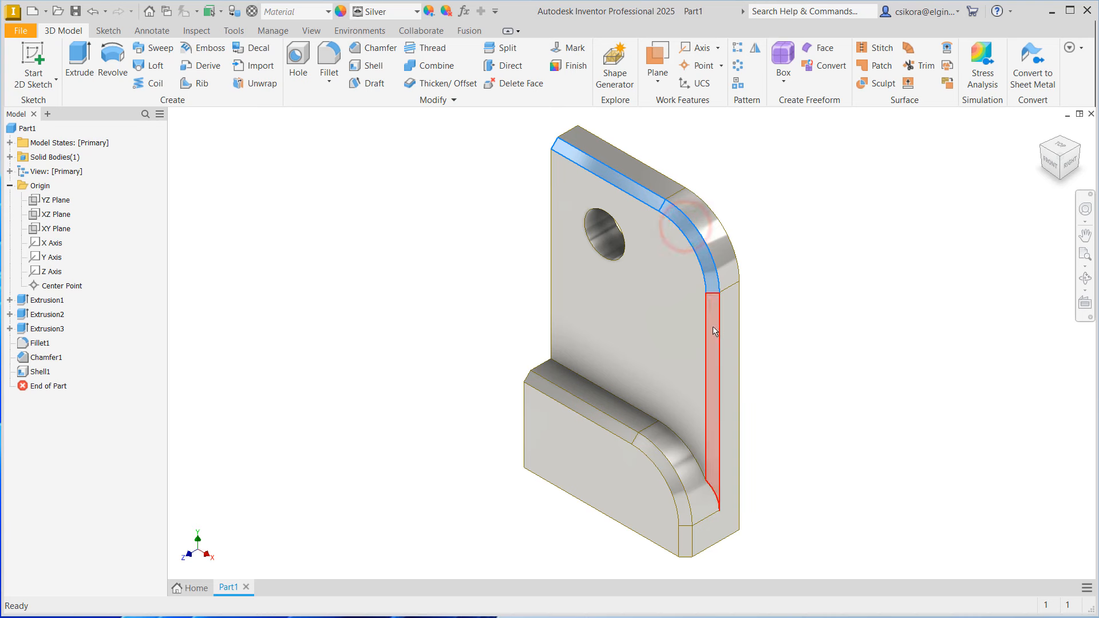
# Color the selected rim face chain Smooth - Dark Forest Green, leaving the rest silver.
pyautogui.click(687, 515)
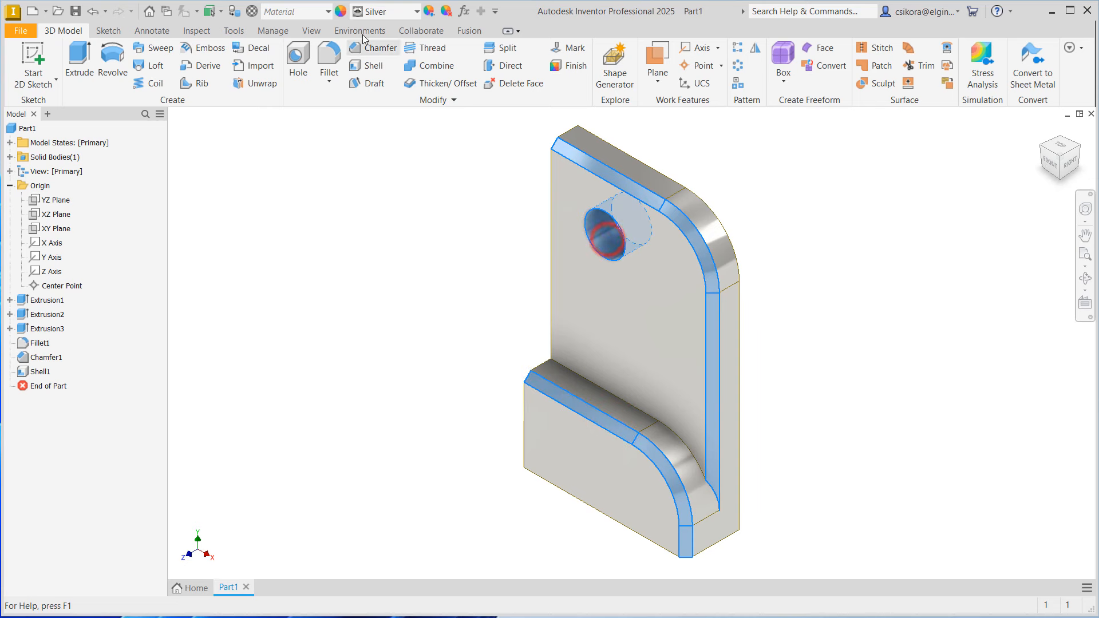
pyautogui.click(414, 11)
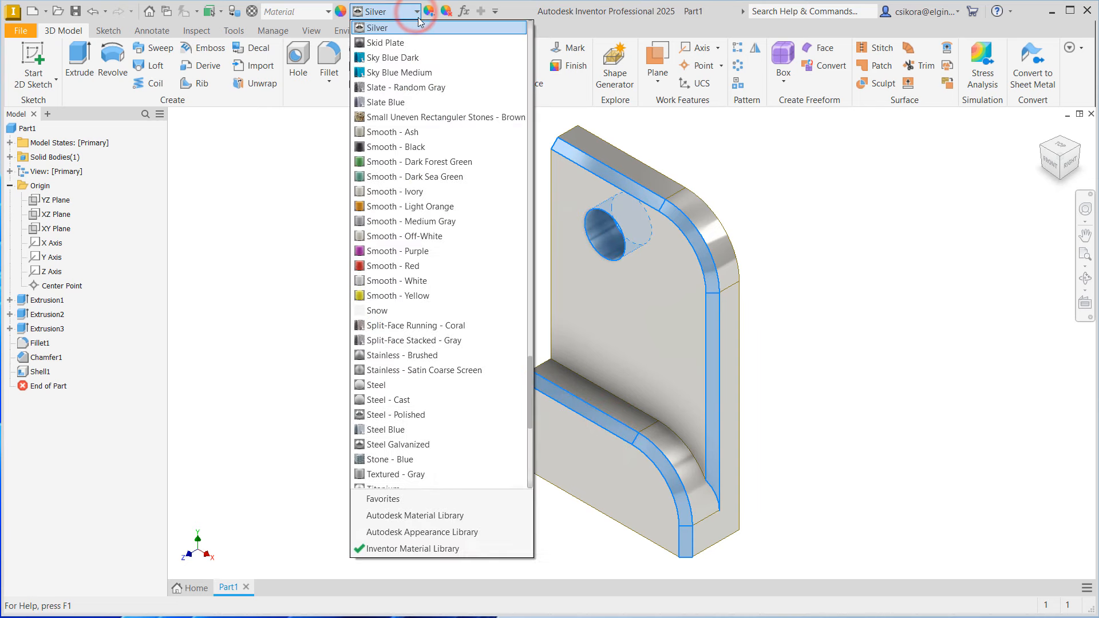
pyautogui.moveTo(420, 161)
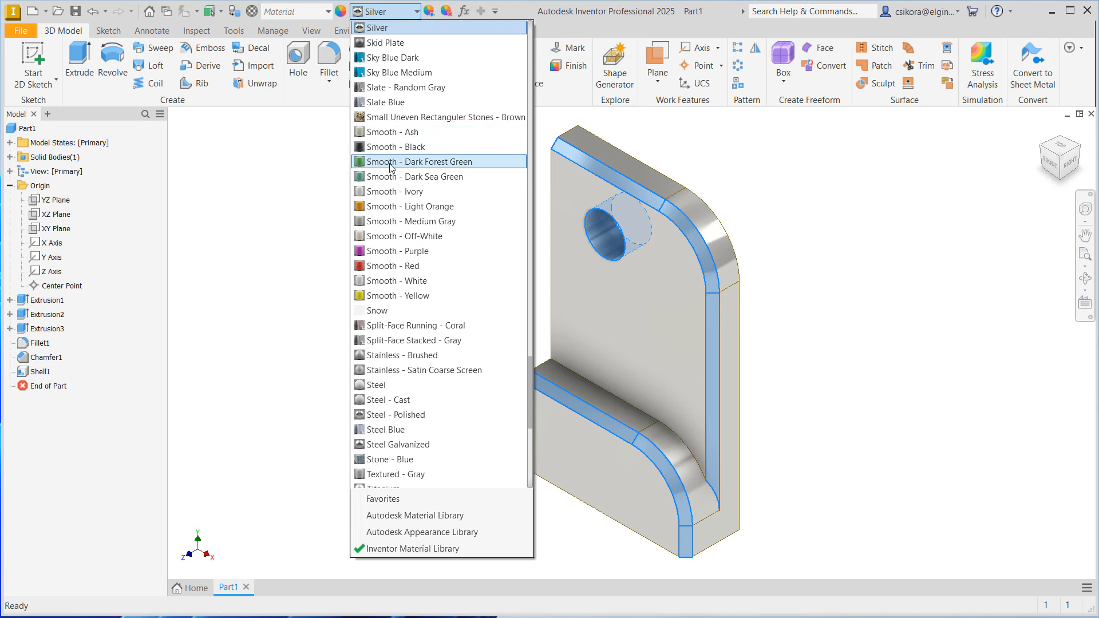
pyautogui.moveTo(406, 167)
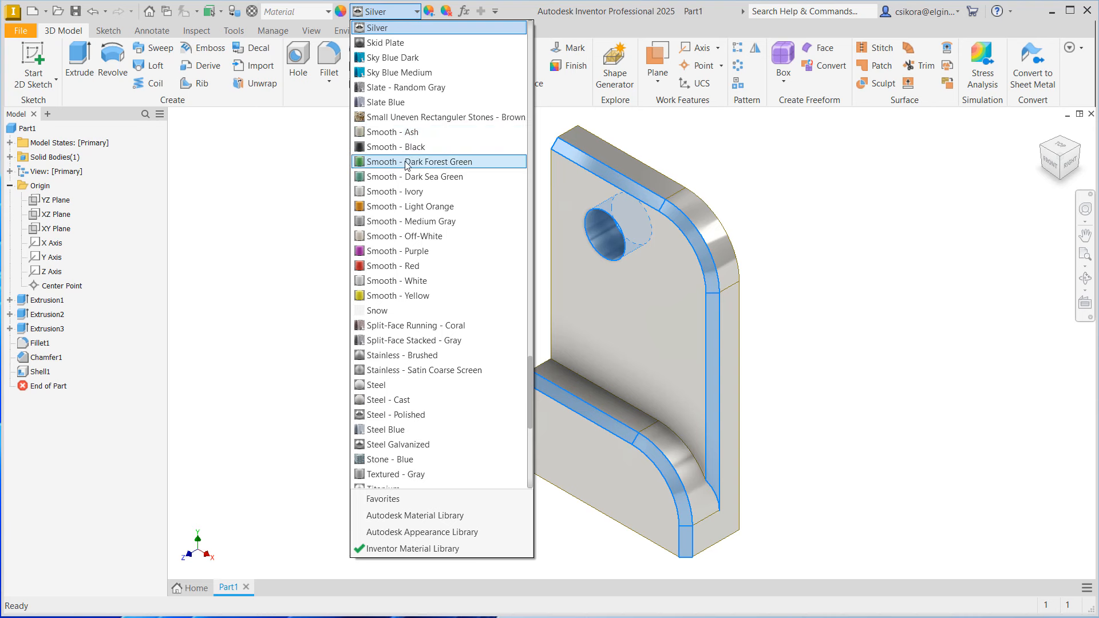
pyautogui.click(421, 162)
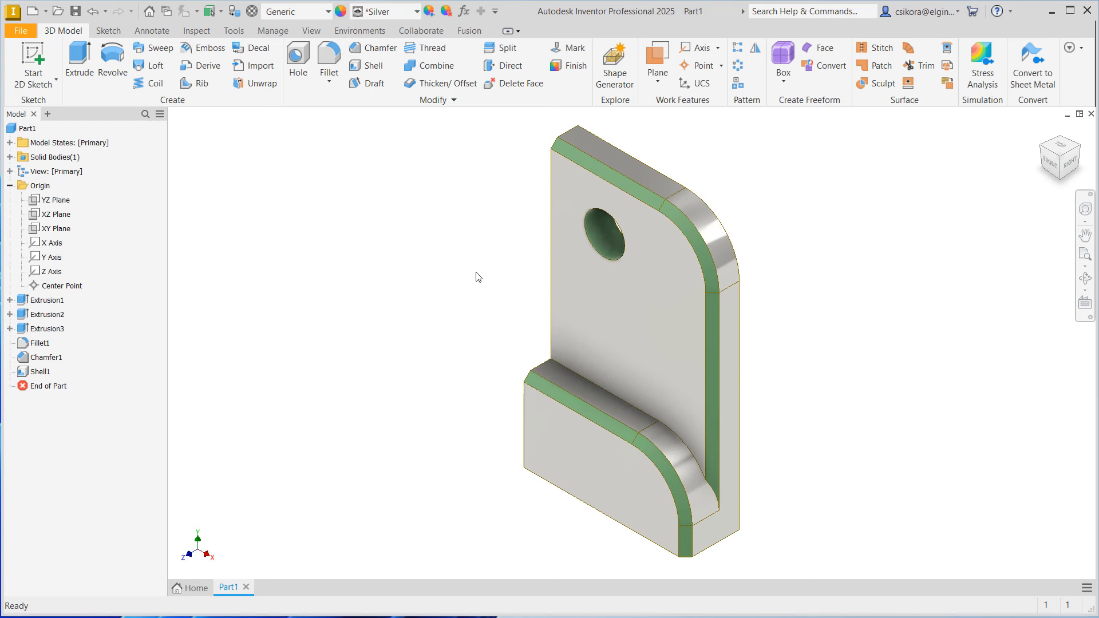
pyautogui.moveTo(373, 217)
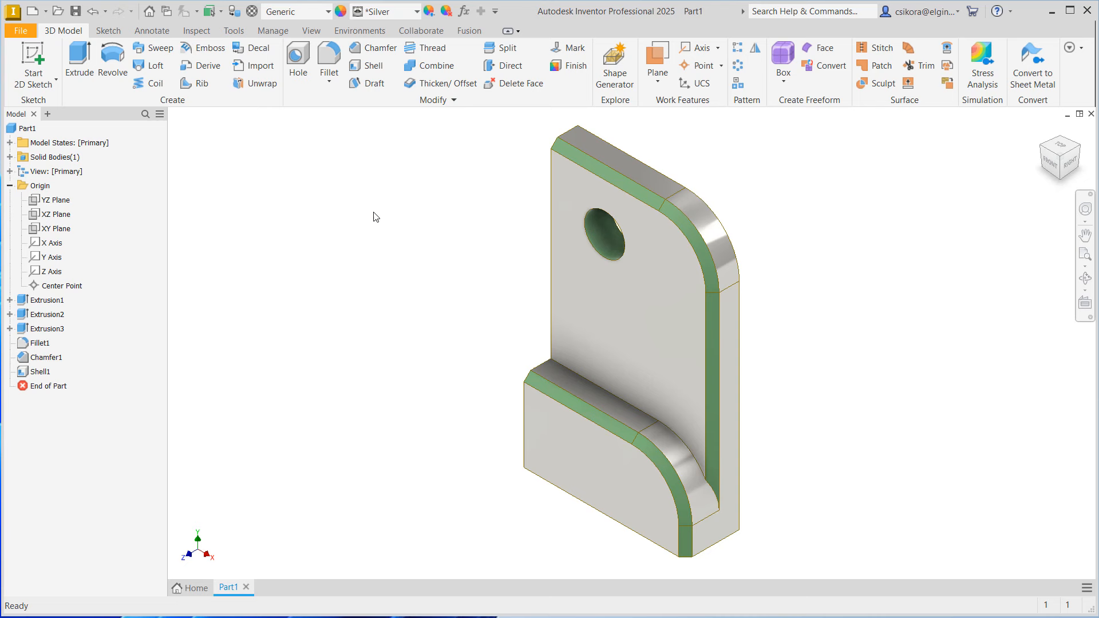
pyautogui.moveTo(377, 224)
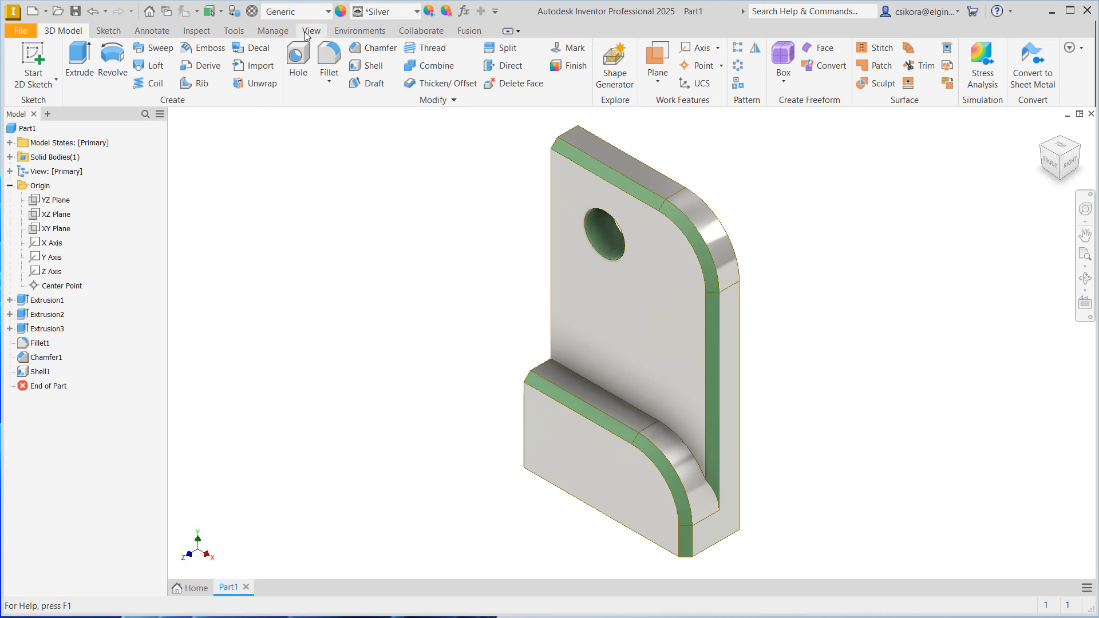
# Switch to a shaded style without edges and enable ground shadows, object shadows and reflections.
pyautogui.click(310, 30)
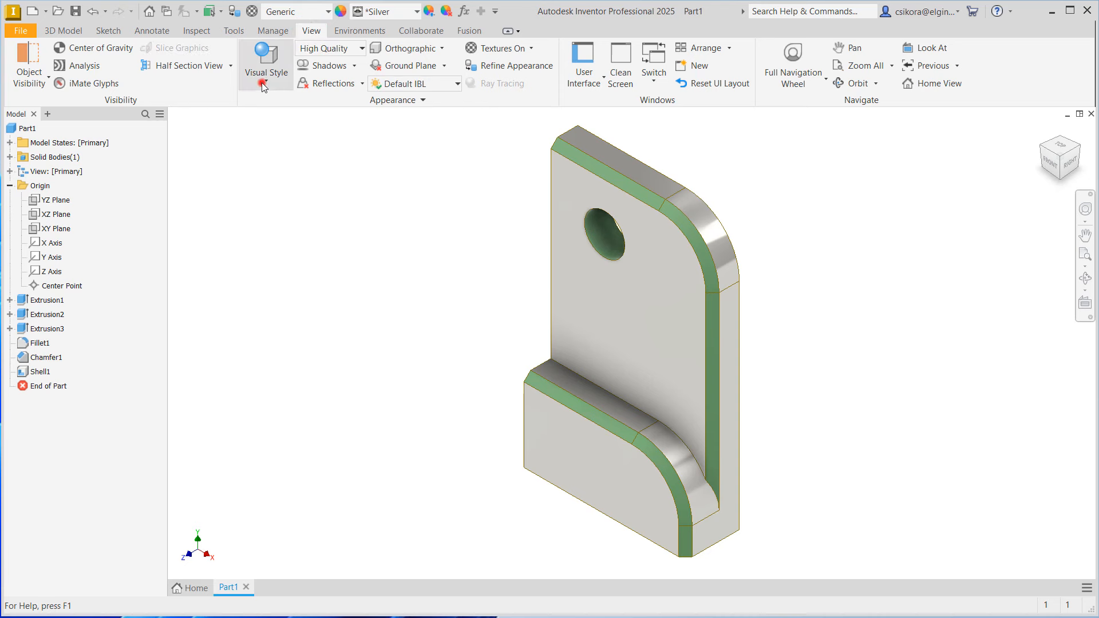
pyautogui.click(264, 63)
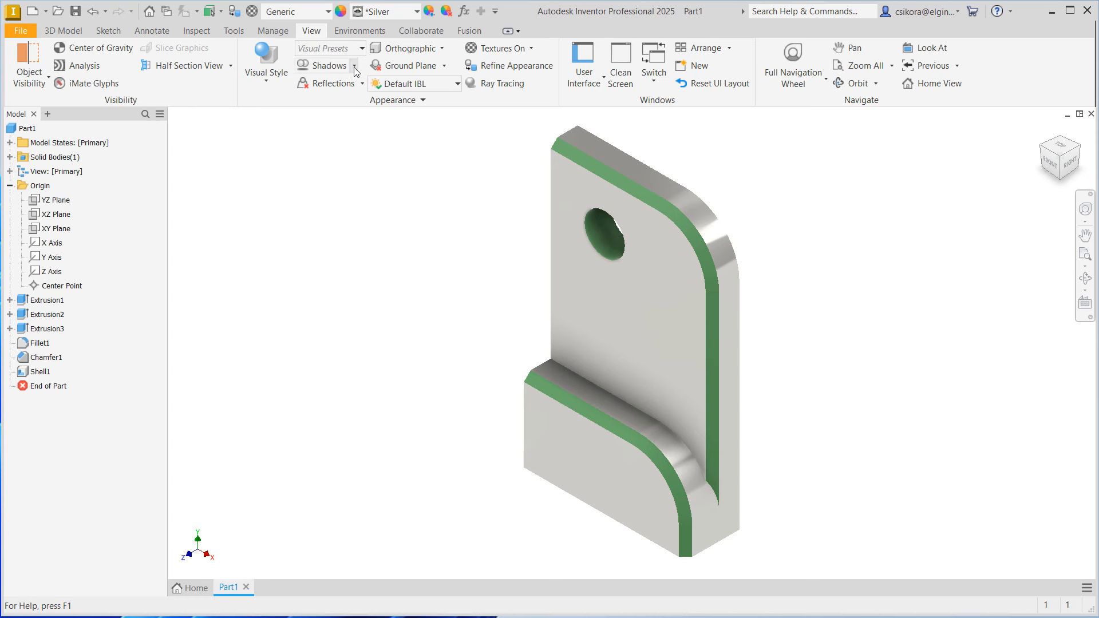
pyautogui.click(357, 65)
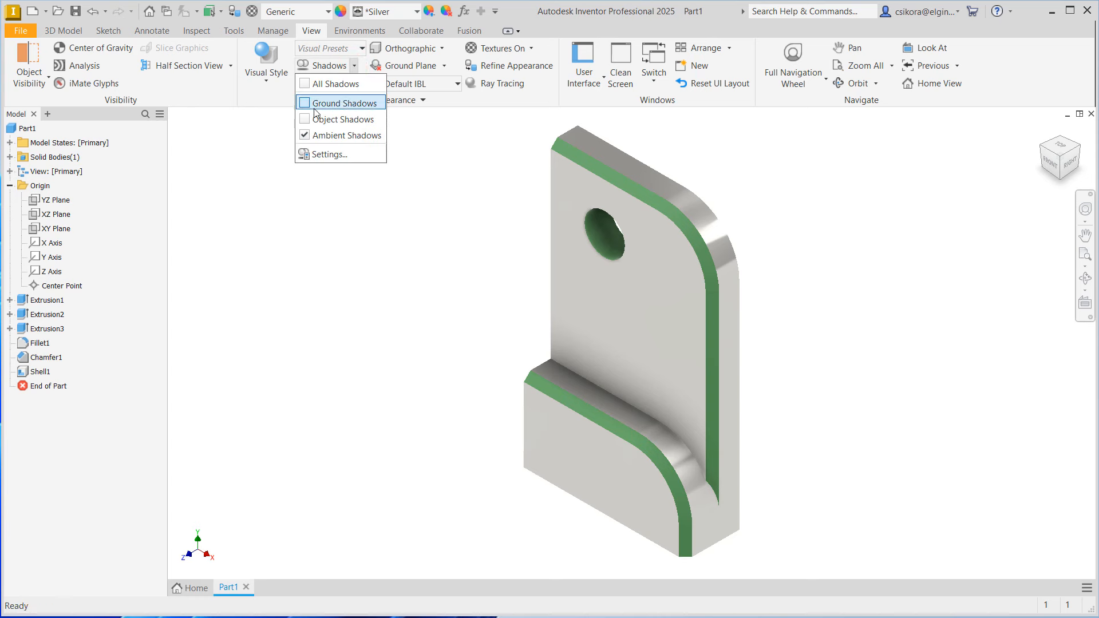
pyautogui.click(304, 102)
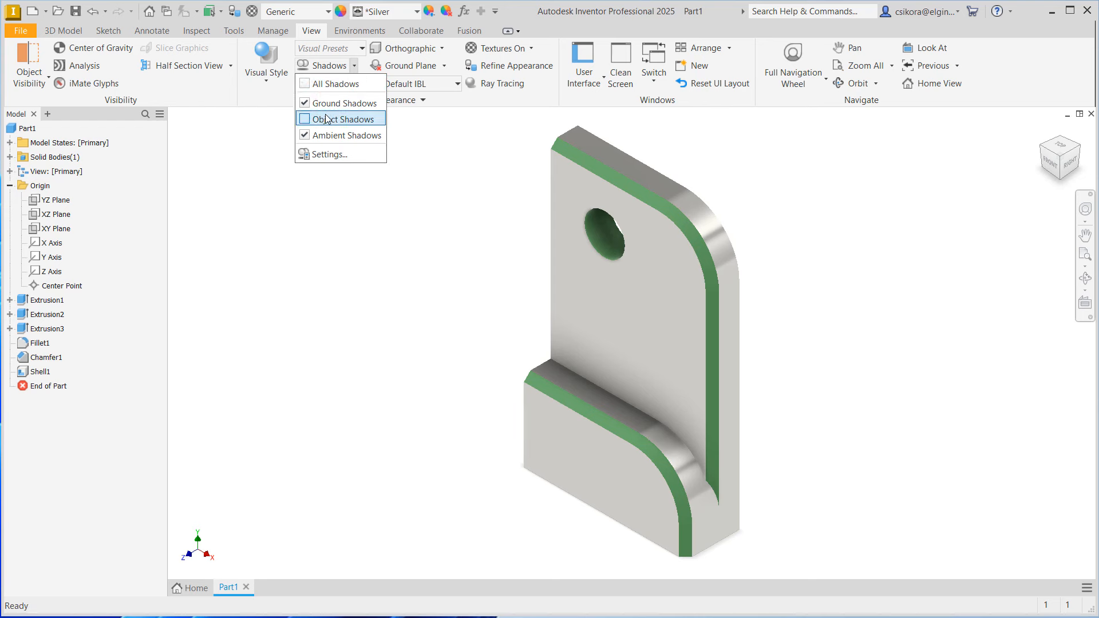
pyautogui.click(305, 118)
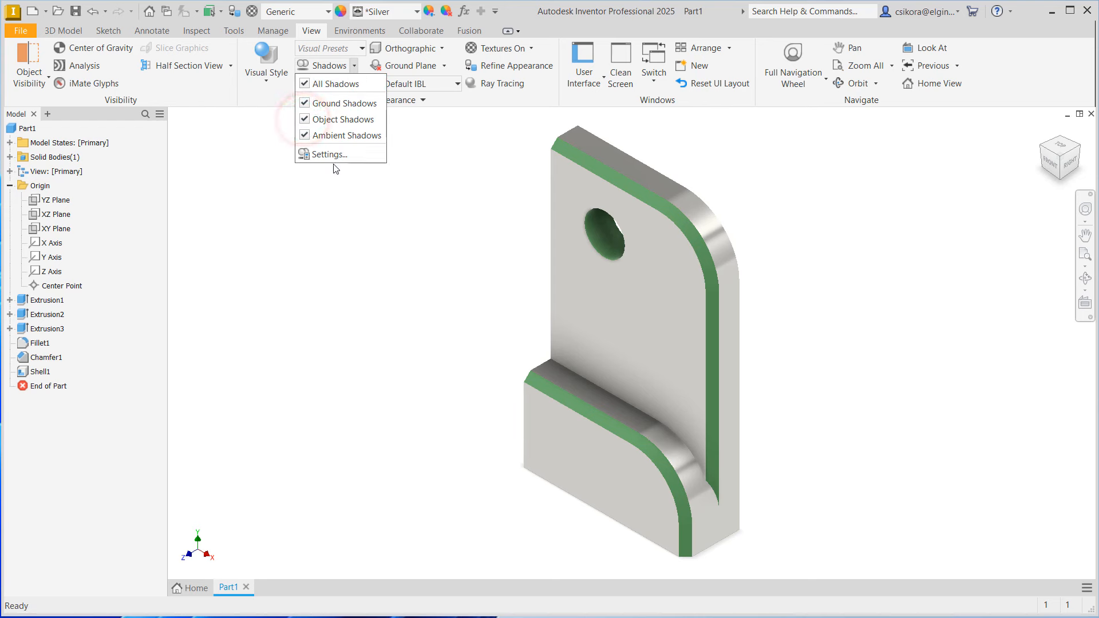
pyautogui.click(326, 64)
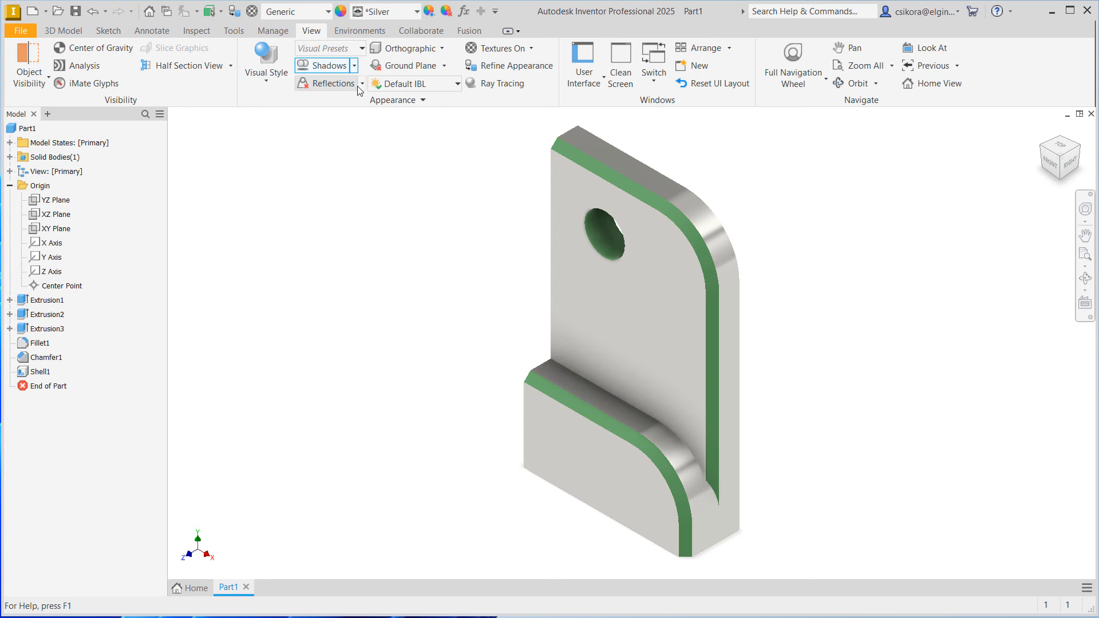
pyautogui.click(355, 83)
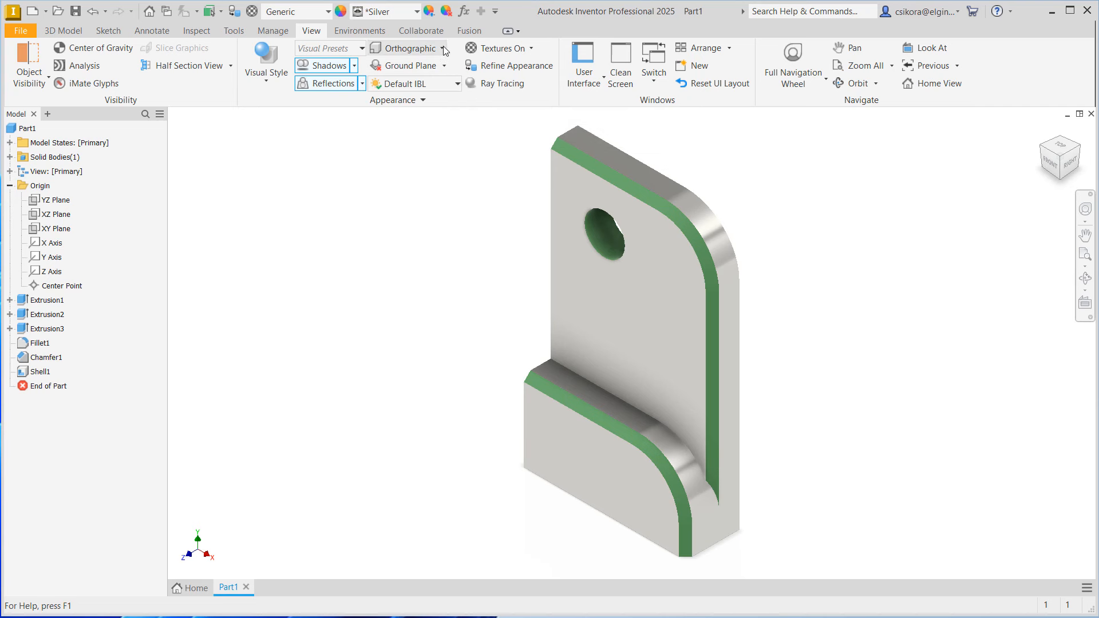
# Change the view projection from orthographic to Perspective.
pyautogui.click(442, 48)
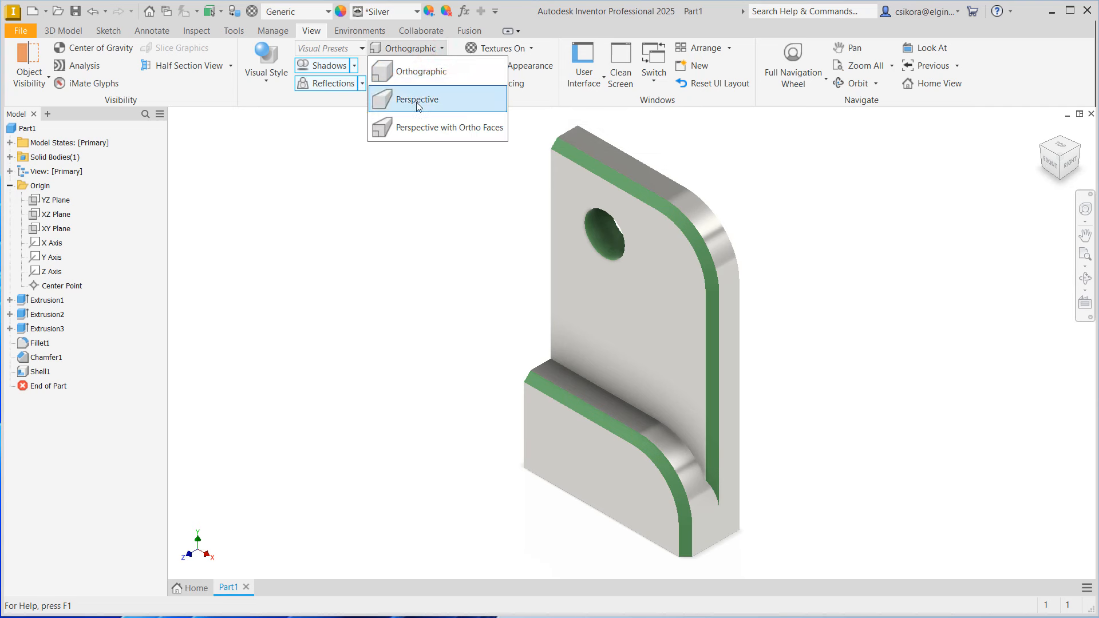
pyautogui.click(418, 99)
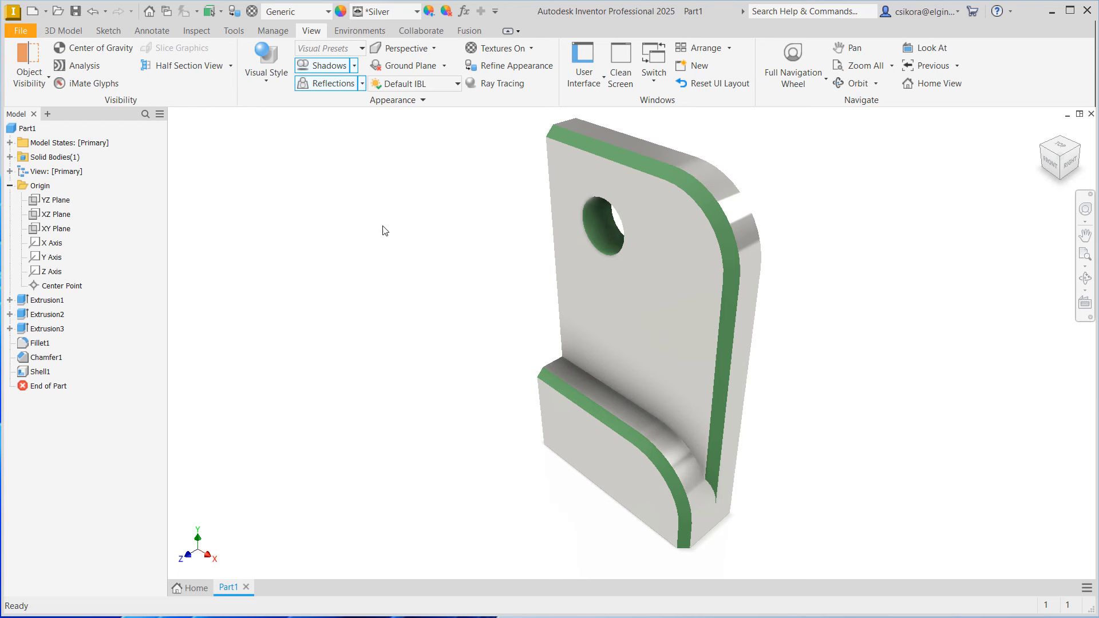
pyautogui.moveTo(369, 243)
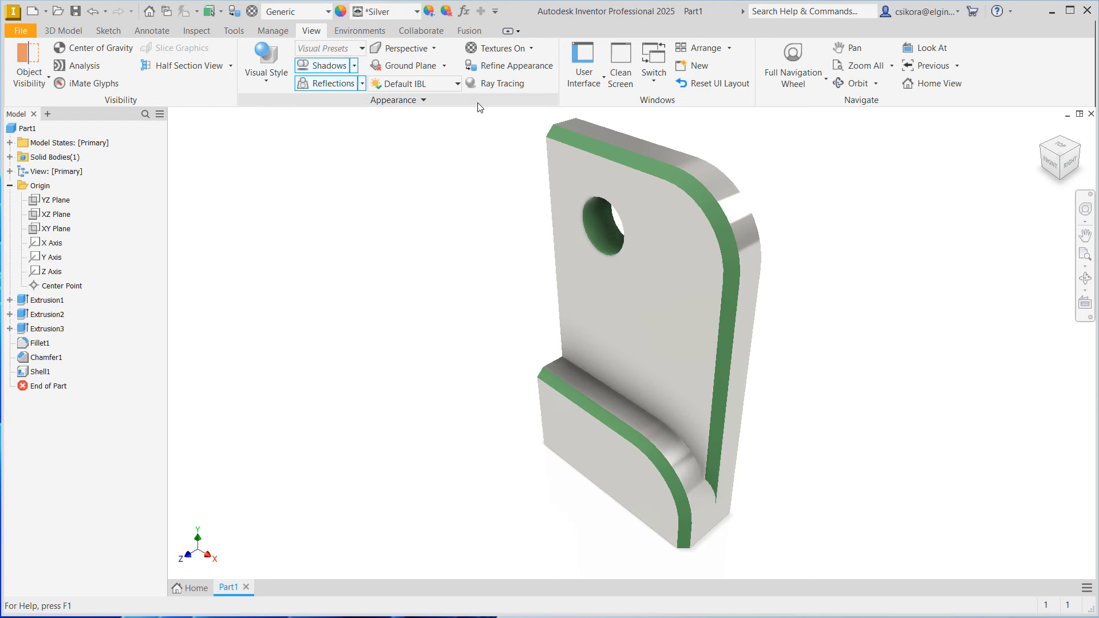
pyautogui.moveTo(500, 83)
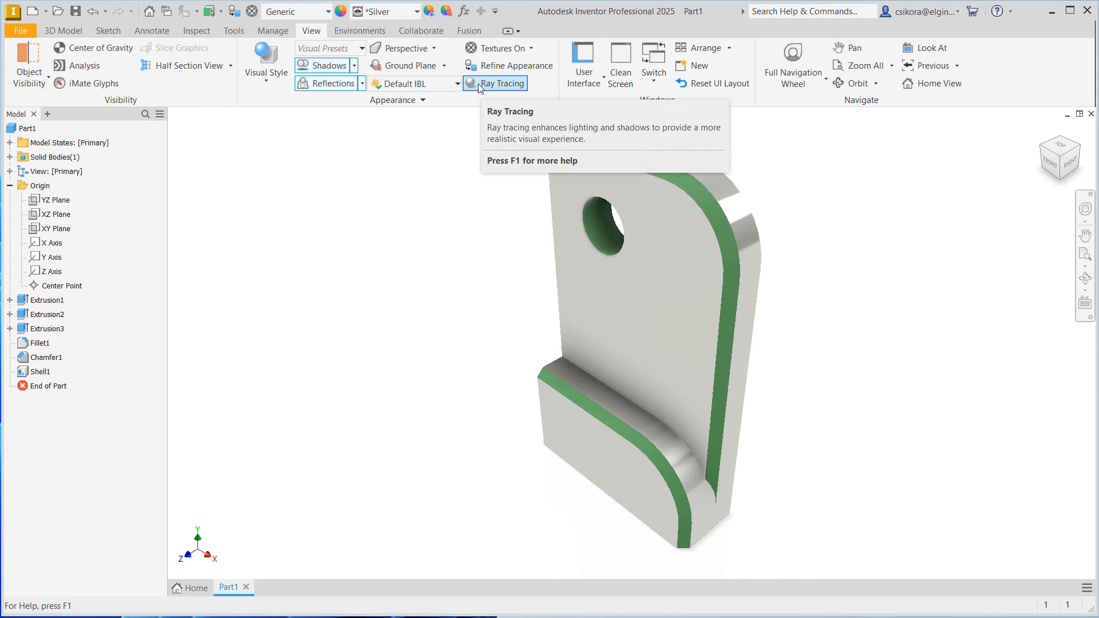
# Turn on Ray Tracing for the view and choose its rendering quality level.
pyautogui.click(496, 82)
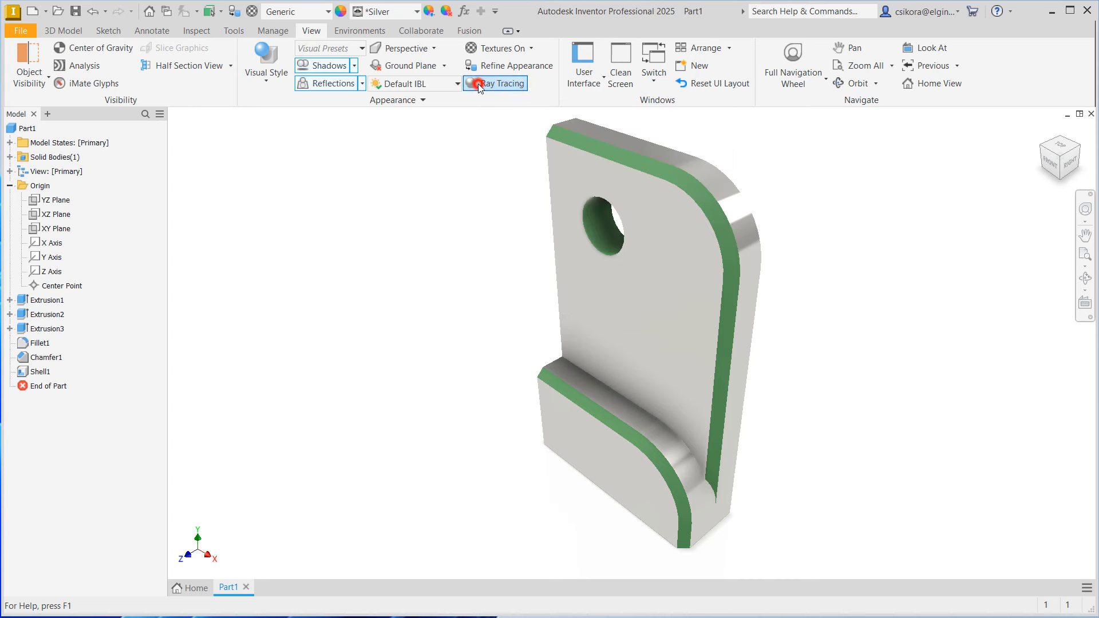
pyautogui.click(500, 83)
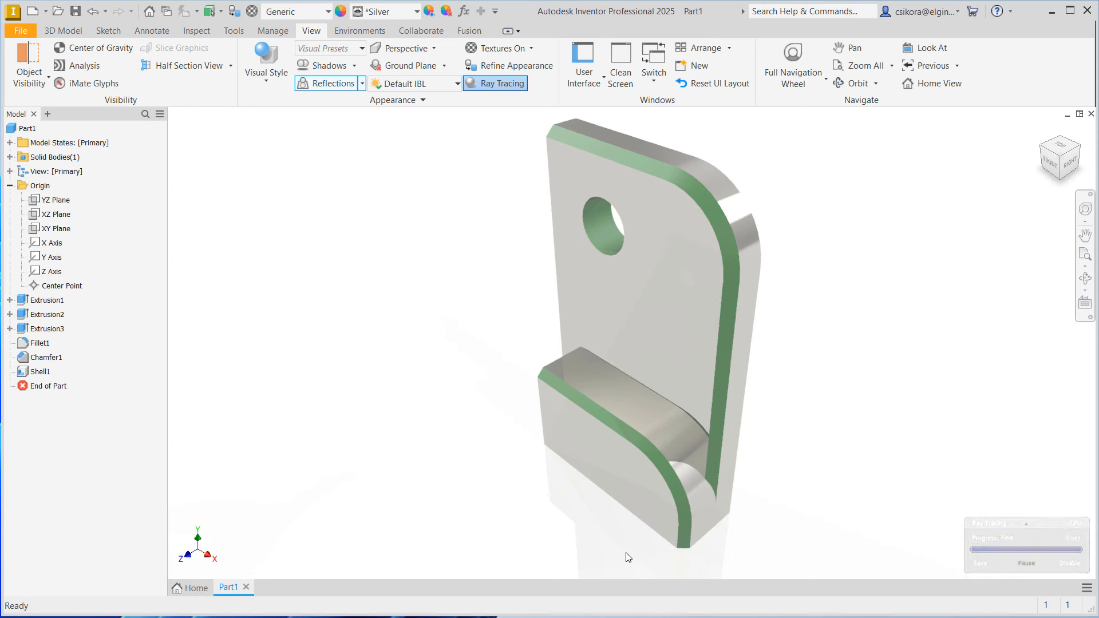
pyautogui.moveTo(801, 464)
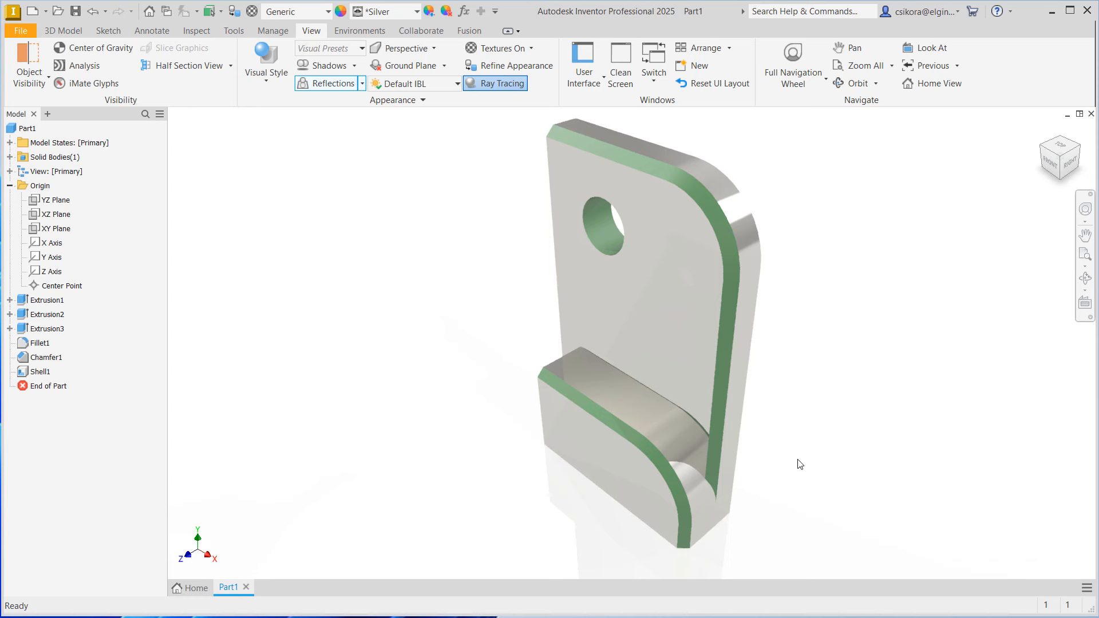
pyautogui.click(500, 83)
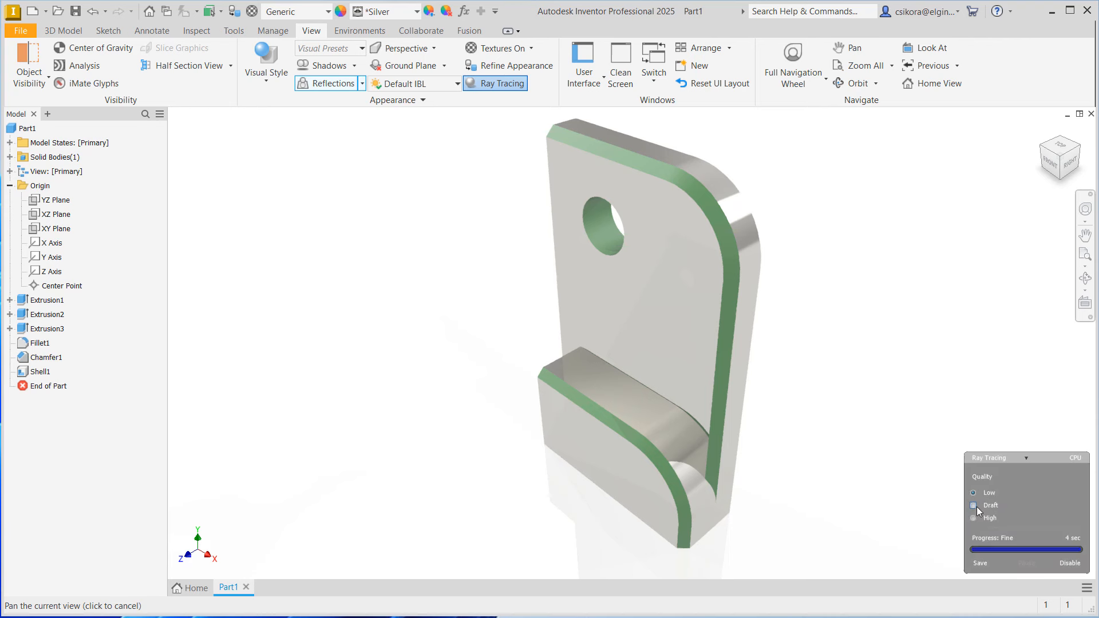
pyautogui.click(973, 493)
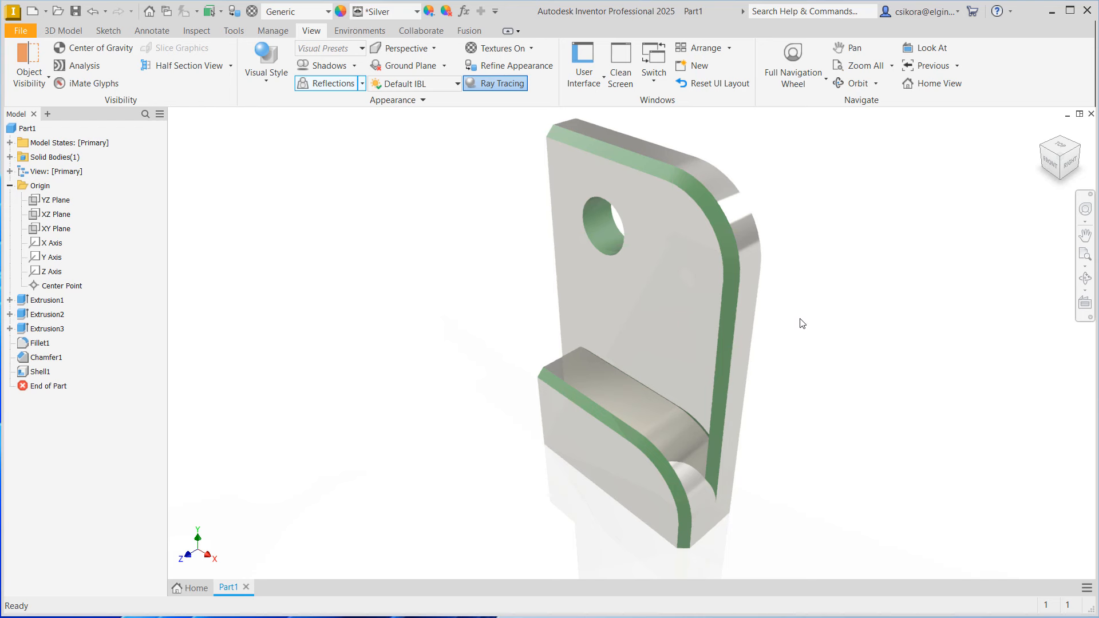
pyautogui.moveTo(493, 209)
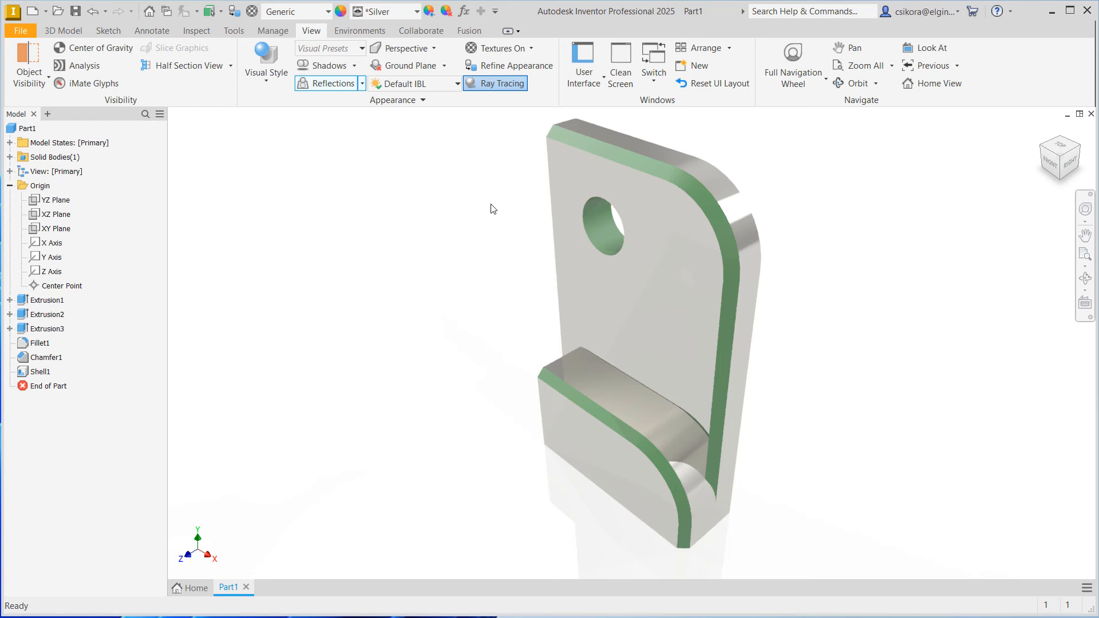
pyautogui.moveTo(483, 375)
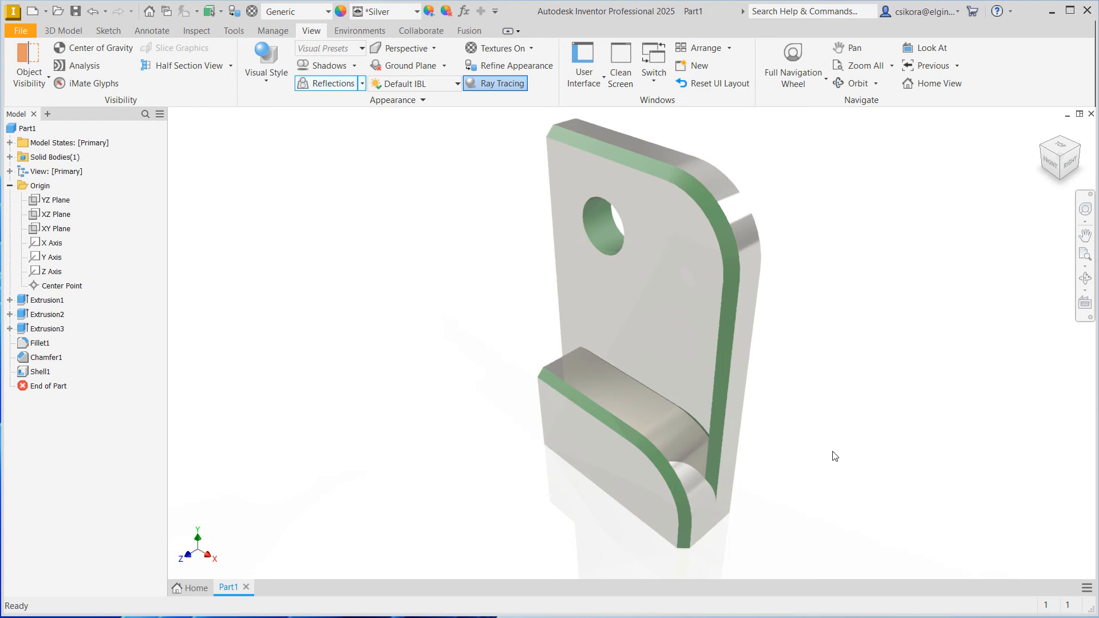
pyautogui.moveTo(422, 519)
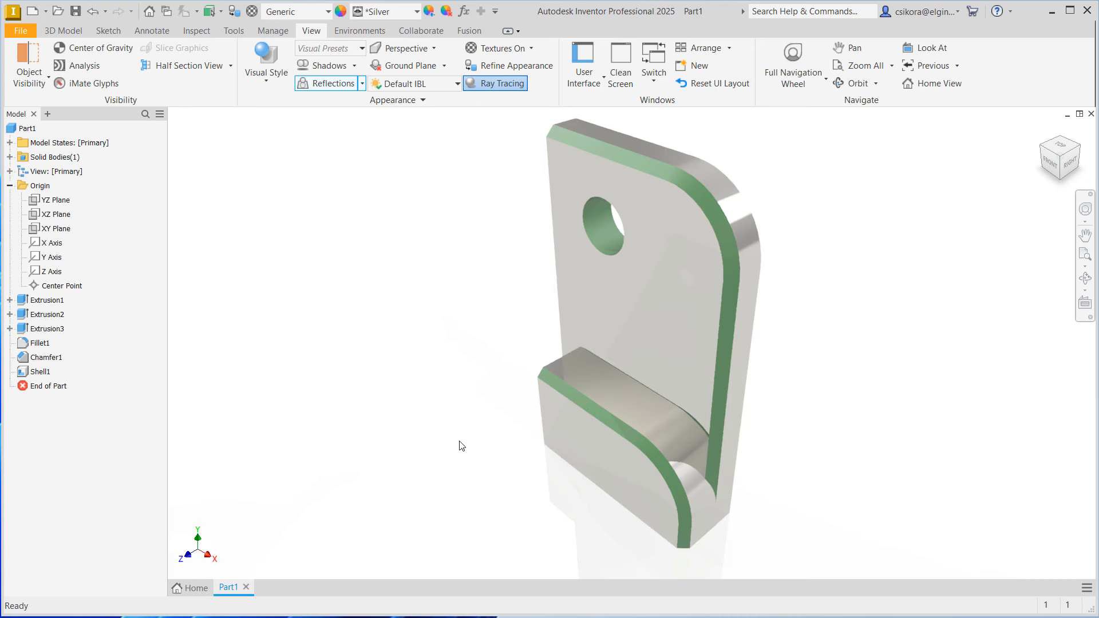
pyautogui.click(21, 30)
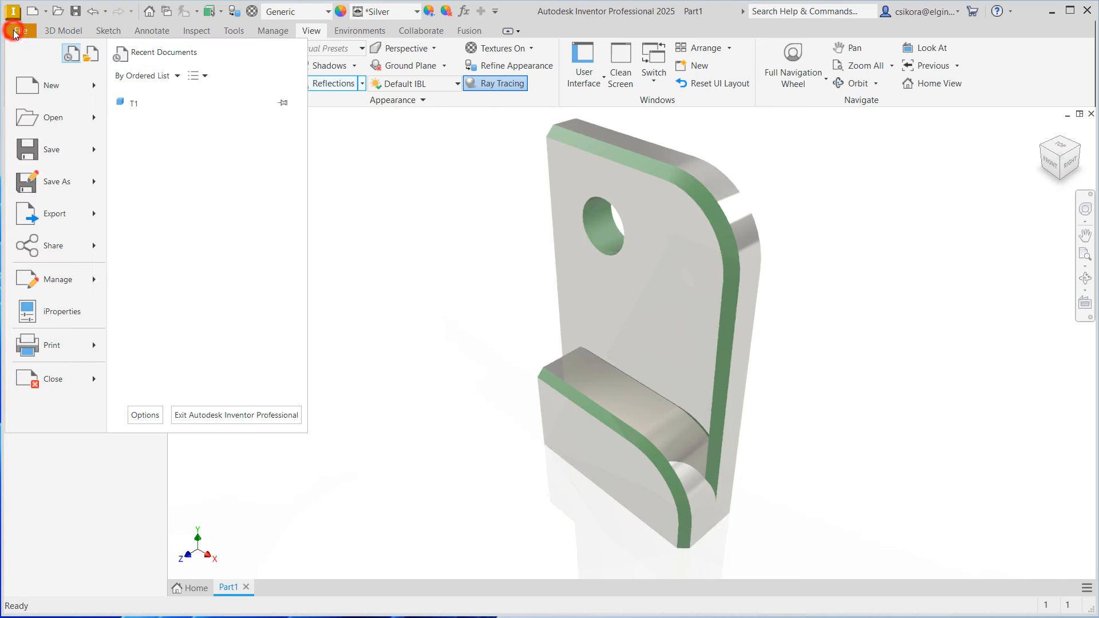
pyautogui.moveTo(82, 247)
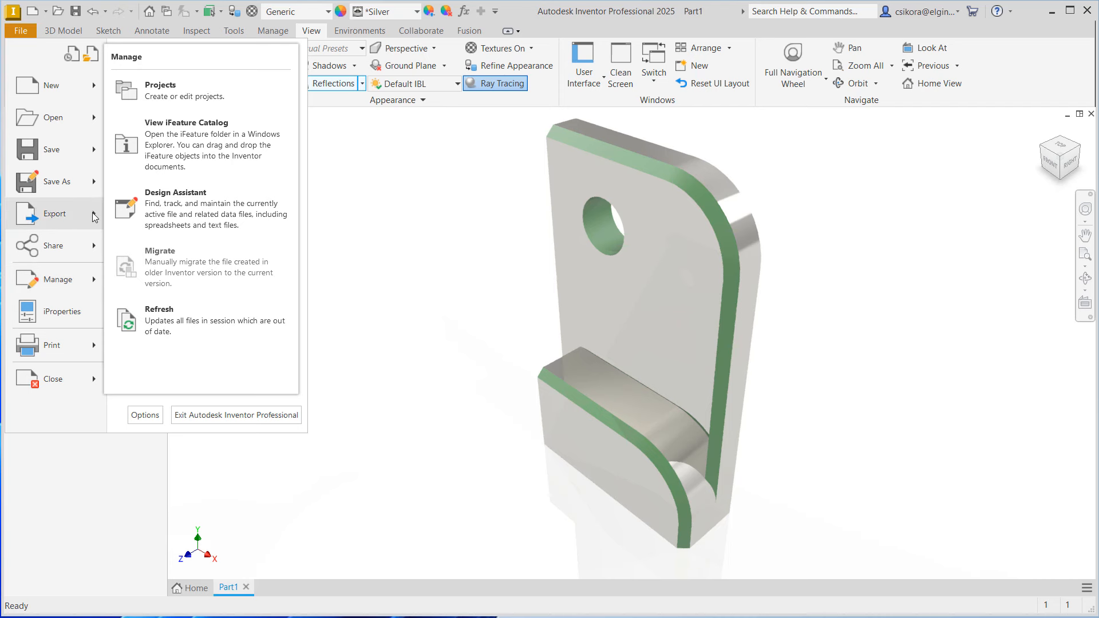
pyautogui.click(55, 213)
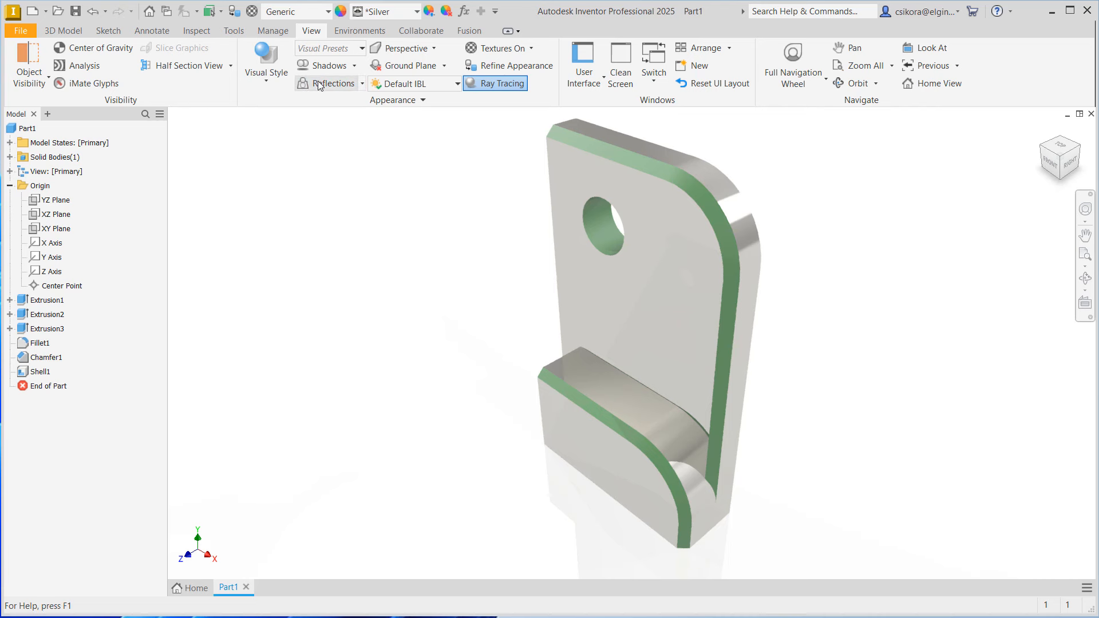
# Turn off Ray Tracing so the bracket shows in standard real-time shading again.
pyautogui.click(265, 63)
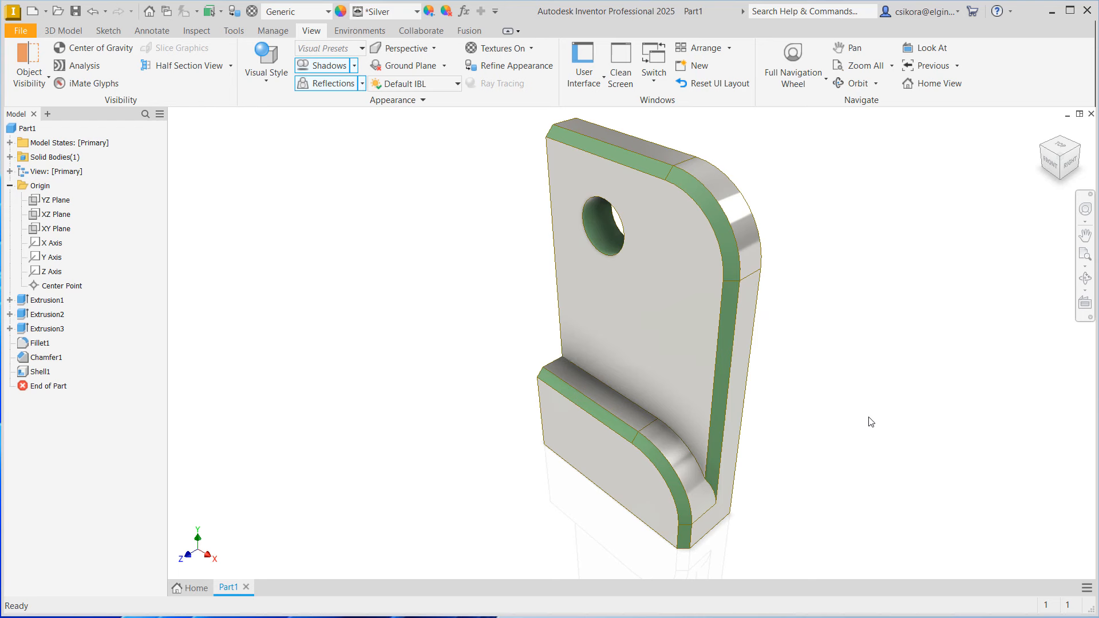
pyautogui.moveTo(840, 361)
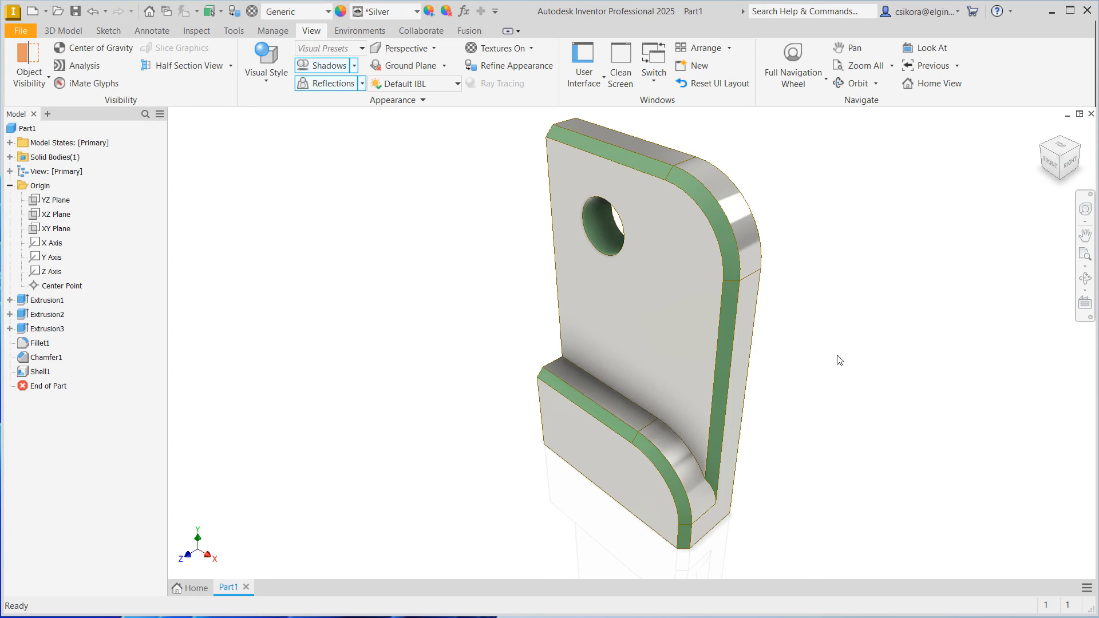
pyautogui.moveTo(849, 458)
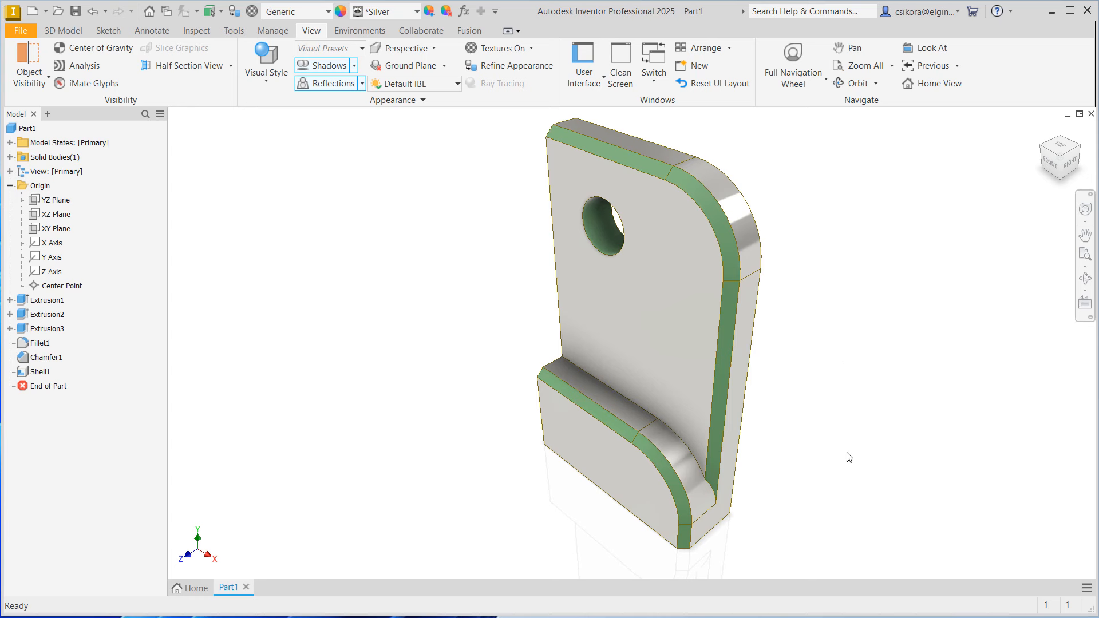